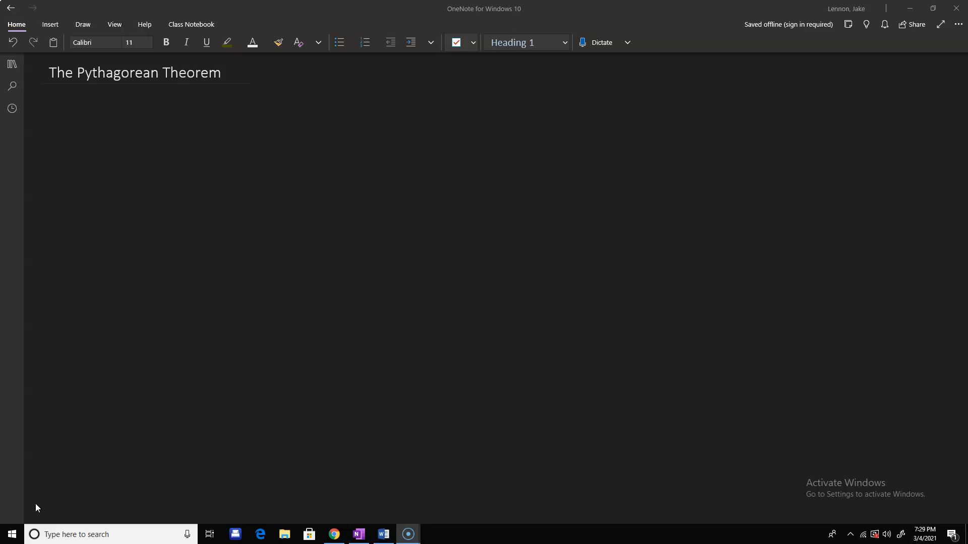
Handwrite the underlined 'Recall': solutions to x² = k are x = ±√k
left_click_drag(74, 129, 336, 130)
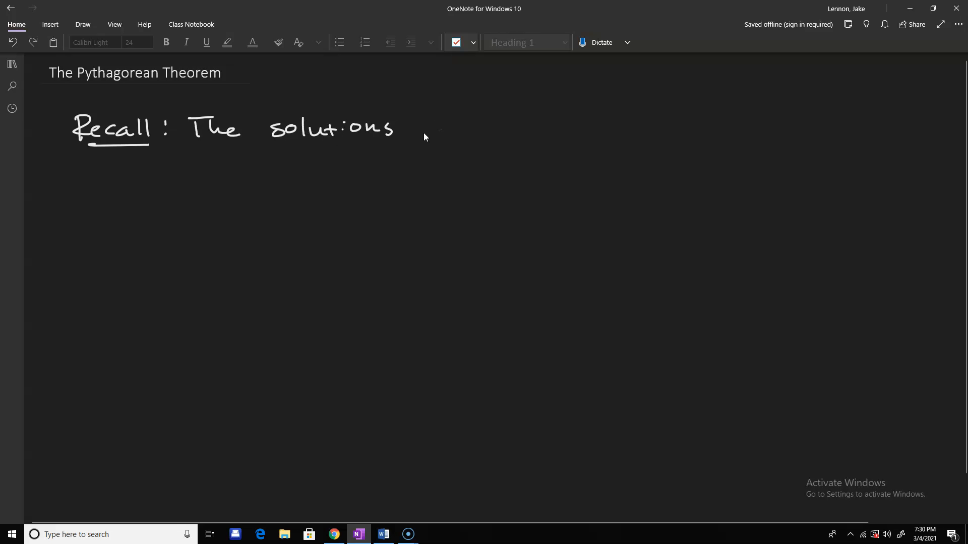
left_click_drag(426, 129, 506, 130)
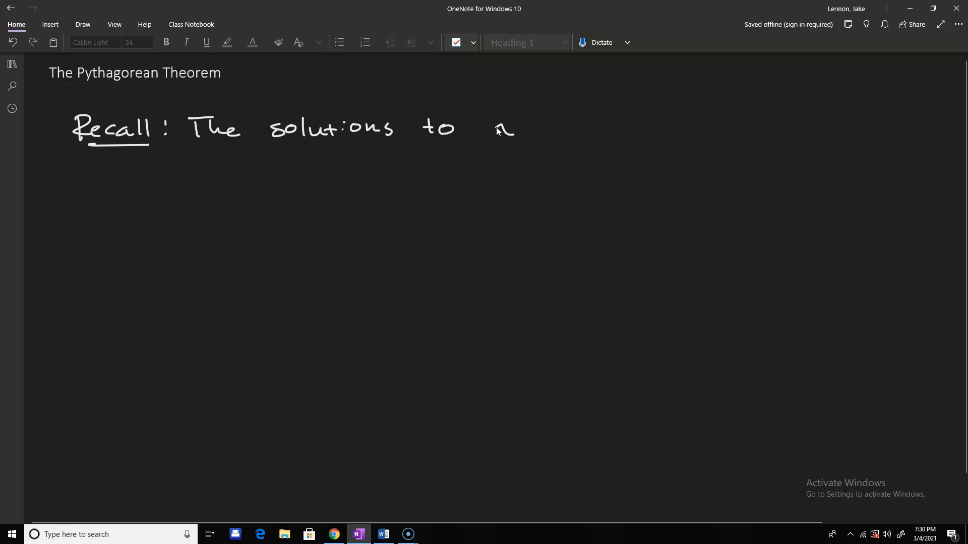
left_click_drag(494, 129, 561, 123)
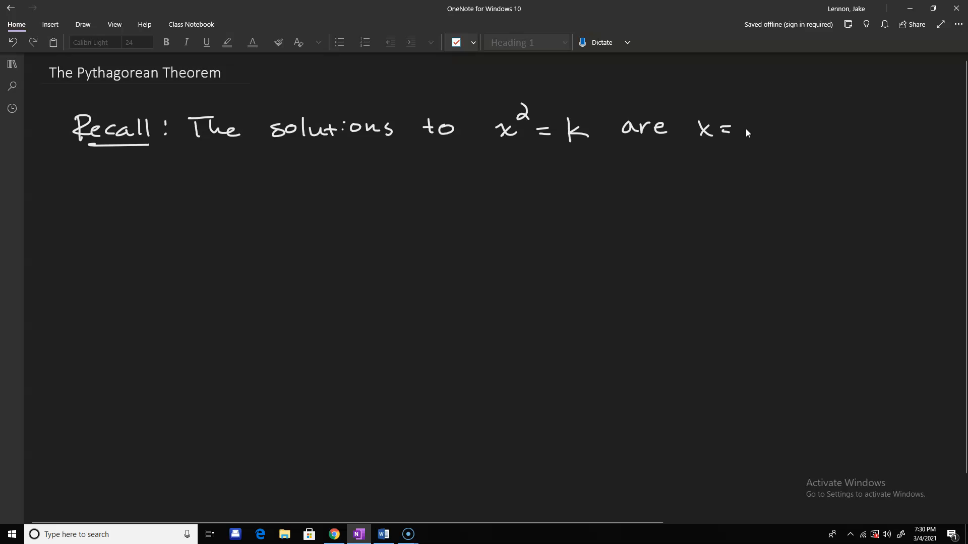
left_click_drag(738, 135, 811, 111)
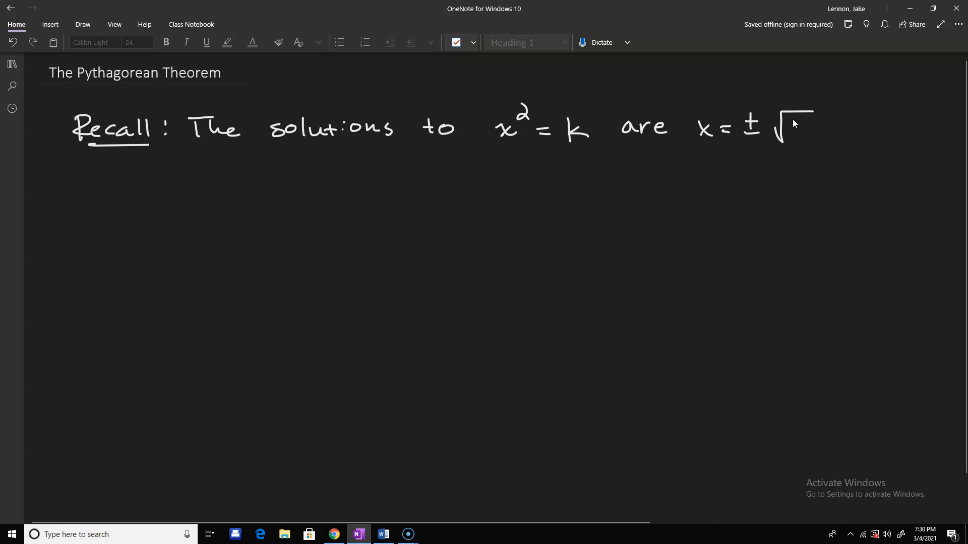
left_click_drag(797, 120, 821, 135)
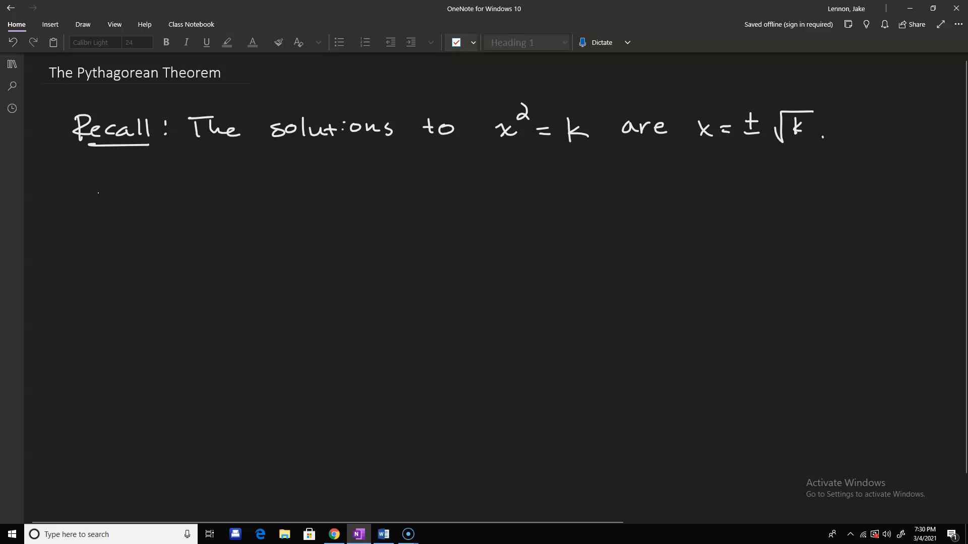
Start the arrow note: 'However, in Geometry or certain applications'
left_click_drag(111, 197, 136, 197)
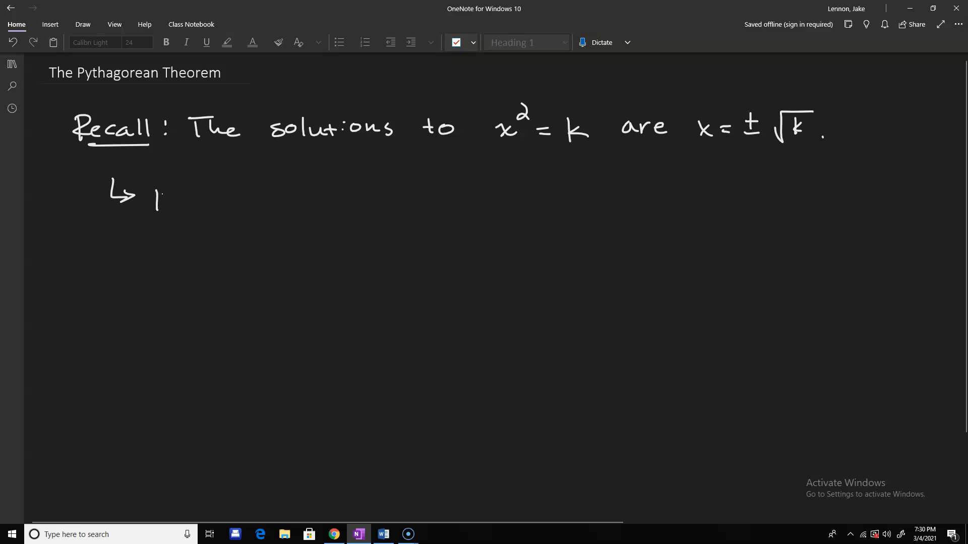
left_click_drag(154, 198, 228, 201)
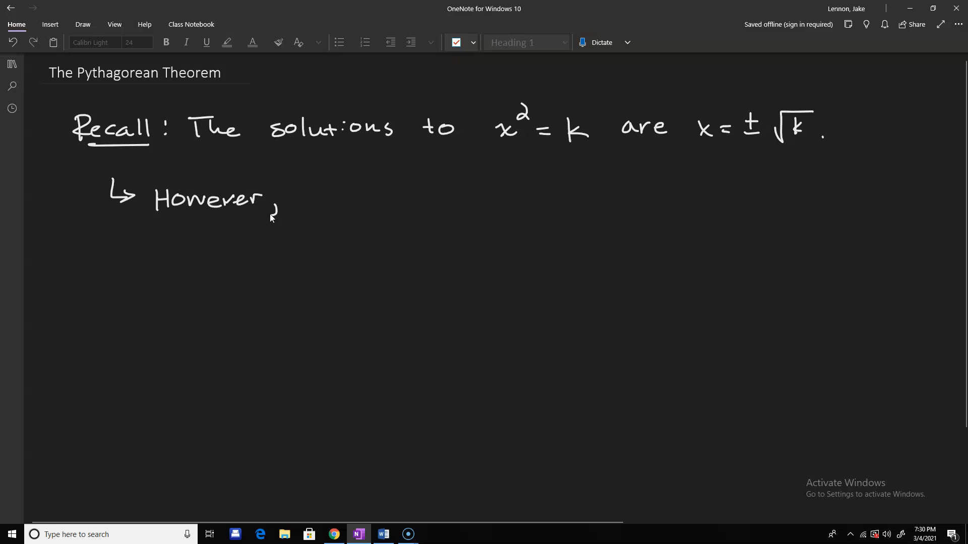
left_click_drag(302, 192, 388, 192)
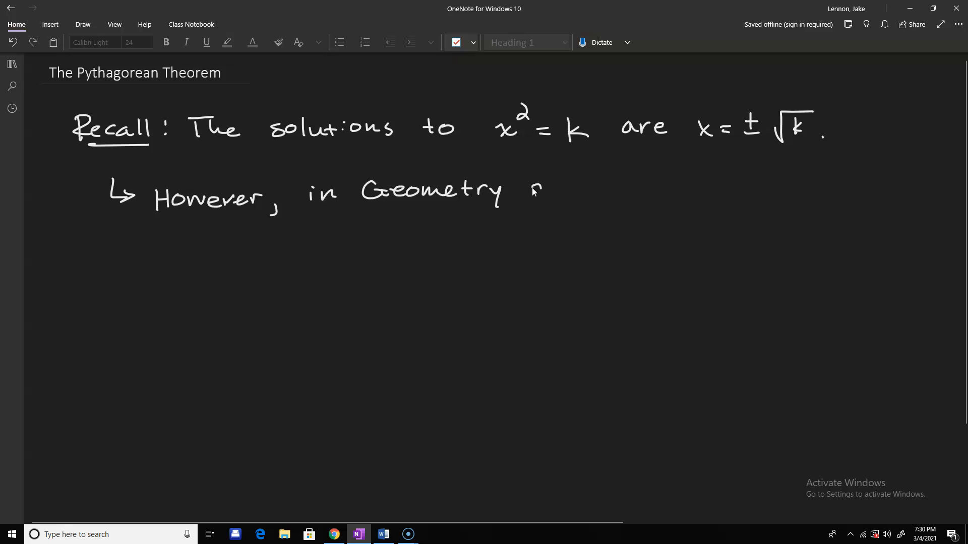
left_click_drag(528, 188, 605, 192)
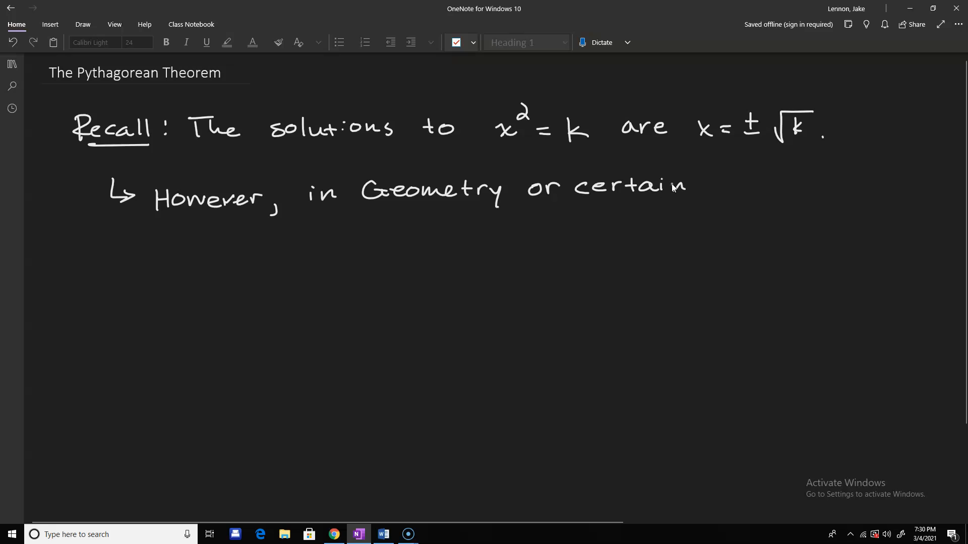
left_click_drag(704, 188, 762, 188)
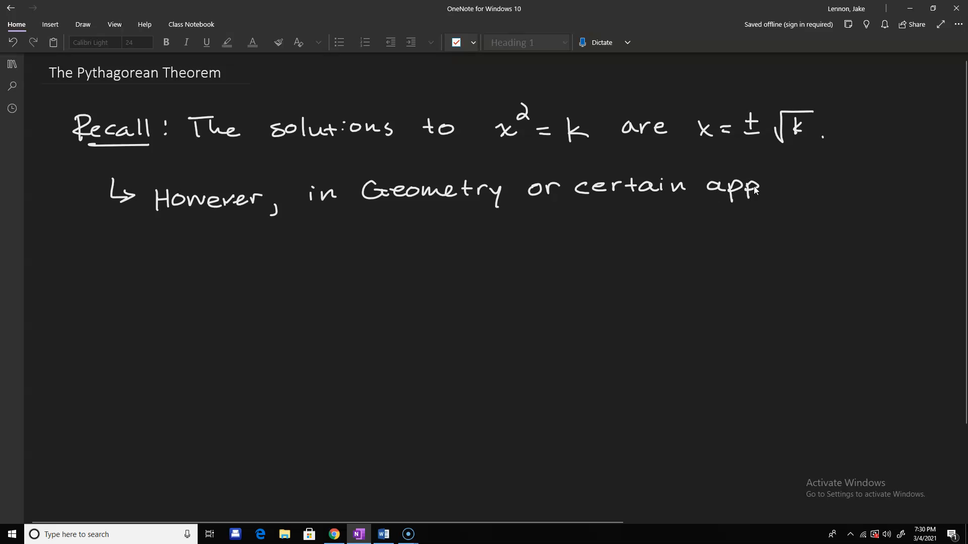
type("lications")
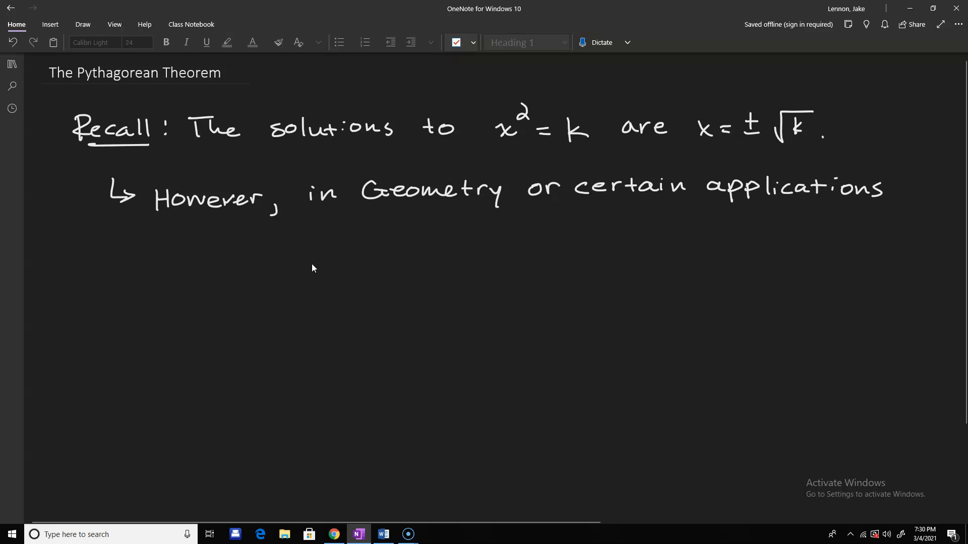
Finish the note: for values representing distance, only the positive solution makes sense
left_click_drag(158, 253, 204, 256)
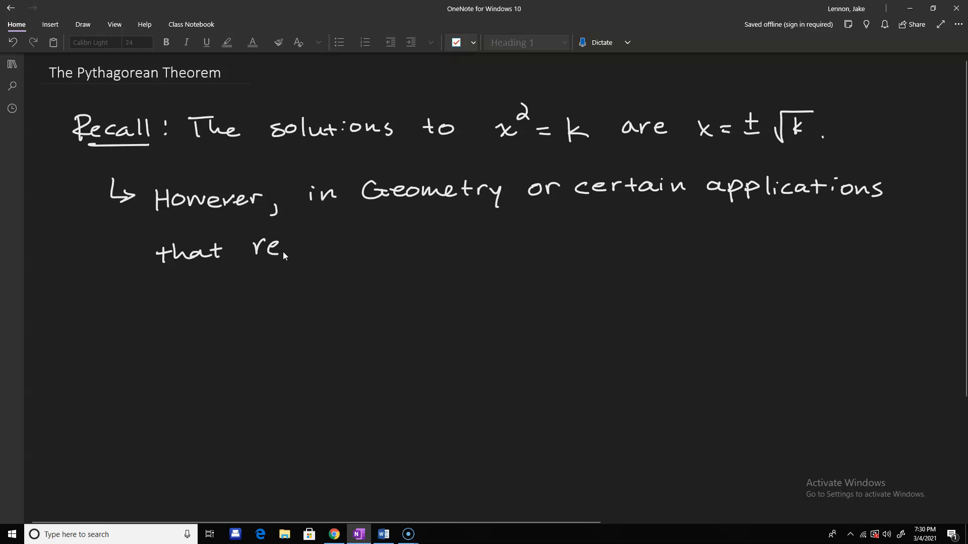
left_click_drag(290, 253, 345, 247)
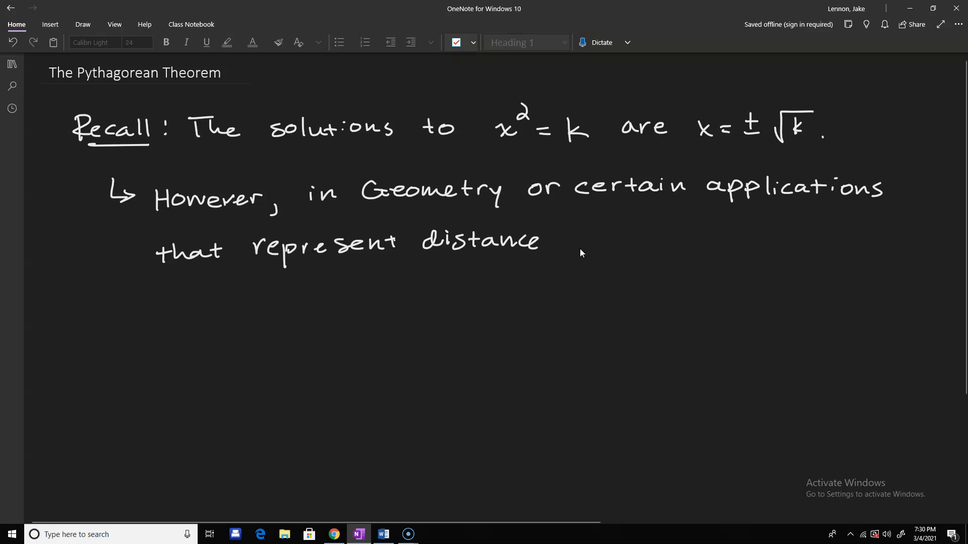
left_click_drag(552, 244, 564, 259)
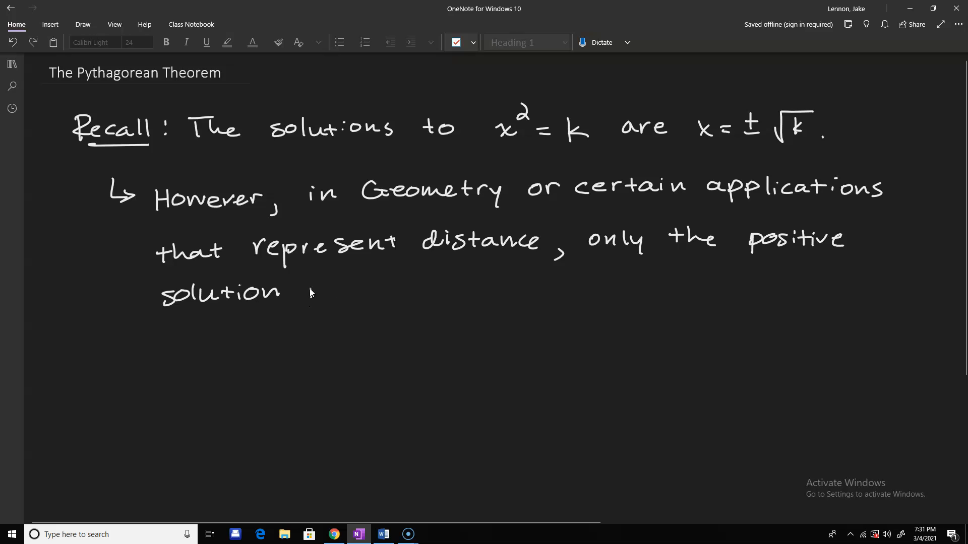
type("makes sense.")
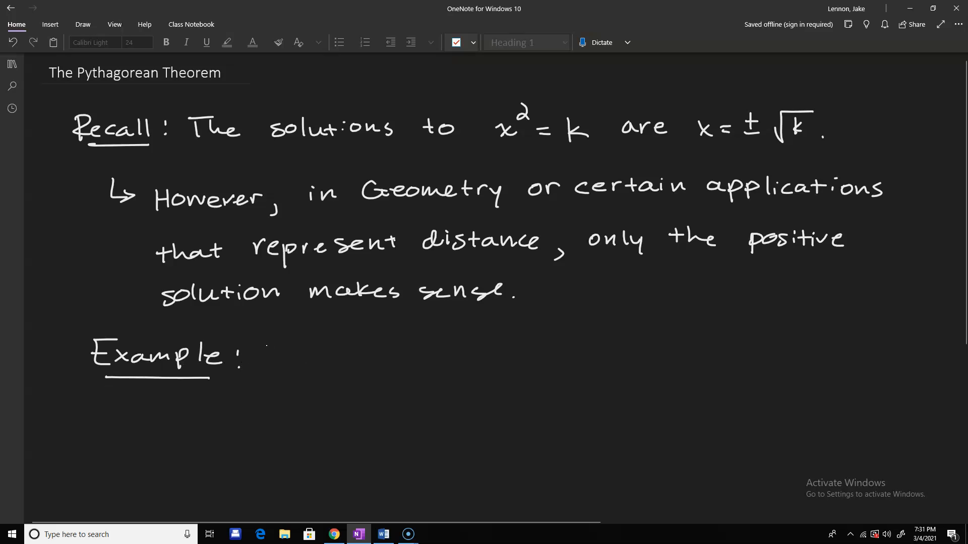
Handwrite 'Suppose we know that x>0. Solve the following equations. Round decimals to two places.'
type("Supp")
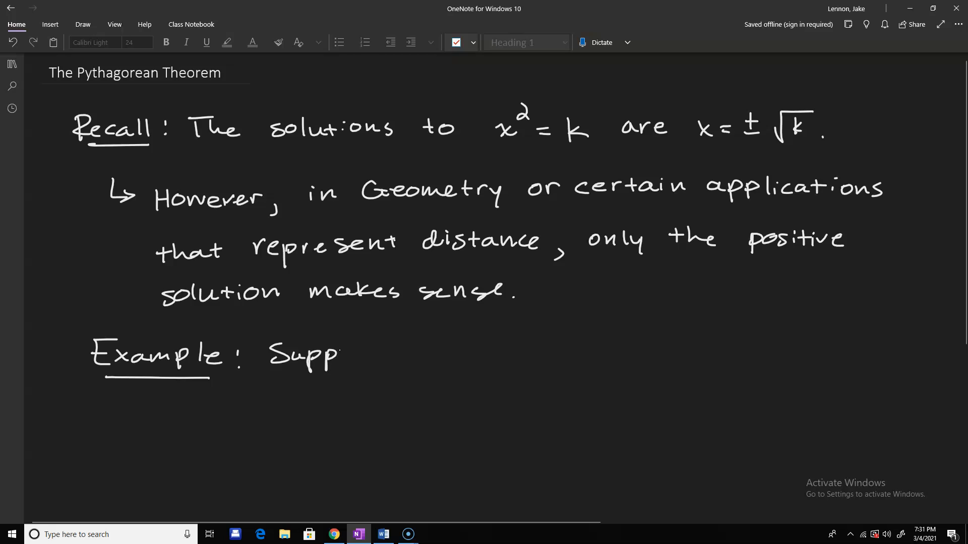
left_click_drag(346, 354, 445, 355)
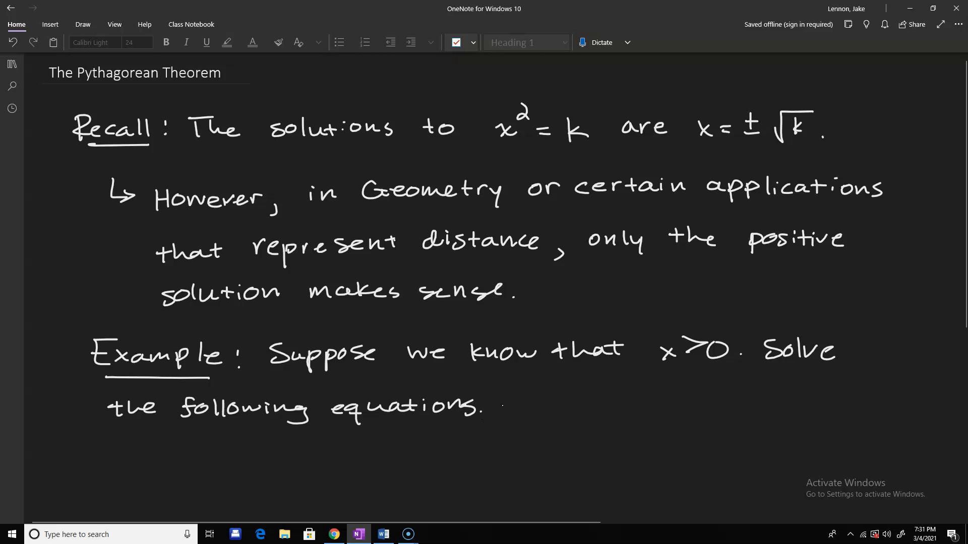
left_click_drag(503, 404, 568, 404)
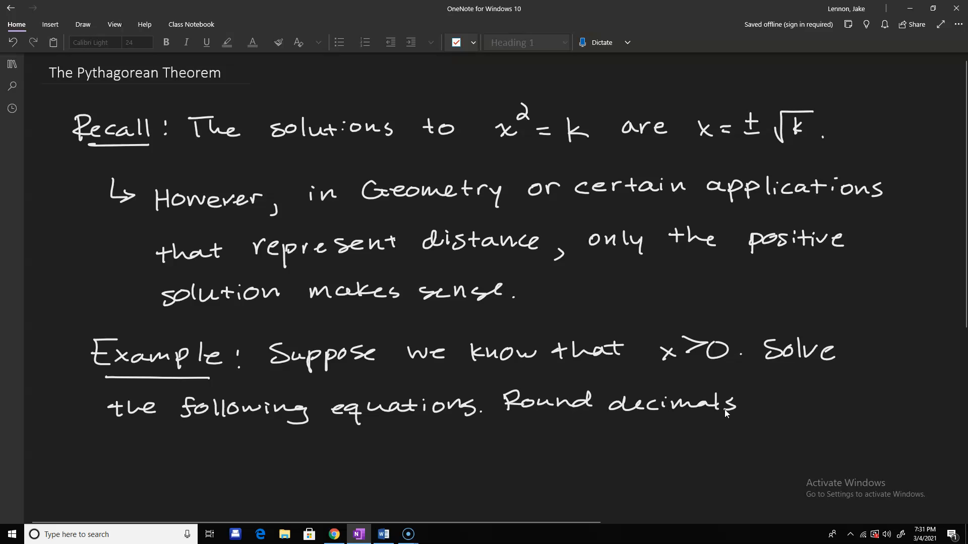
type("to")
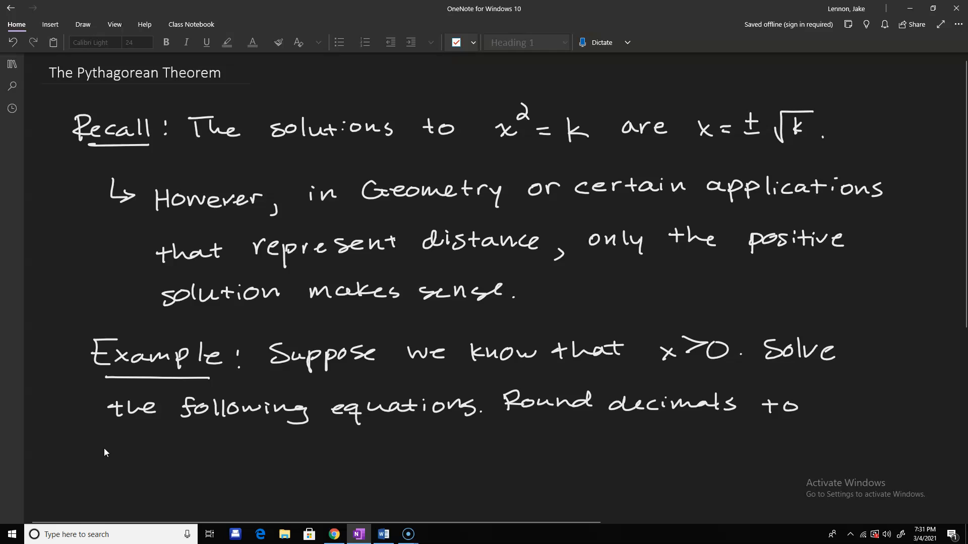
type("two places.")
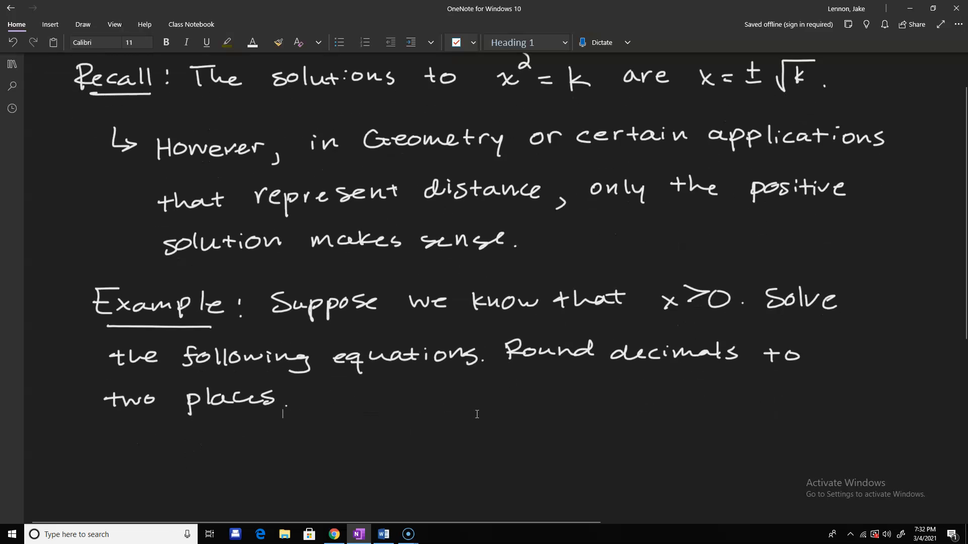
Work part a) by hand: x² = 25, x = √25, x = 5
scroll("down", 3)
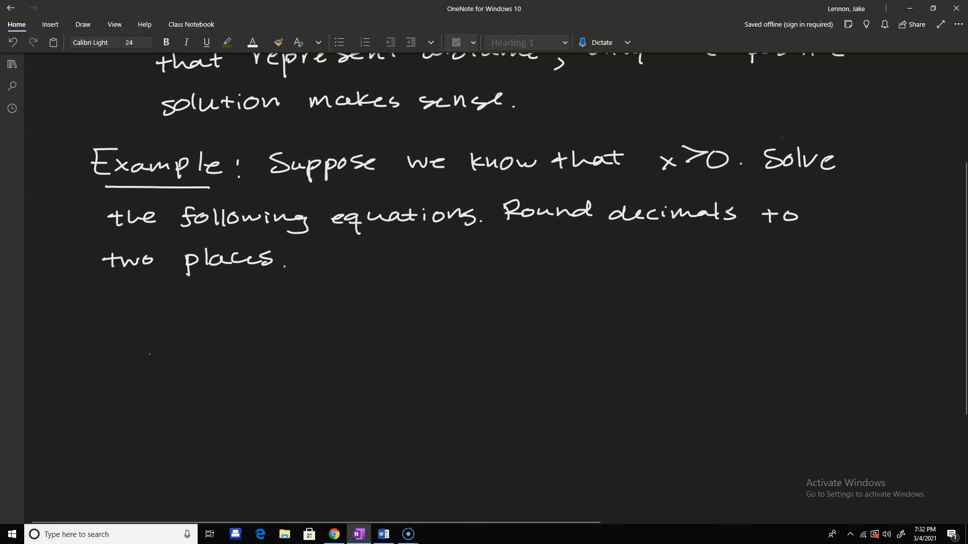
left_click_drag(96, 321, 139, 346)
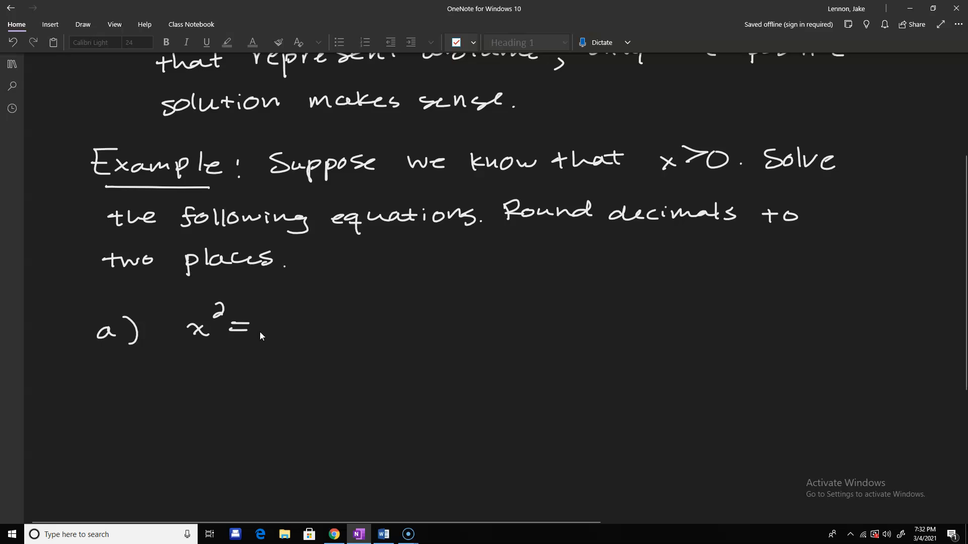
left_click_drag(265, 327, 314, 327)
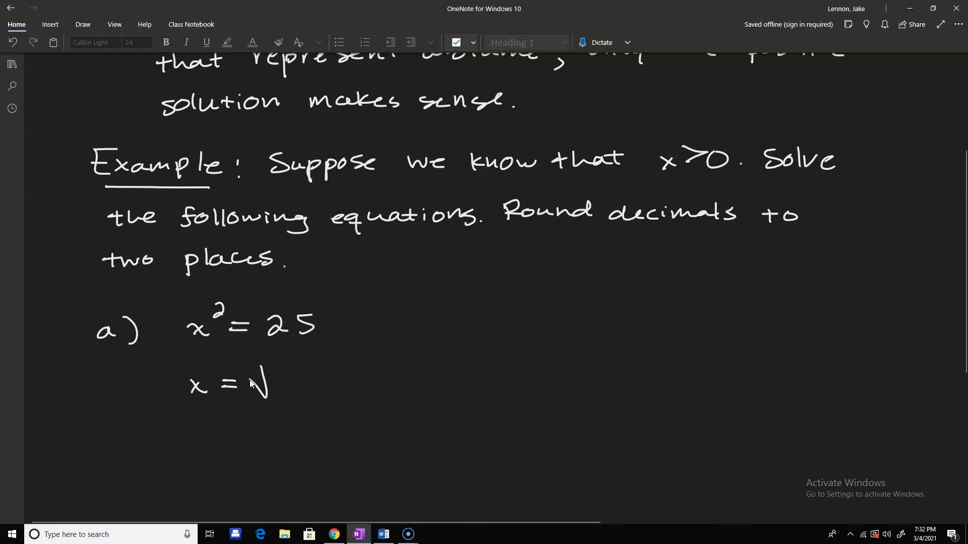
left_click_drag(259, 371, 312, 395)
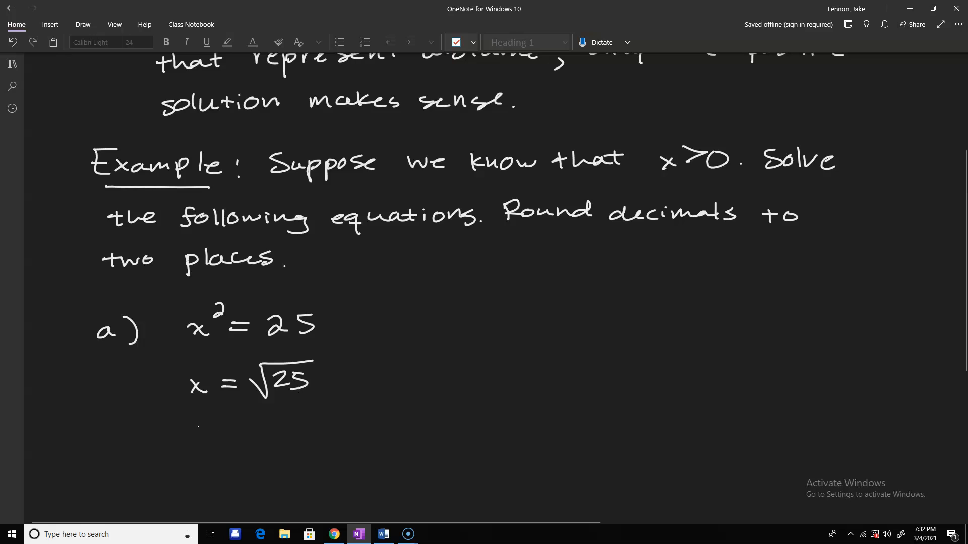
left_click_drag(195, 429, 278, 432)
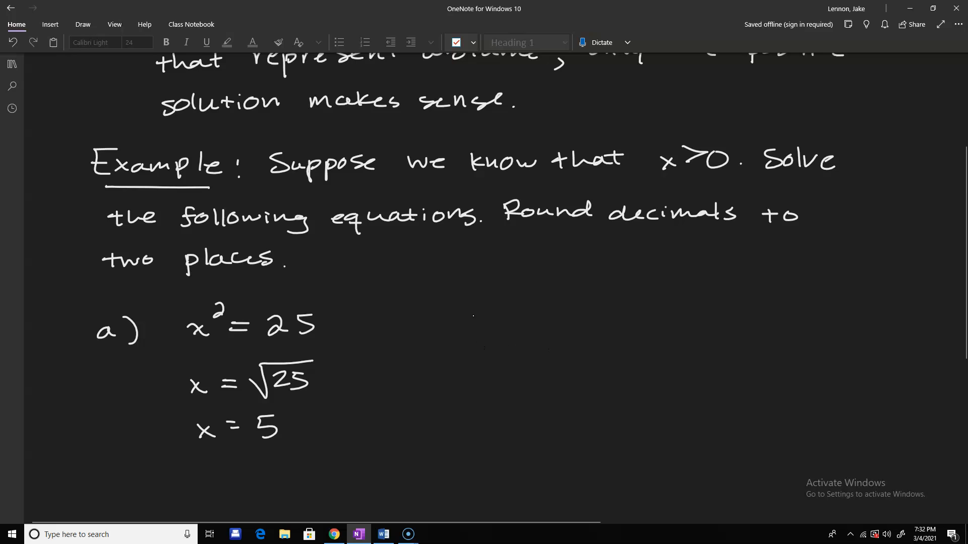
mouse_move(536, 248)
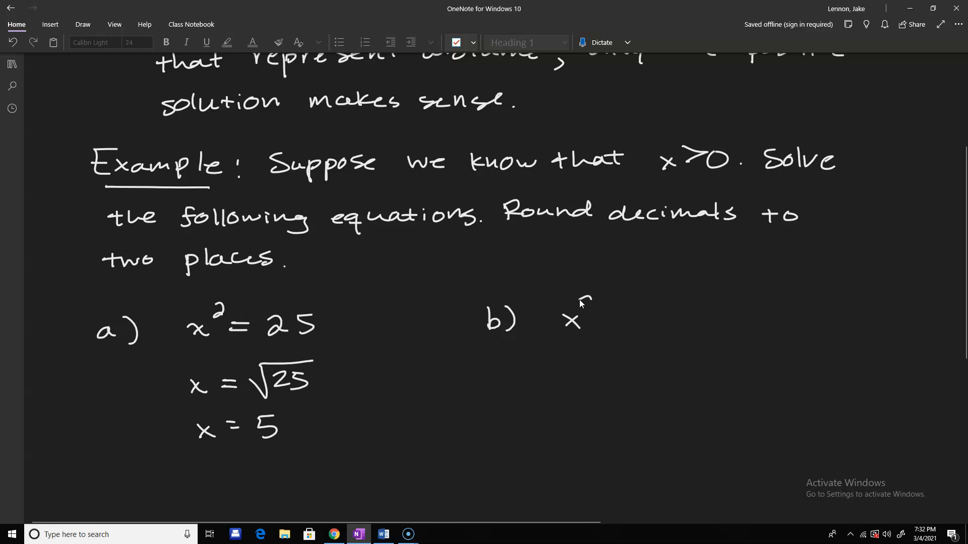
Write part b)'s equation x² = 256 and the line x = √256
left_click_drag(580, 302, 648, 318)
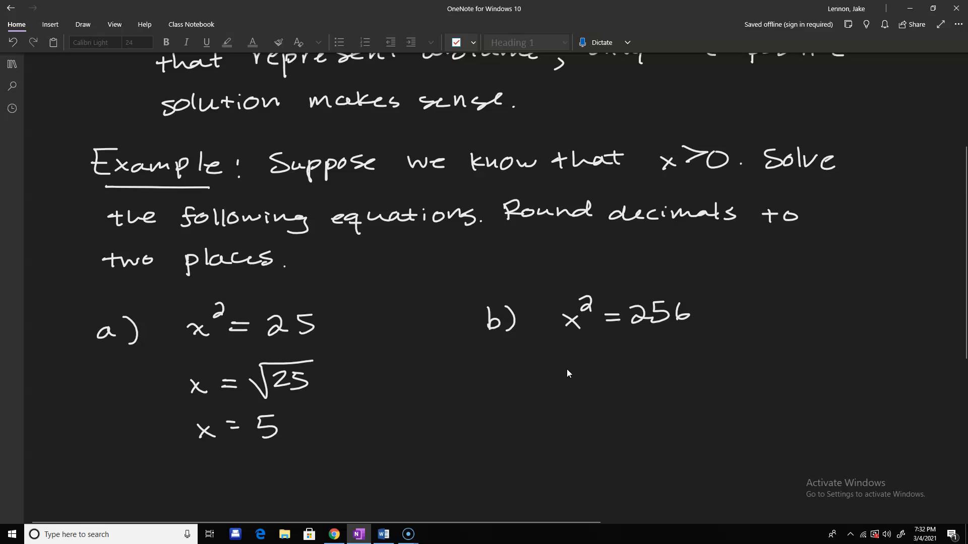
left_click_drag(564, 374, 629, 370)
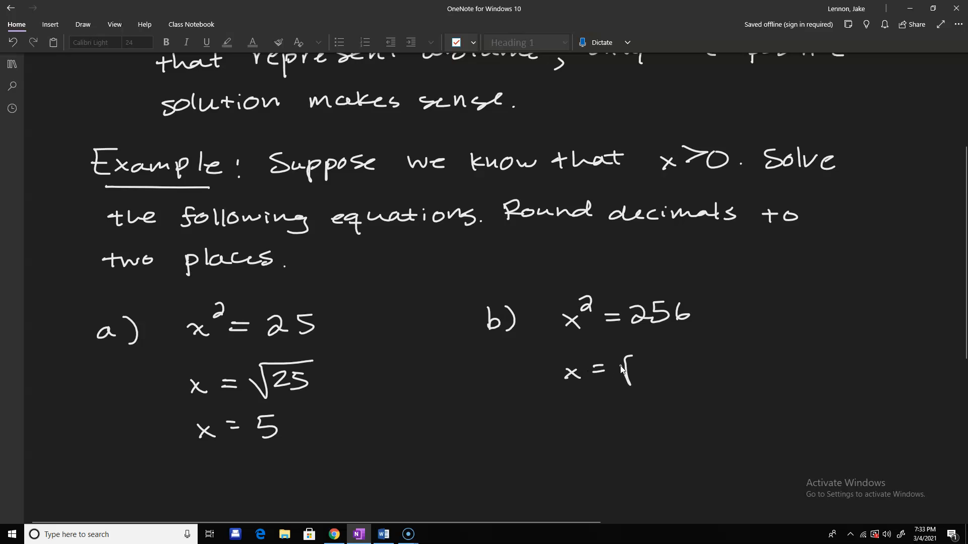
left_click_drag(623, 373, 685, 371)
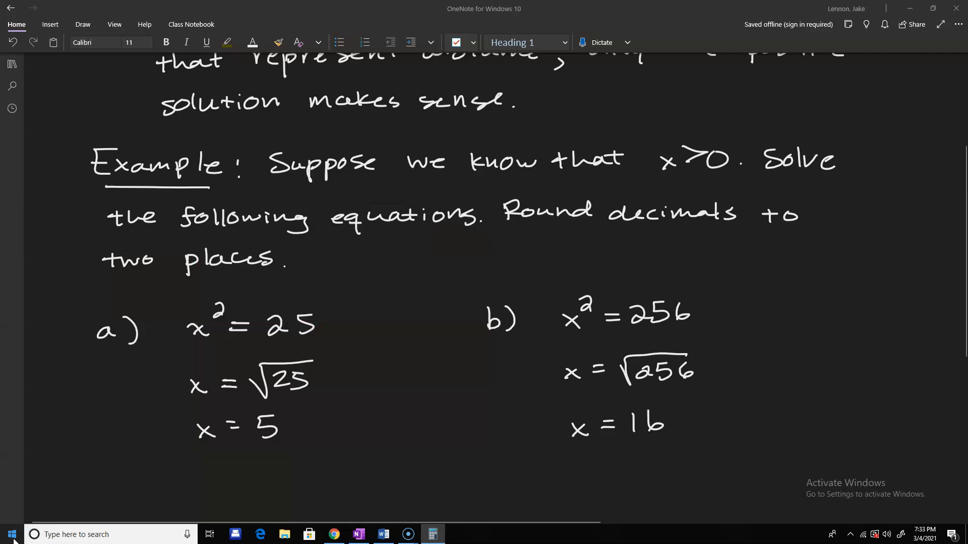
Use Windows Calculator to confirm √256 = 16, then close it
left_click(433, 534)
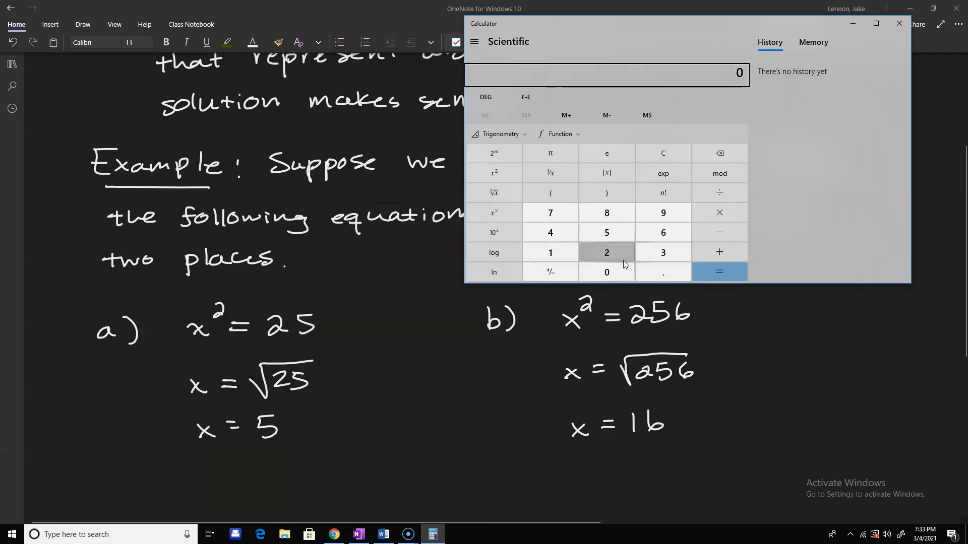
mouse_move(493, 192)
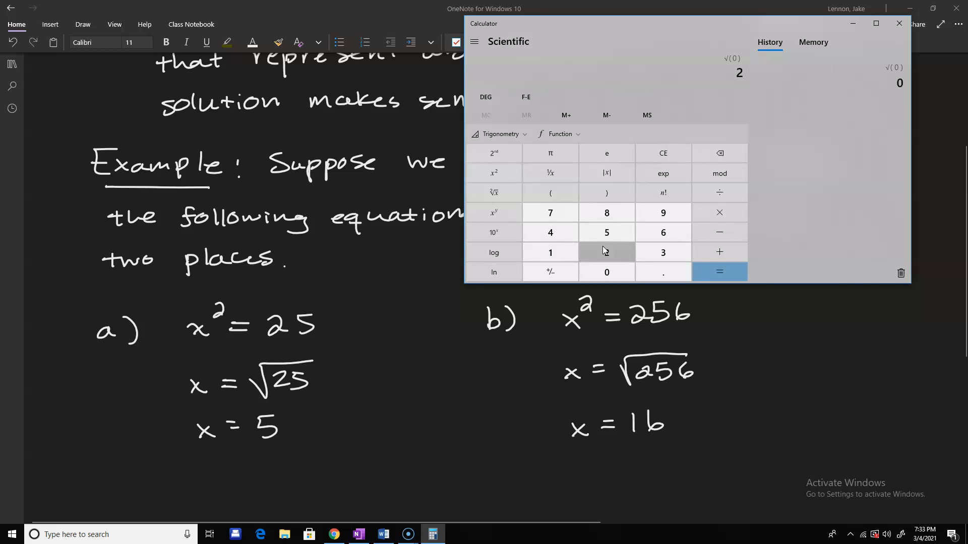
left_click(605, 252)
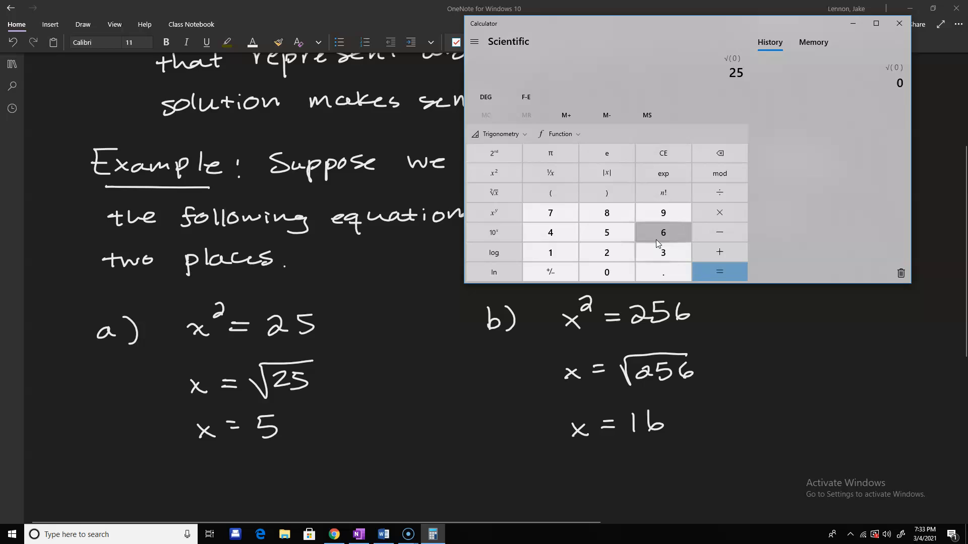
left_click(719, 272)
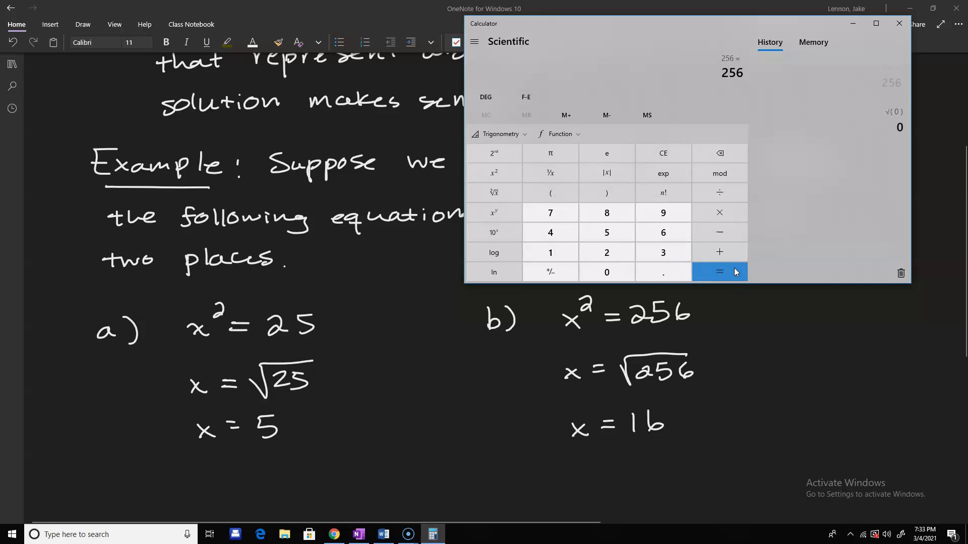
left_click(718, 271)
type("25")
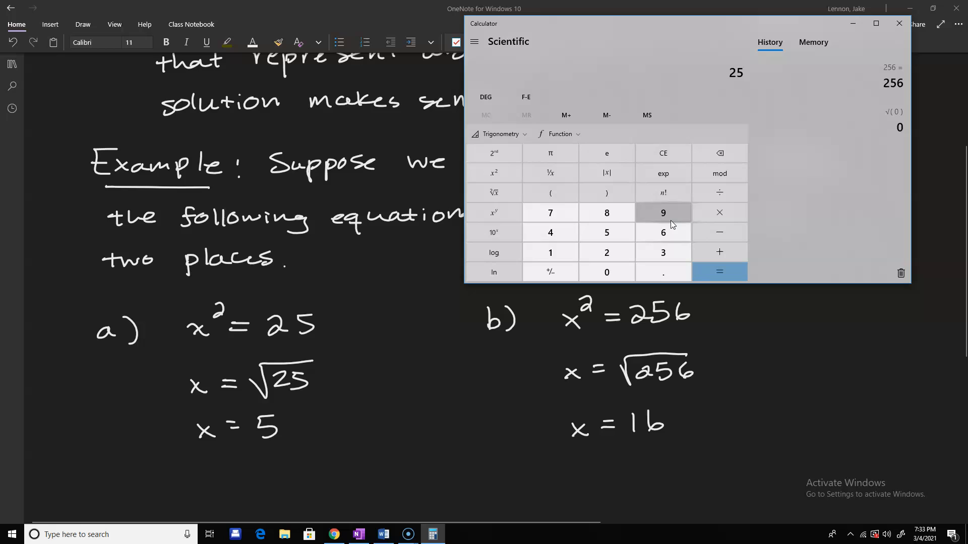
left_click(493, 192)
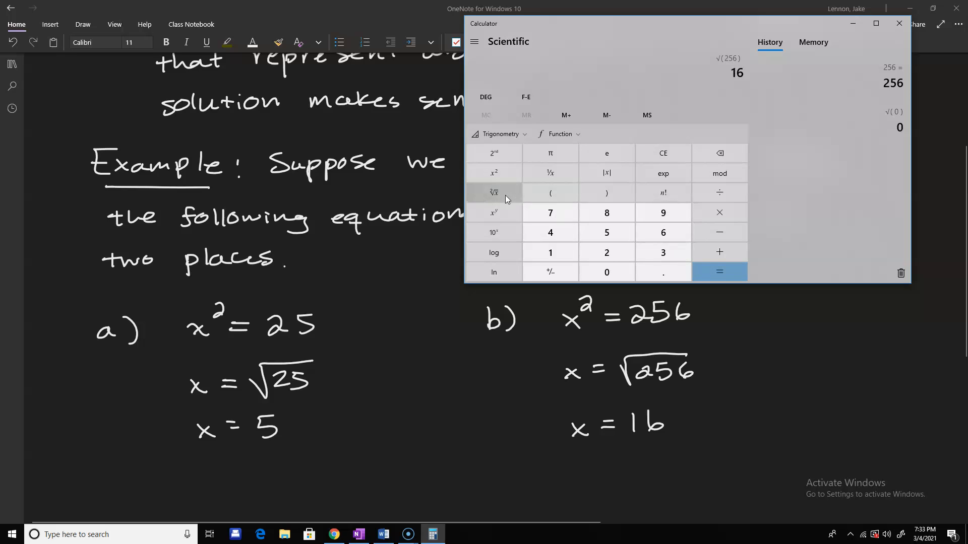
mouse_move(735, 85)
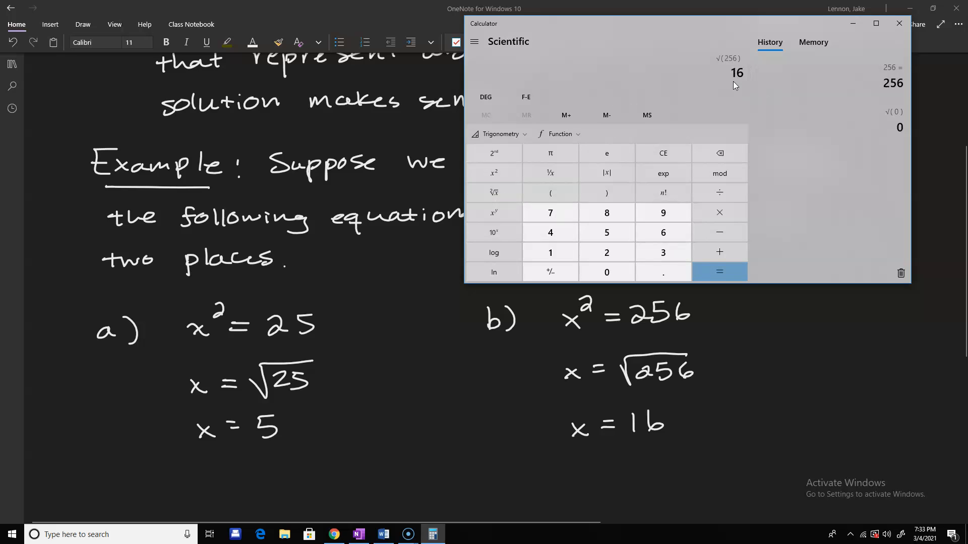
left_click(718, 272)
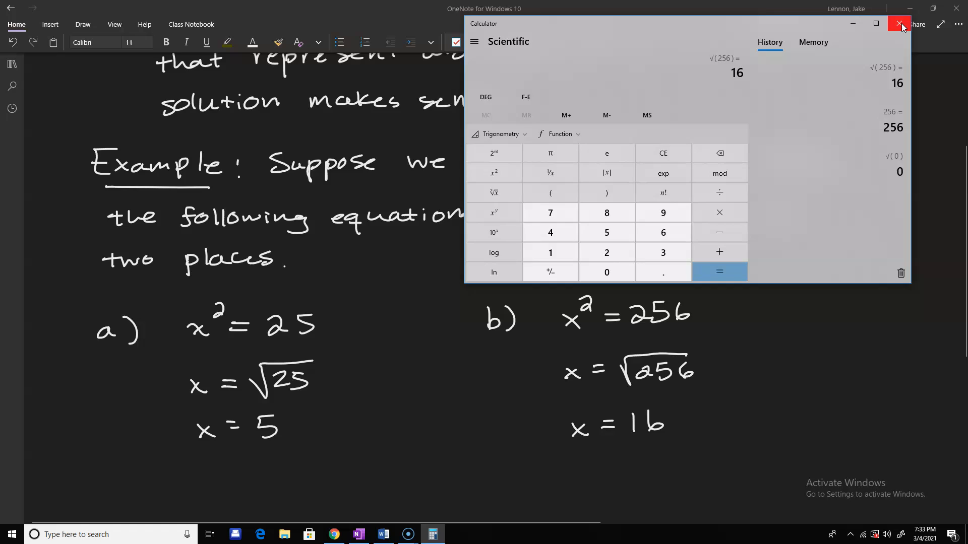
left_click(900, 24)
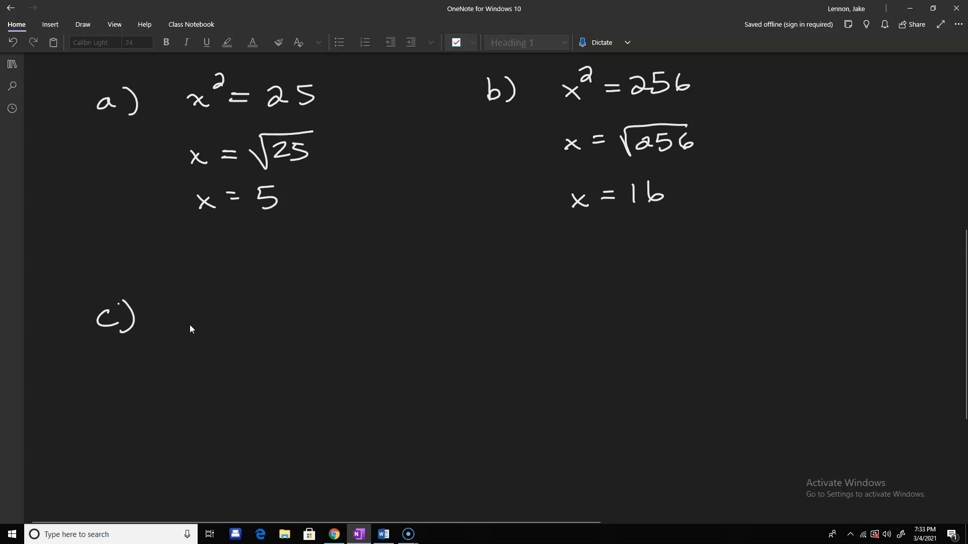
mouse_move(230, 311)
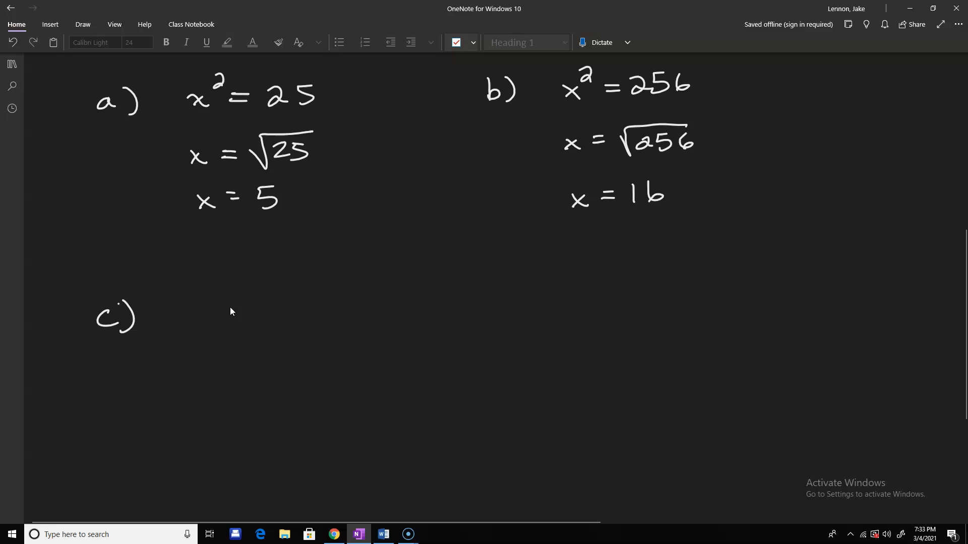
mouse_move(280, 321)
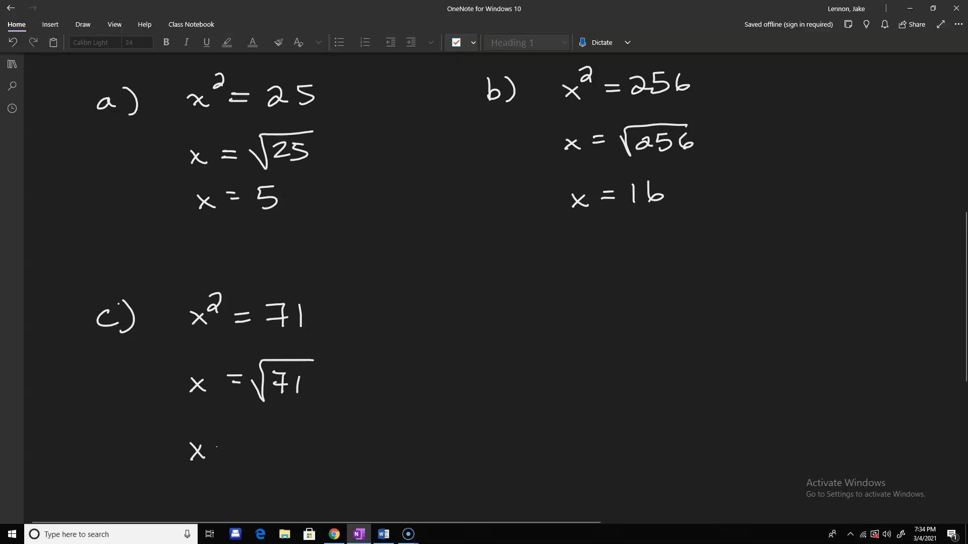
Handwrite part c): x² = 71, x = √71 = 8.426…, so x ≈ 8.43
left_click_drag(222, 460, 237, 444)
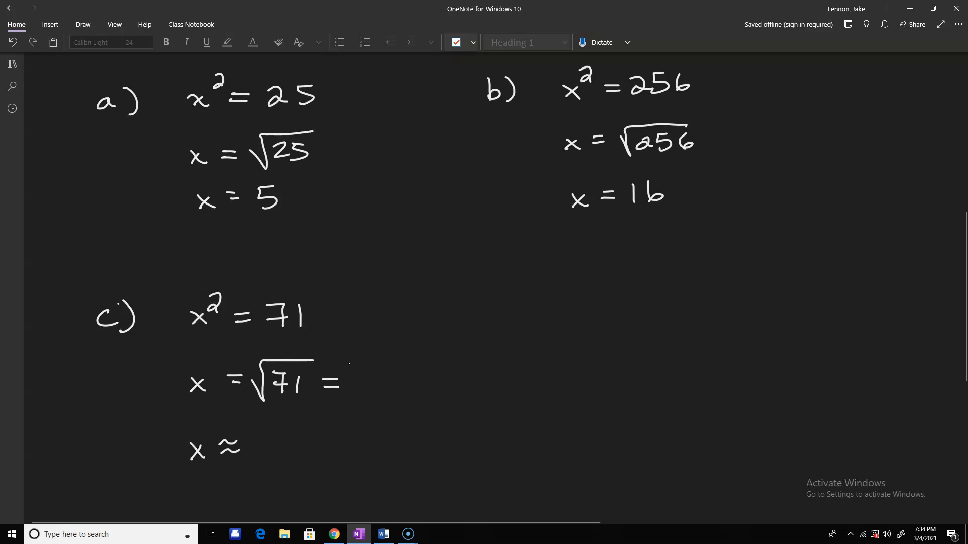
mouse_move(351, 368)
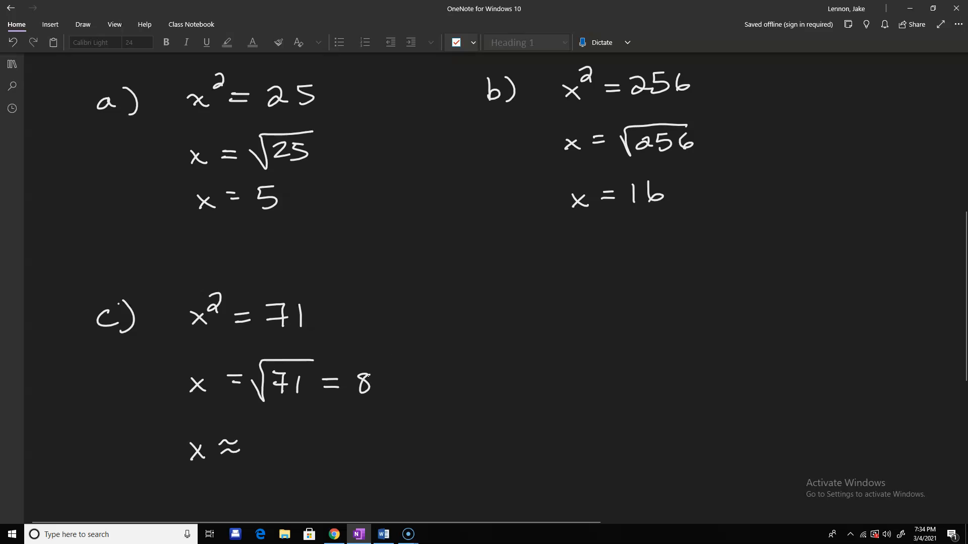
type(".4")
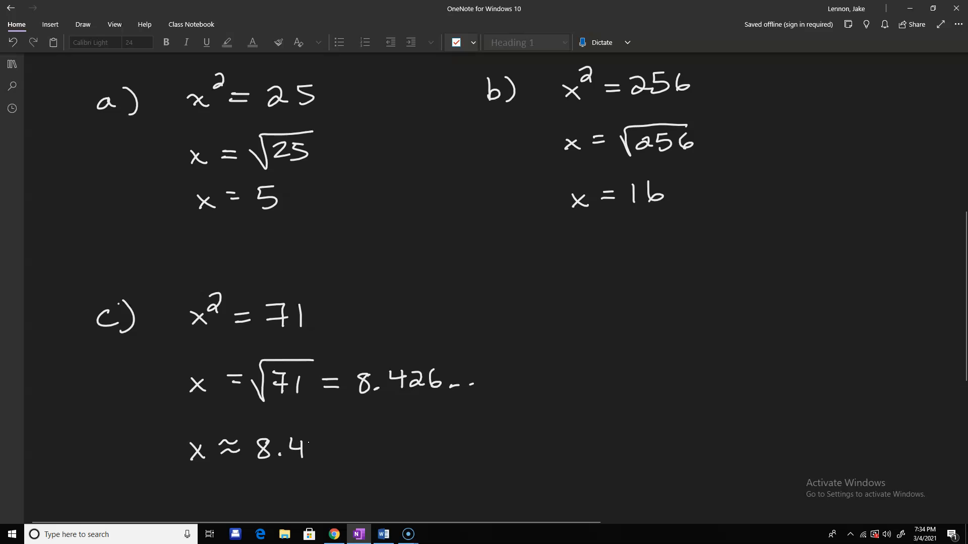
type("3")
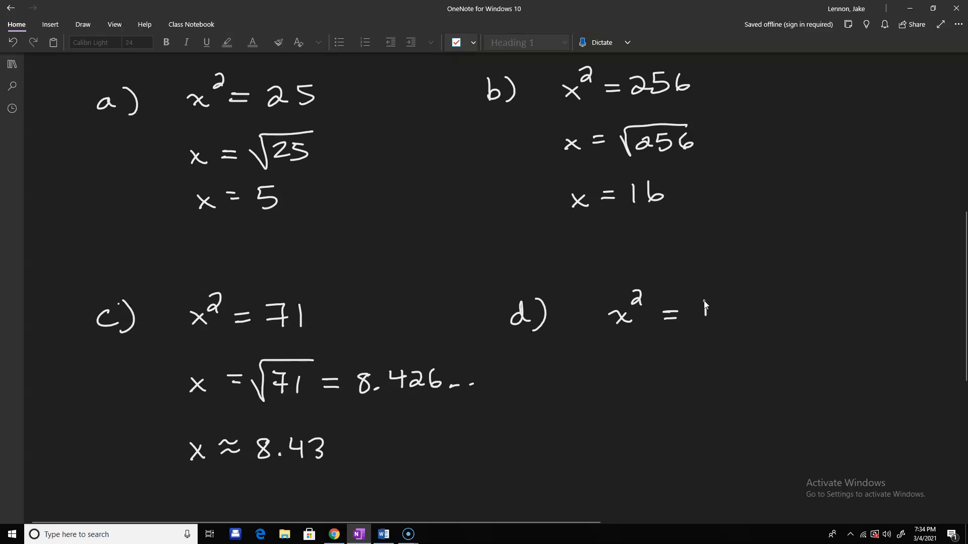
Handwrite part d)'s x² = 185 and x = √185 = 13.601…
type("185")
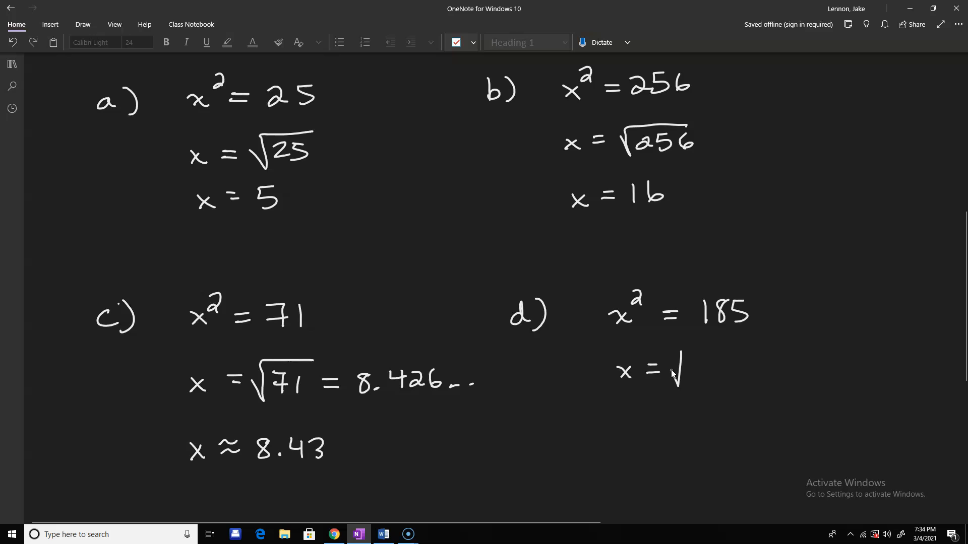
left_click_drag(678, 370, 734, 371)
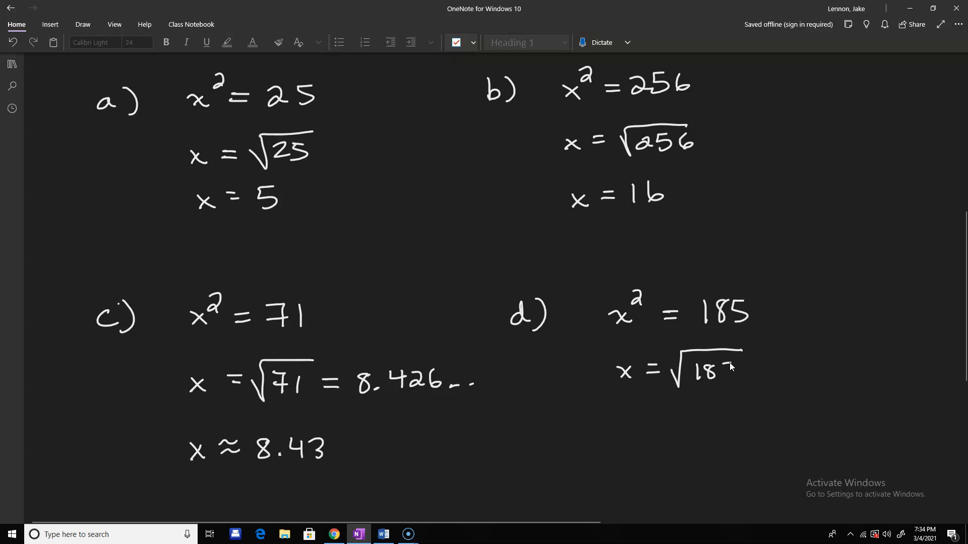
left_click_drag(728, 370, 778, 371)
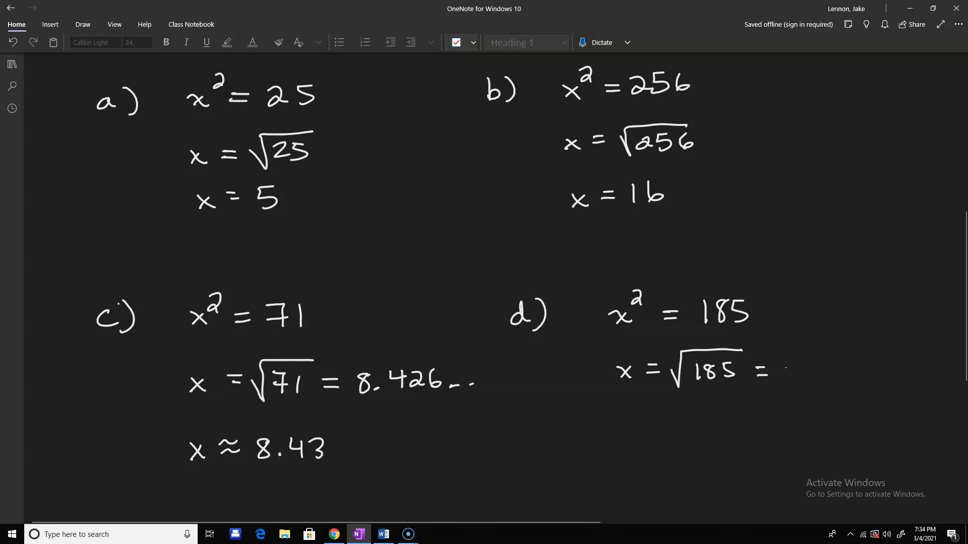
type("13.601...")
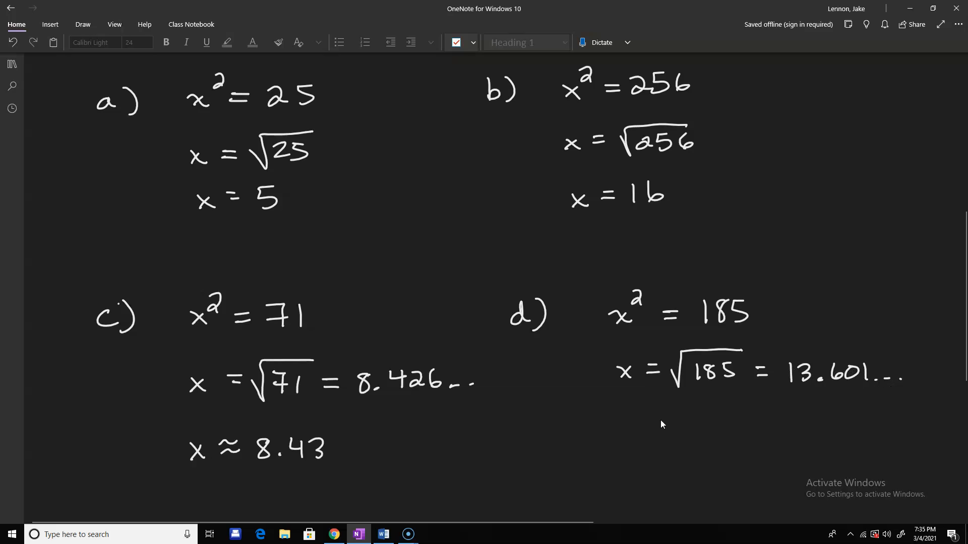
Write part d)'s rounded answer x ≈ 13.60
left_click_drag(629, 432, 673, 432)
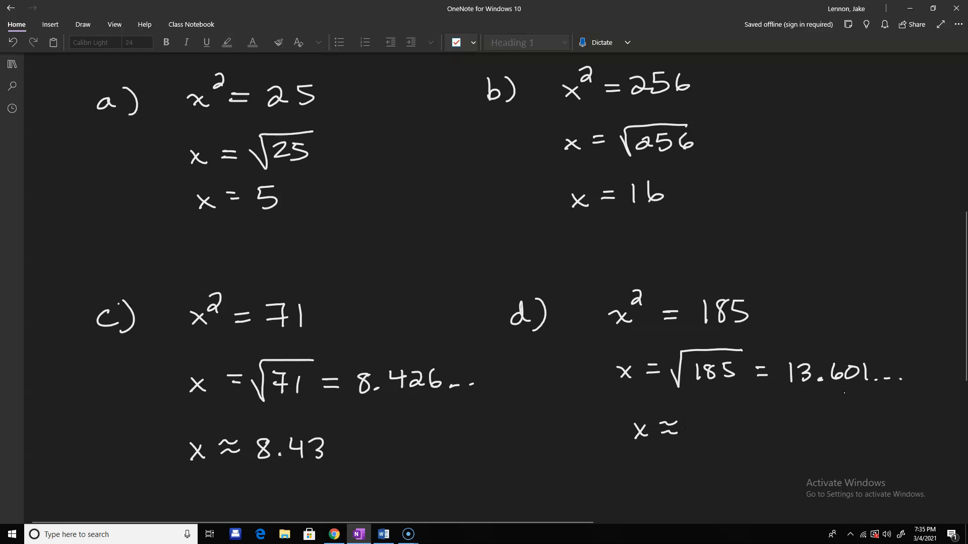
type("1")
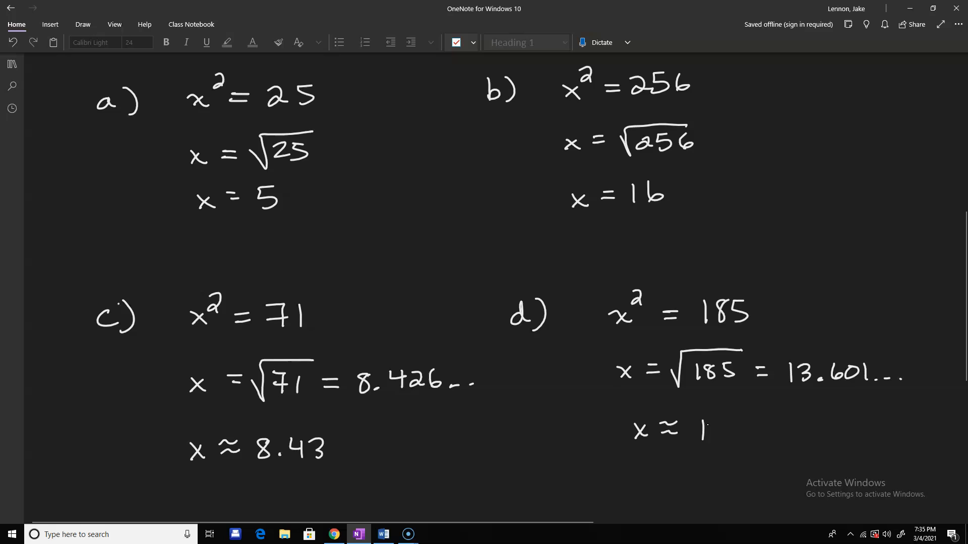
type("3.60")
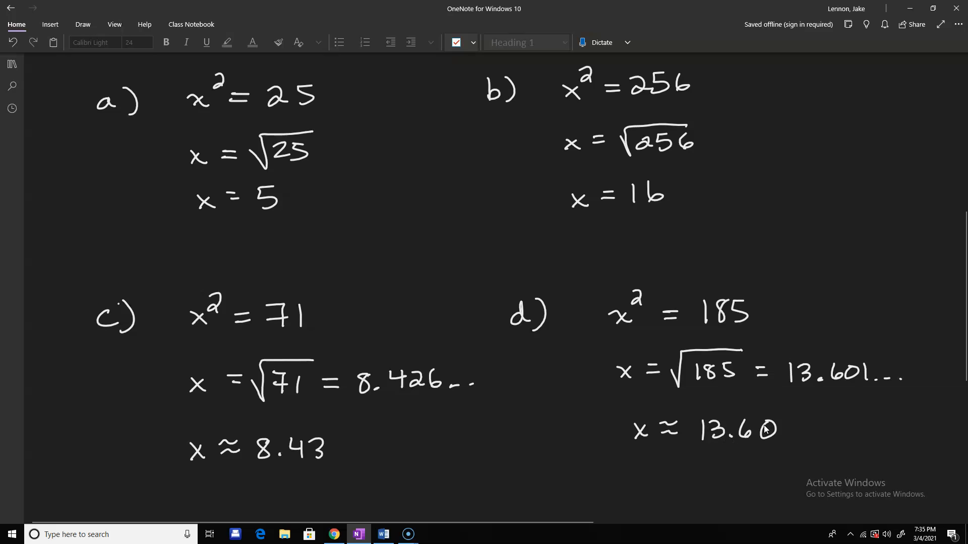
scroll("down", 3)
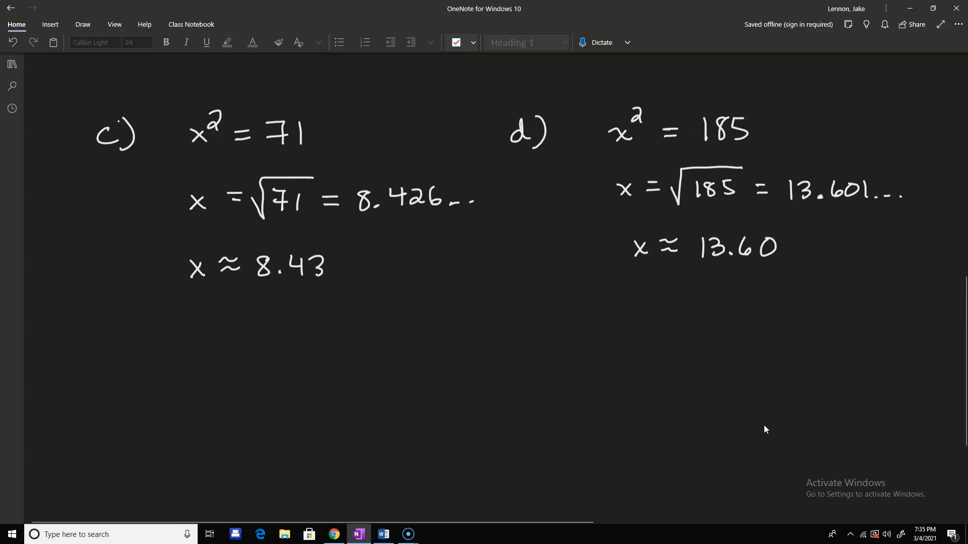
Handwrite and underline 'Pythagorean Theorem:', then begin 'Suppose'
scroll("down", 3)
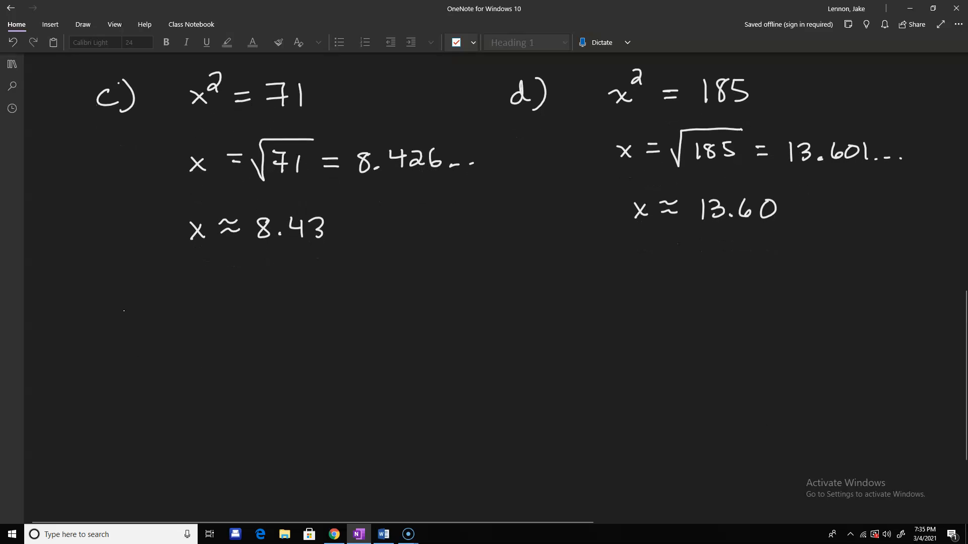
left_click_drag(95, 290, 129, 309)
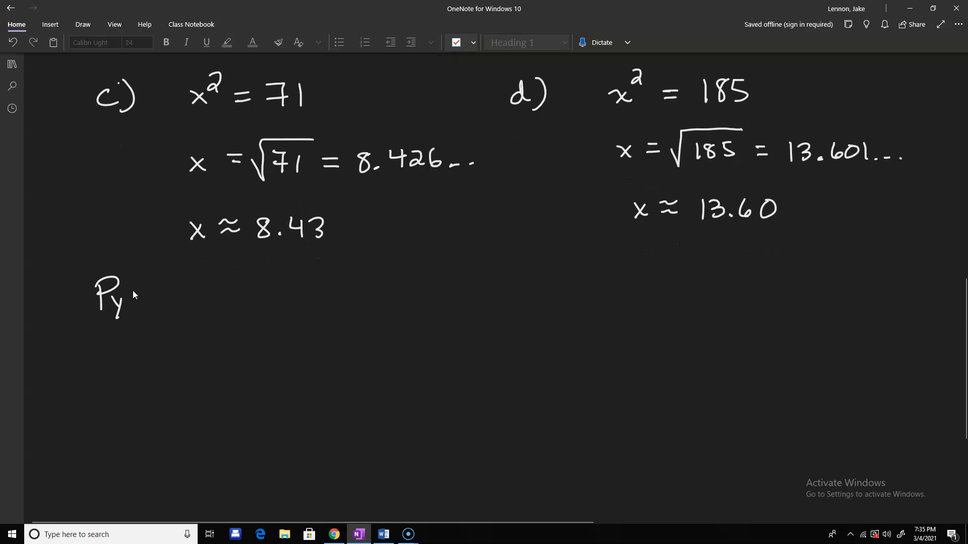
left_click_drag(121, 302, 173, 302)
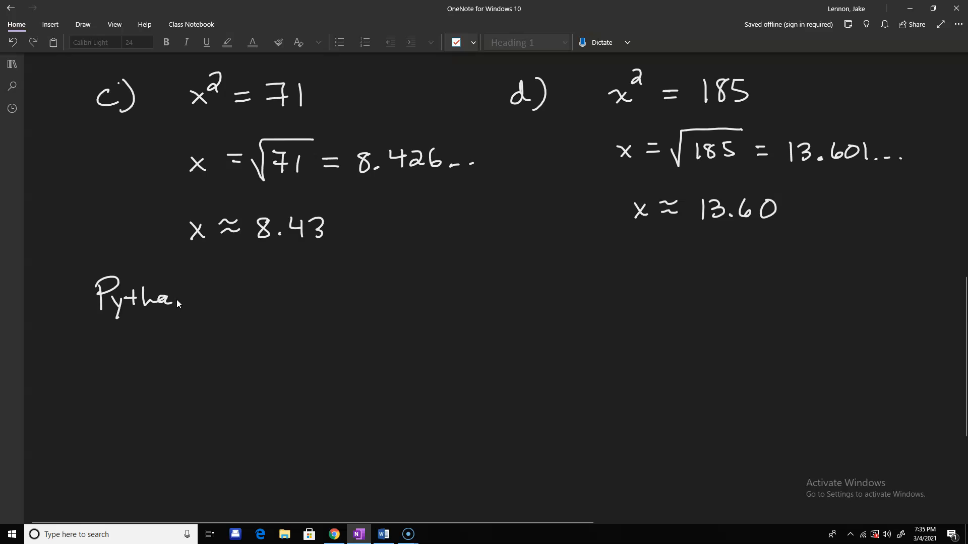
left_click_drag(179, 300, 247, 300)
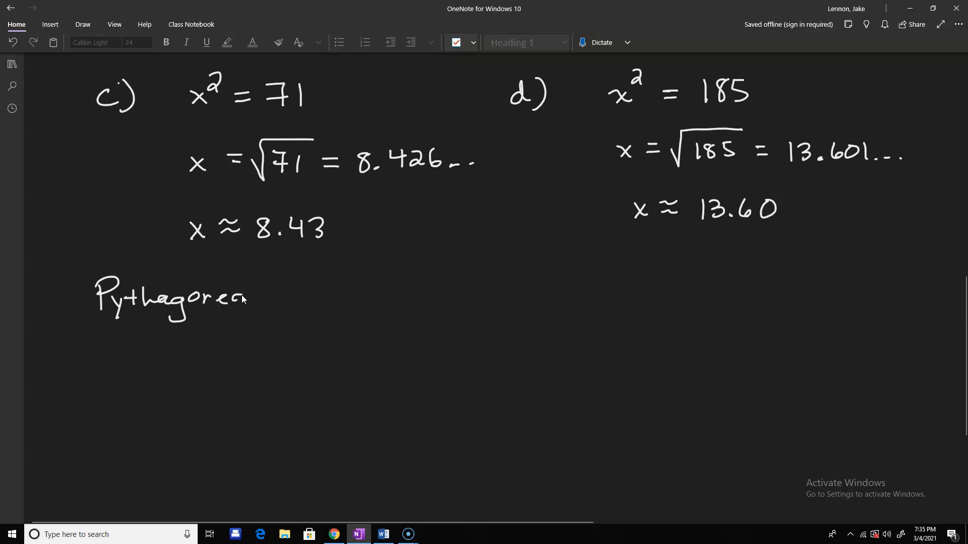
left_click_drag(284, 296, 327, 287)
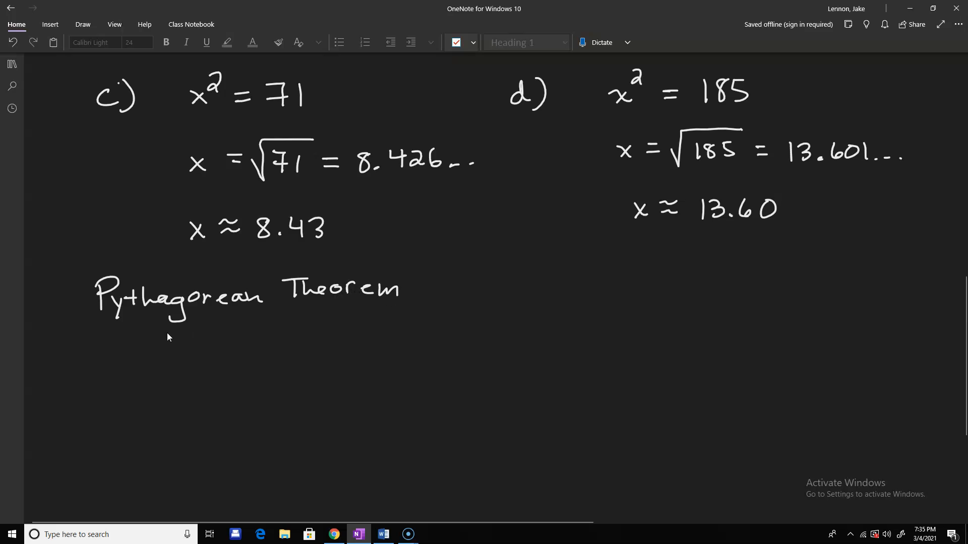
left_click_drag(98, 324, 396, 318)
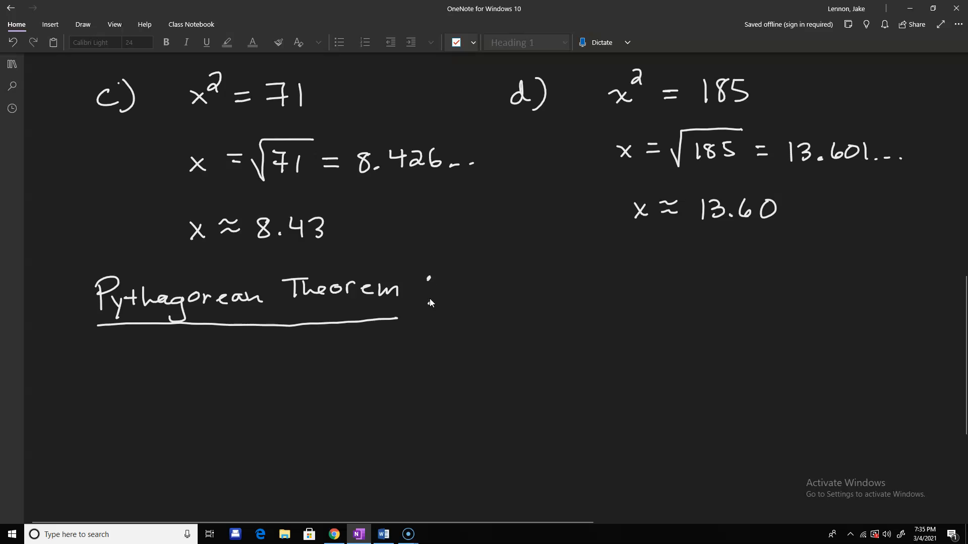
left_click_drag(460, 302, 503, 303)
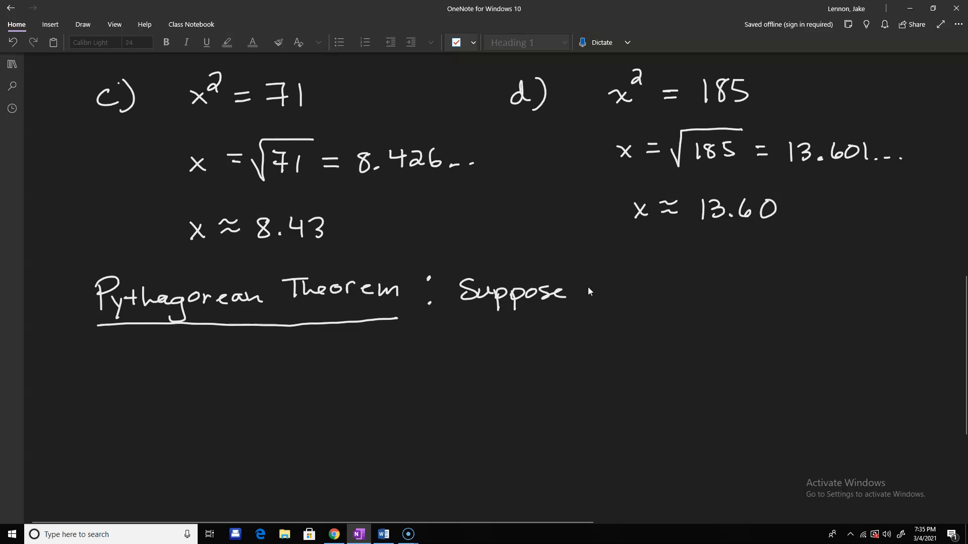
left_click_drag(580, 290, 611, 290)
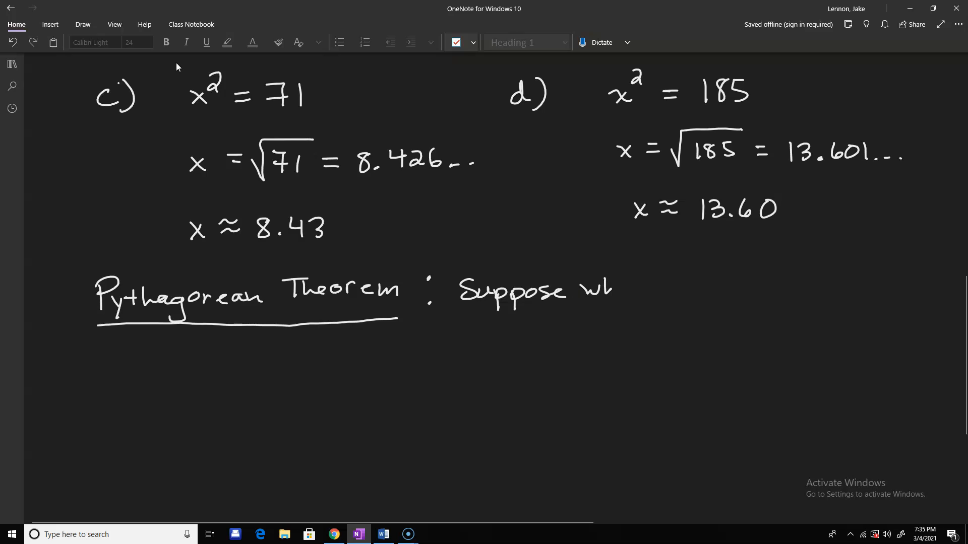
Select the pen and continue the line with 'we have a right'
left_click(82, 25)
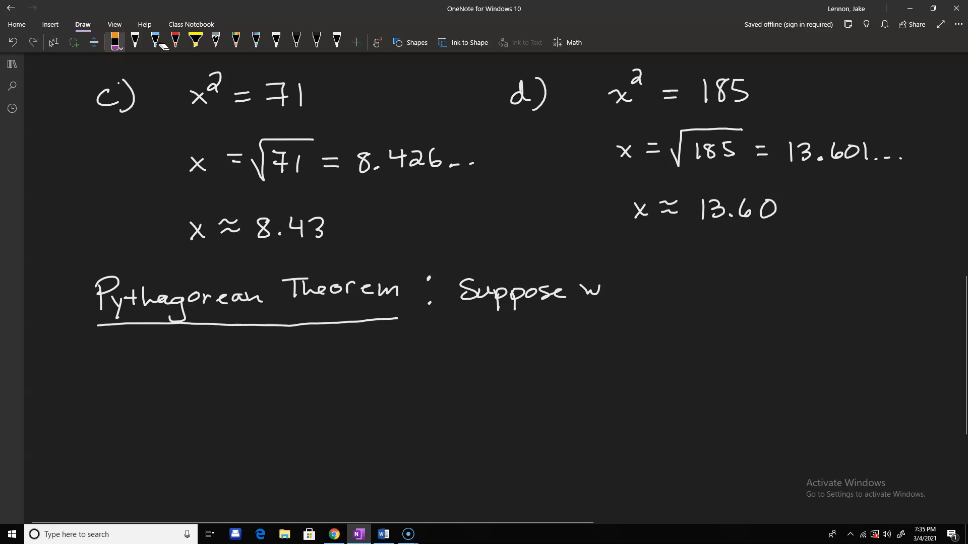
left_click(135, 42)
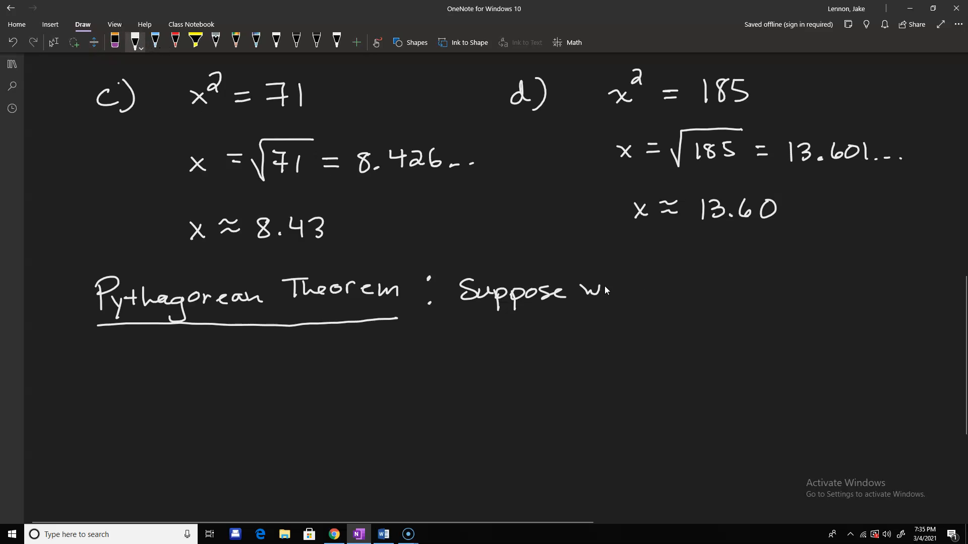
left_click_drag(593, 287, 703, 286)
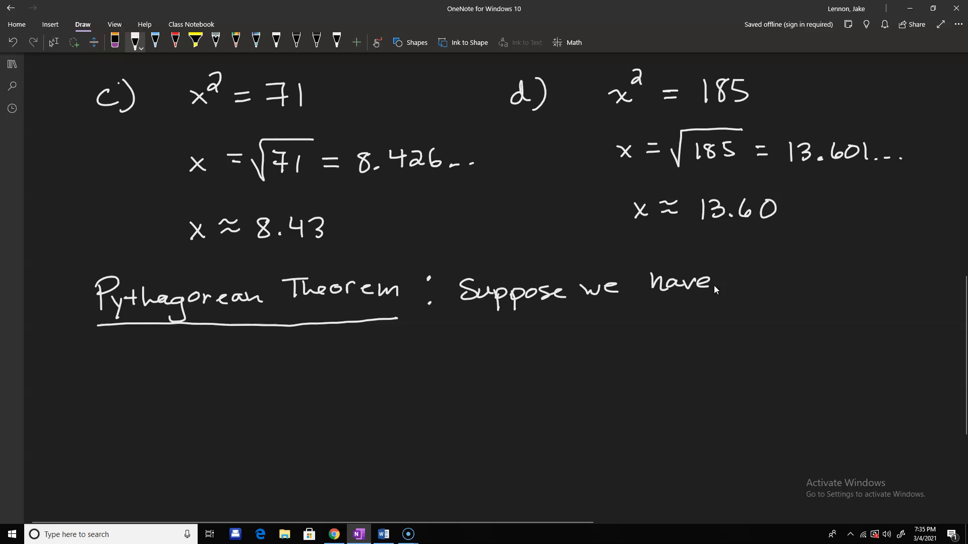
left_click_drag(728, 283, 830, 287)
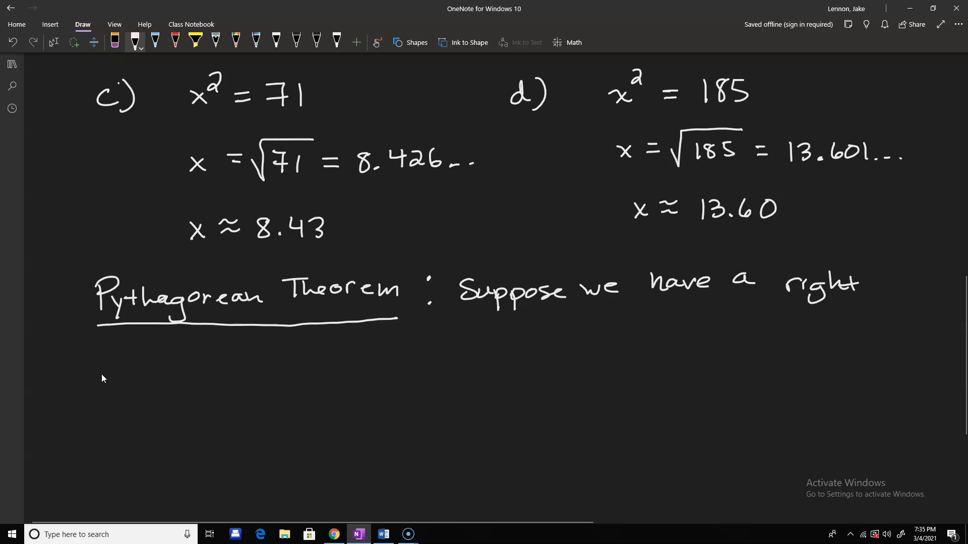
Write 'triangle (i.e. one angle is 90°). If a and b are'
left_click_drag(93, 368, 163, 371)
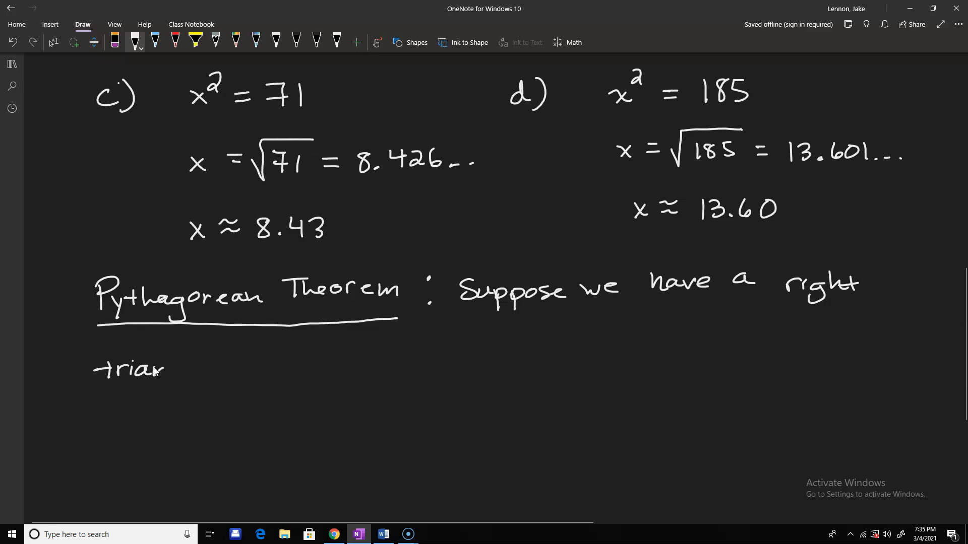
left_click_drag(143, 371, 247, 371)
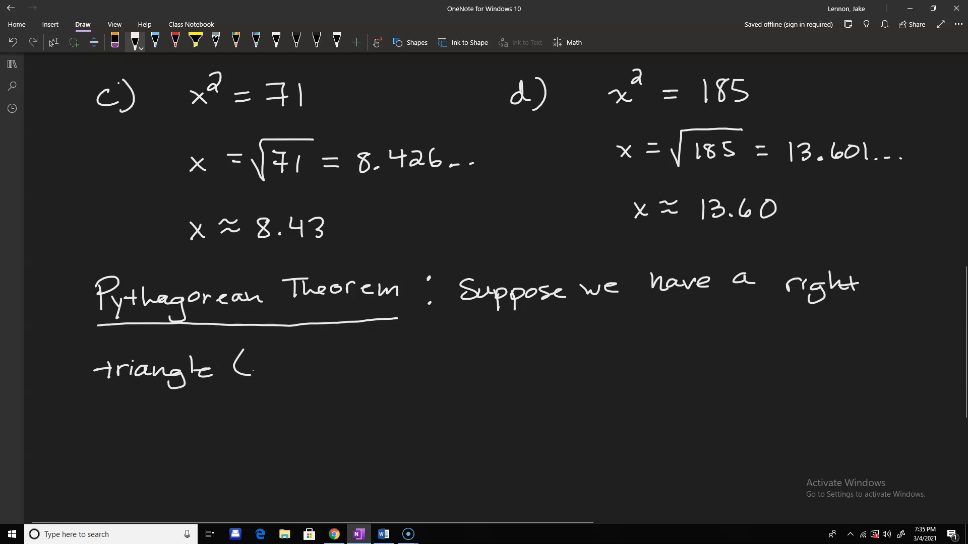
left_click_drag(253, 370, 303, 371)
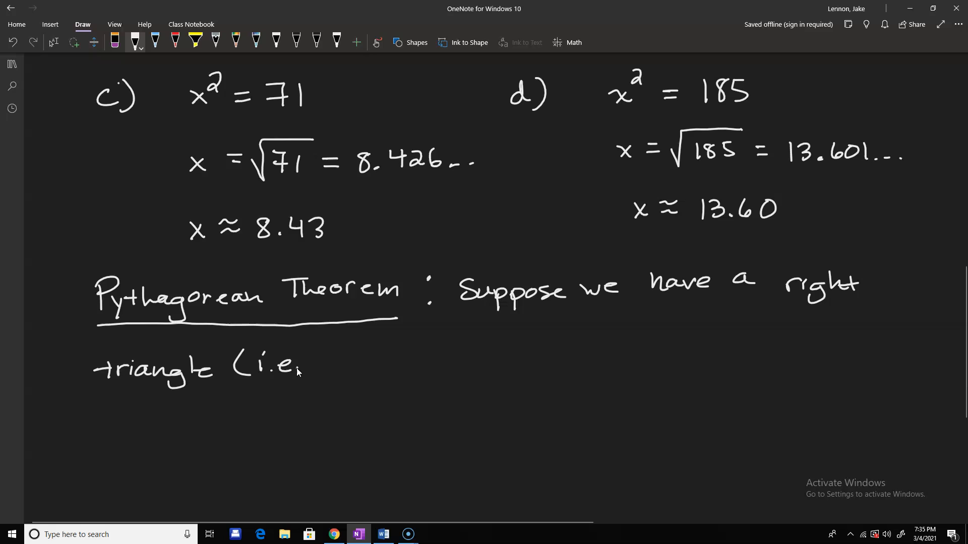
left_click_drag(321, 367, 385, 367)
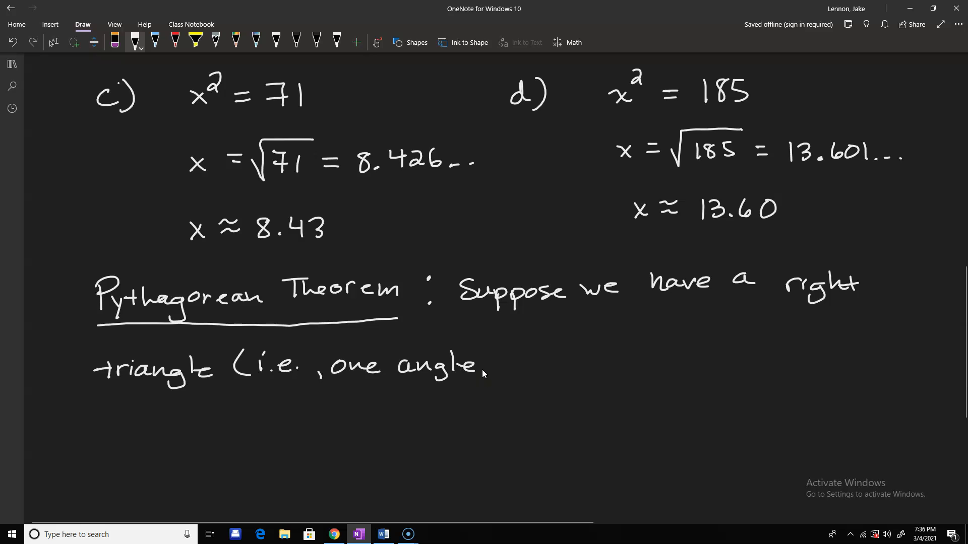
left_click_drag(500, 361, 574, 358)
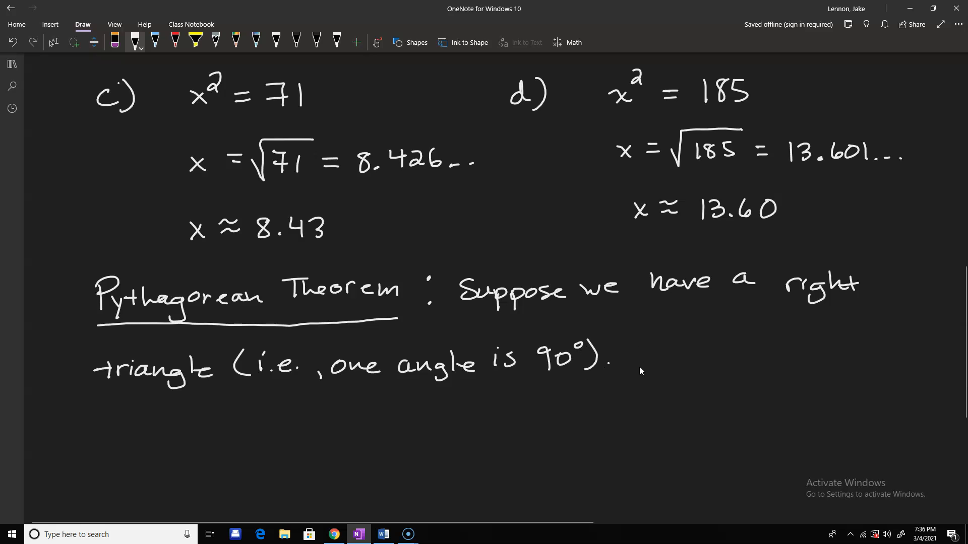
left_click_drag(638, 346, 654, 370)
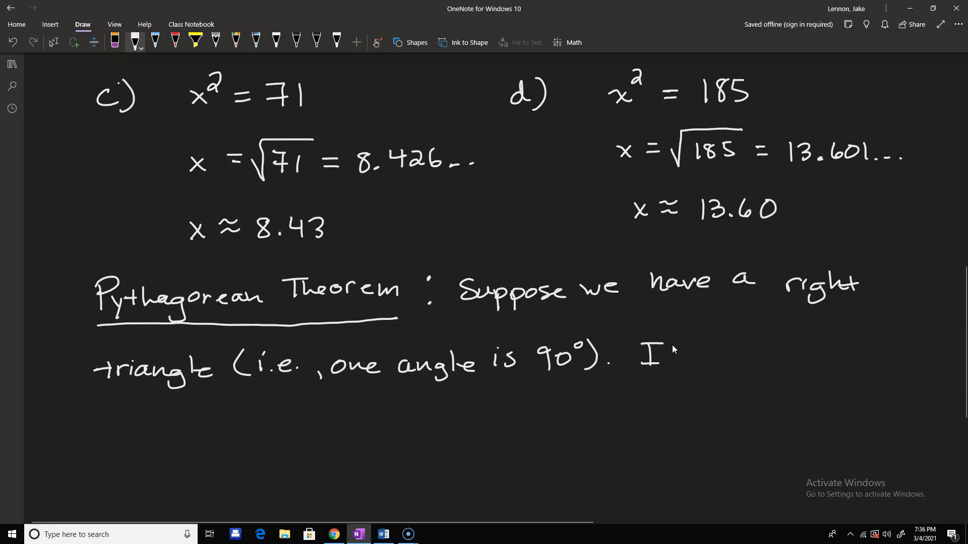
left_click_drag(655, 358, 728, 371)
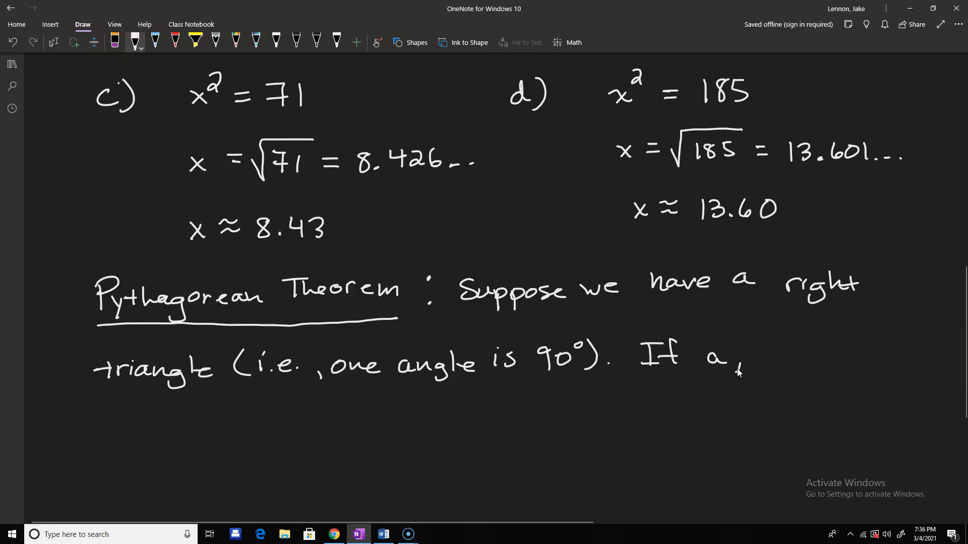
left_click_drag(747, 361, 827, 360)
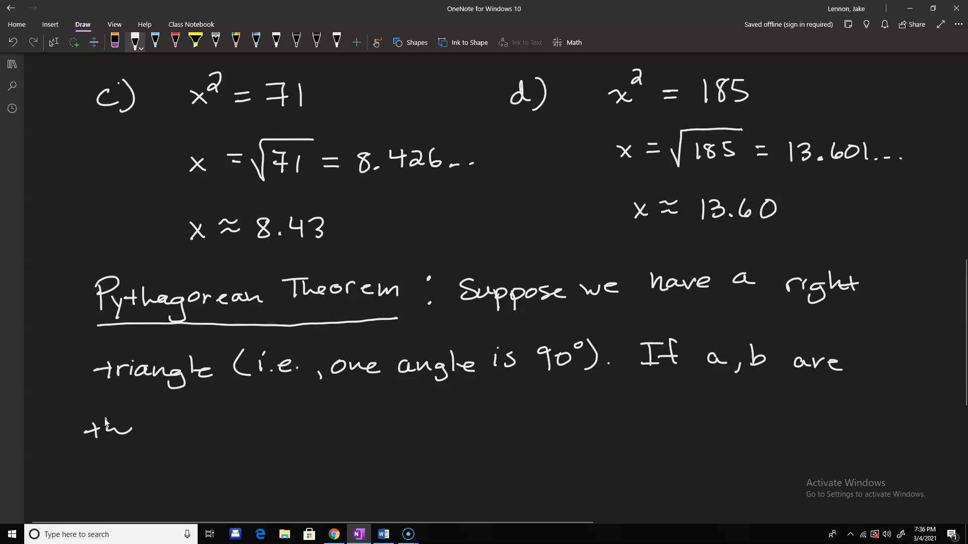
Write 'the legs (the two shorter sides) and c is'
left_click_drag(130, 426, 222, 429)
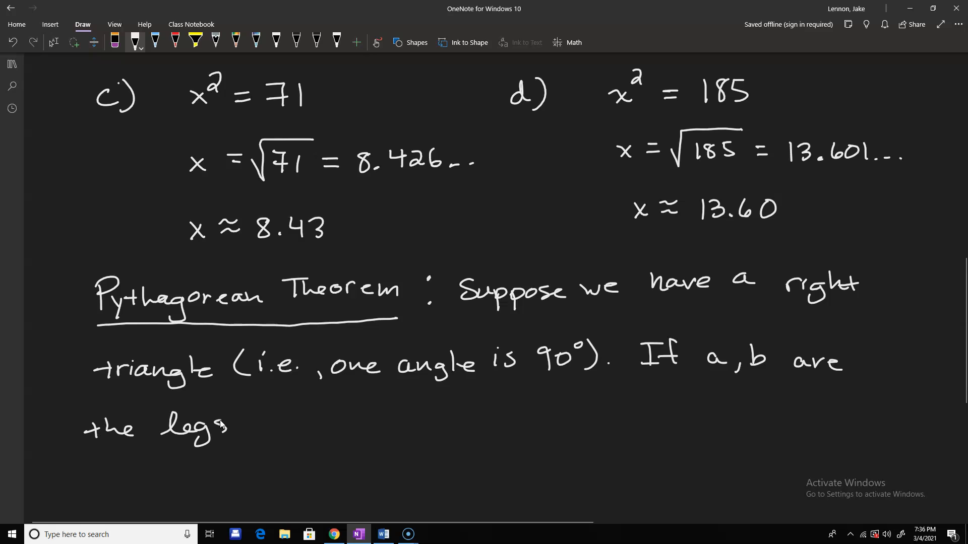
left_click_drag(235, 426, 284, 429)
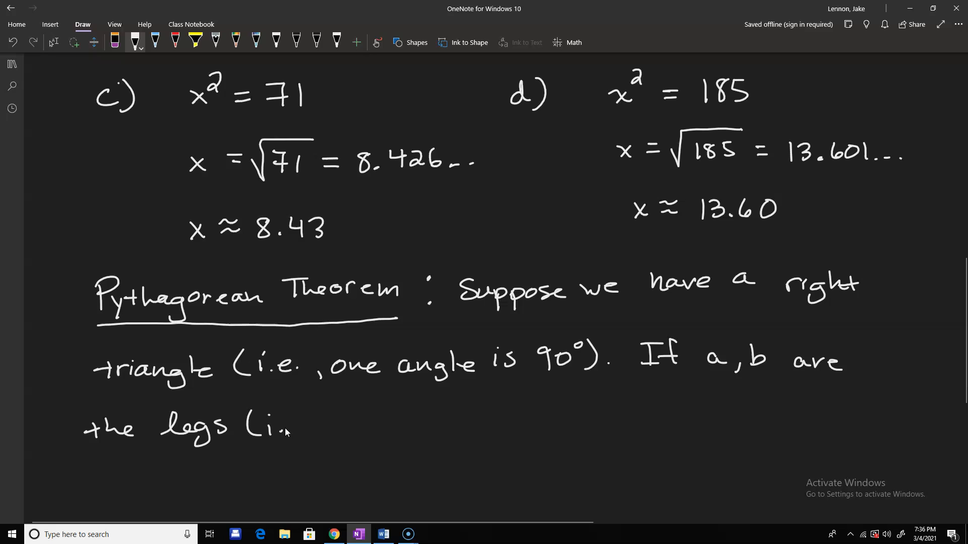
left_click_drag(291, 426, 345, 426)
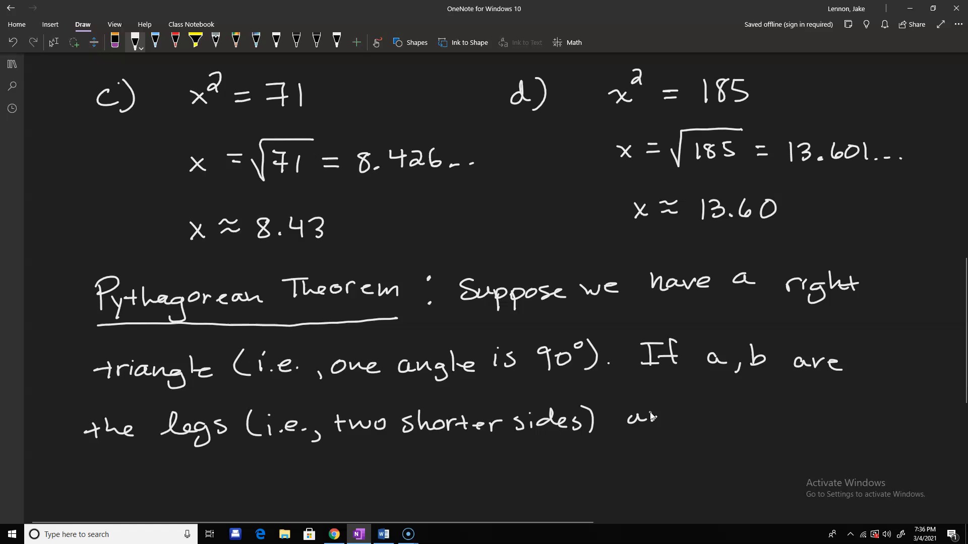
left_click_drag(654, 416, 784, 417)
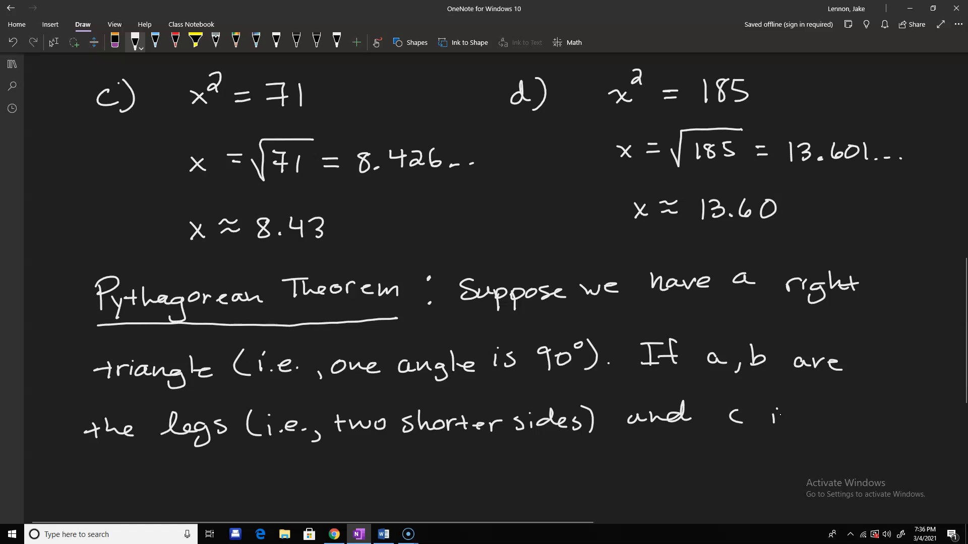
Write 'the hypotenuse' with its parenthetical definition, then begin the formula a² + b²
scroll("down", 3)
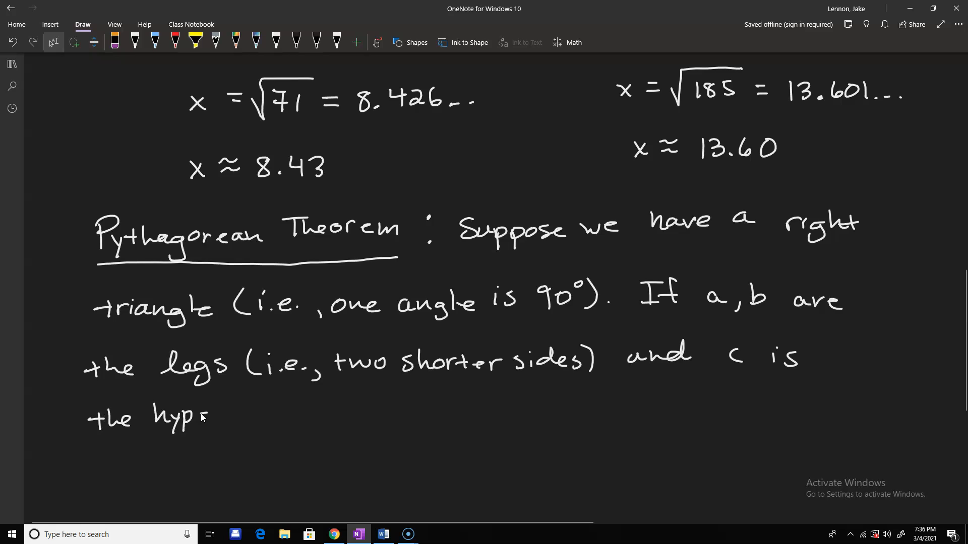
left_click_drag(210, 417, 284, 417)
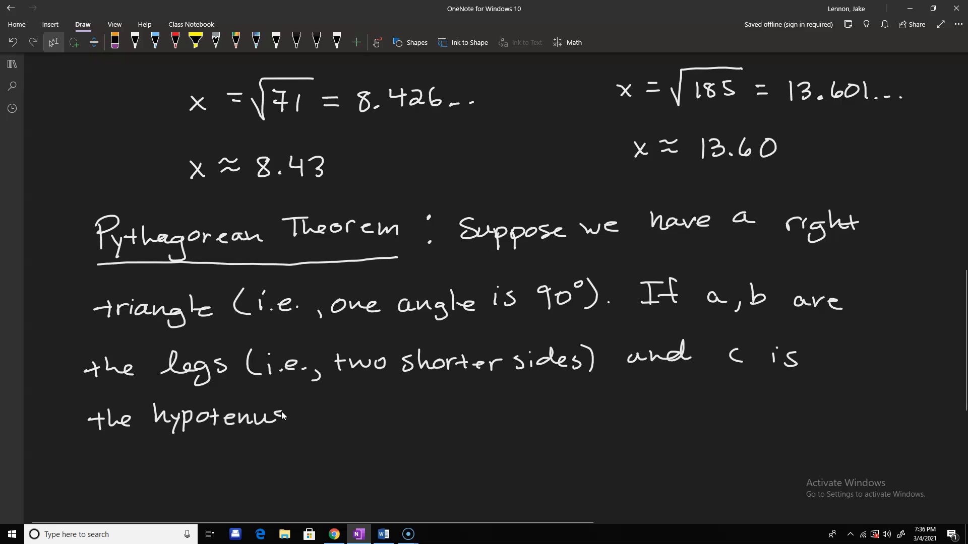
left_click_drag(278, 419, 308, 417)
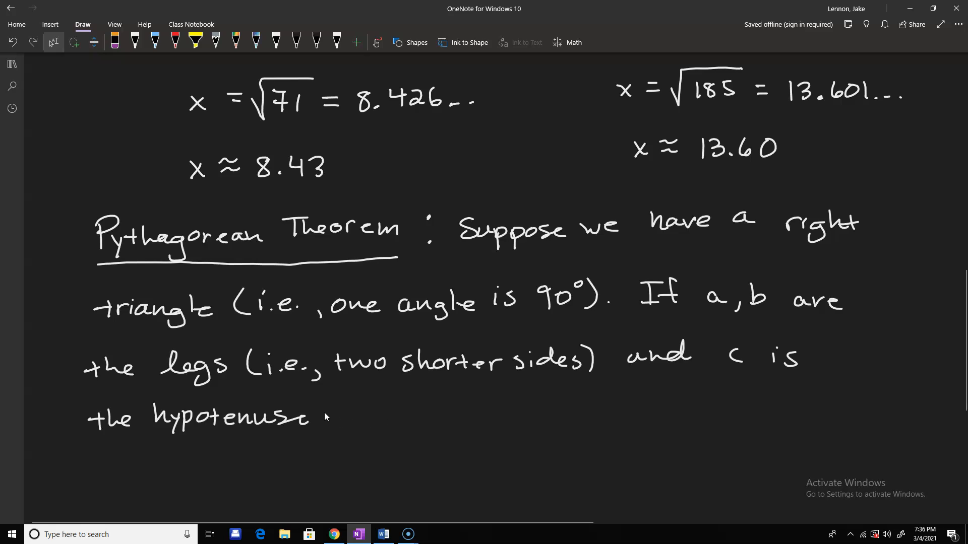
left_click_drag(325, 418, 385, 419)
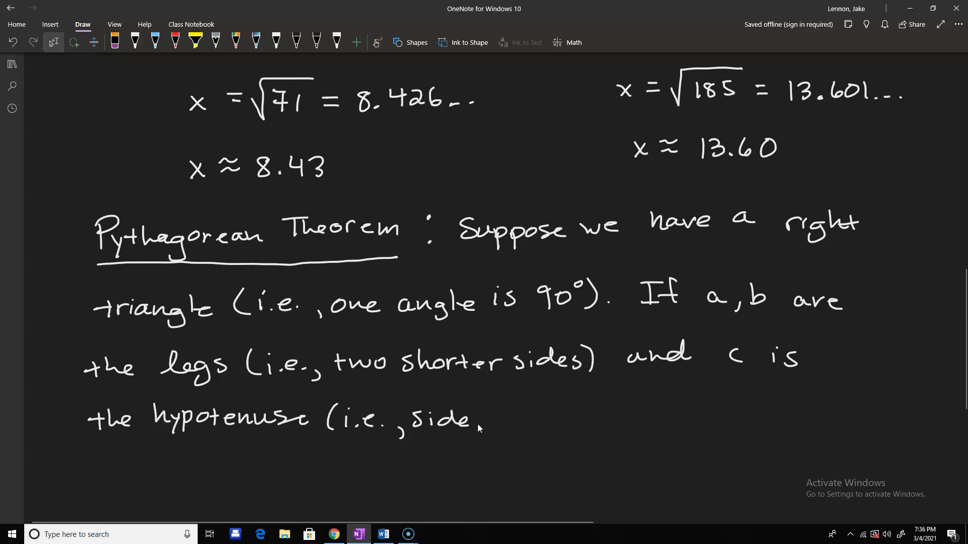
left_click_drag(487, 419, 534, 419)
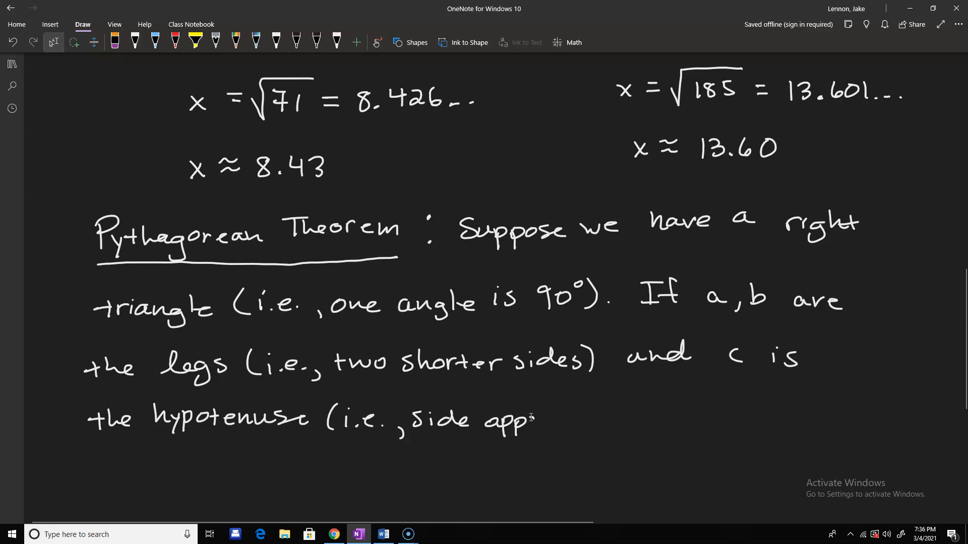
left_click_drag(531, 420, 580, 420)
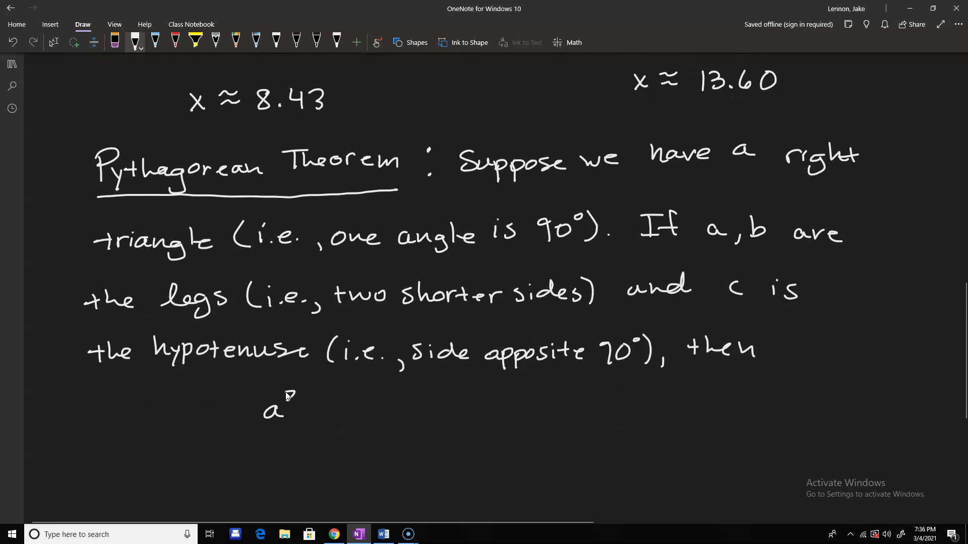
left_click_drag(281, 408, 349, 395)
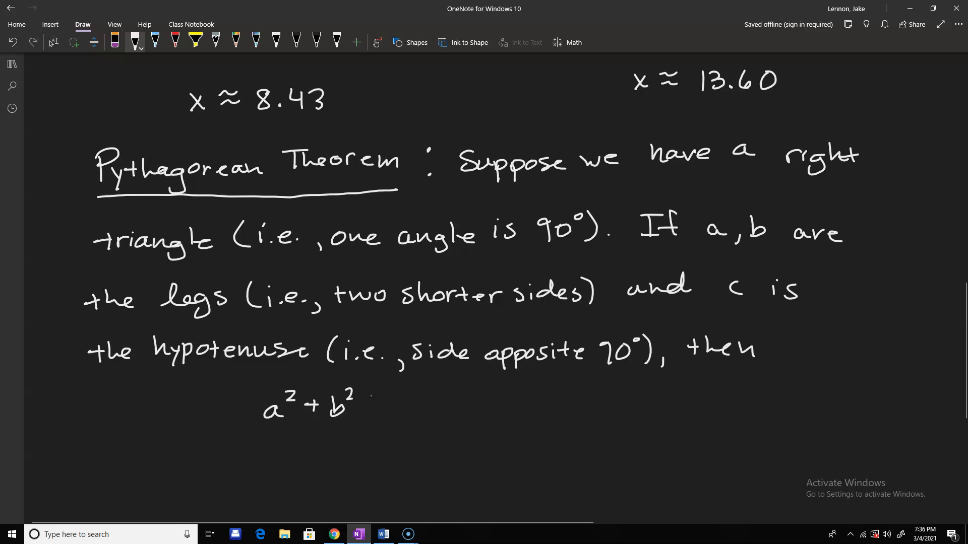
left_click_drag(370, 404, 432, 405)
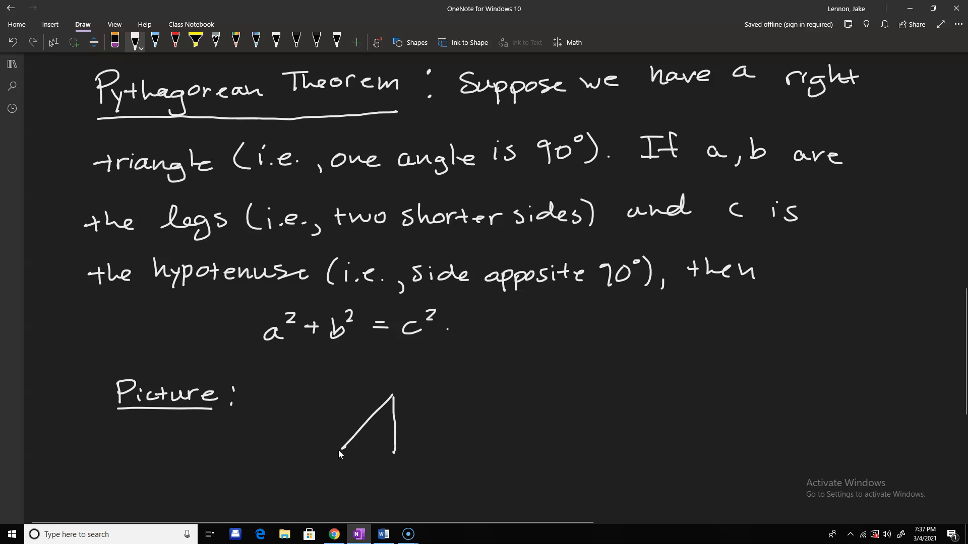
Add the right-angle mark and the side label b to the triangle sketch
left_click_drag(336, 448, 395, 449)
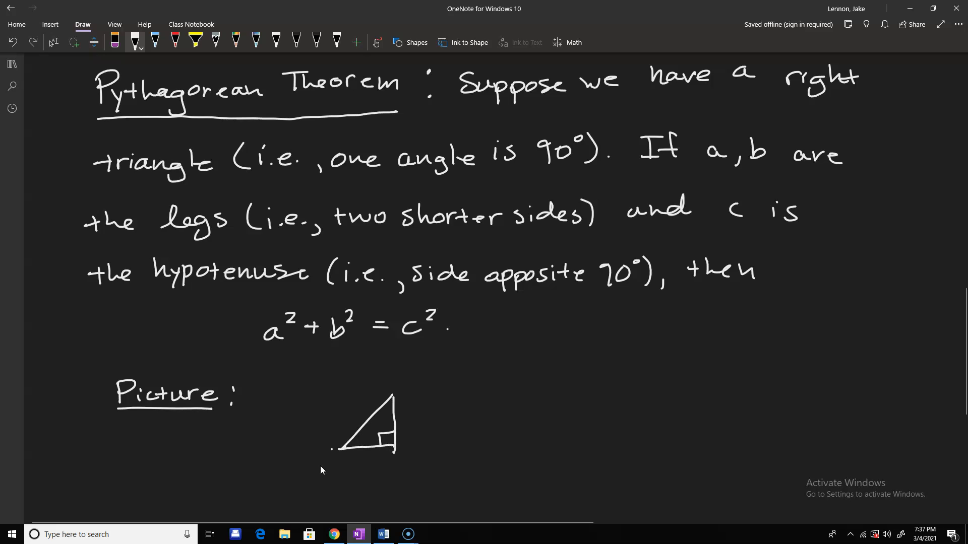
mouse_move(352, 412)
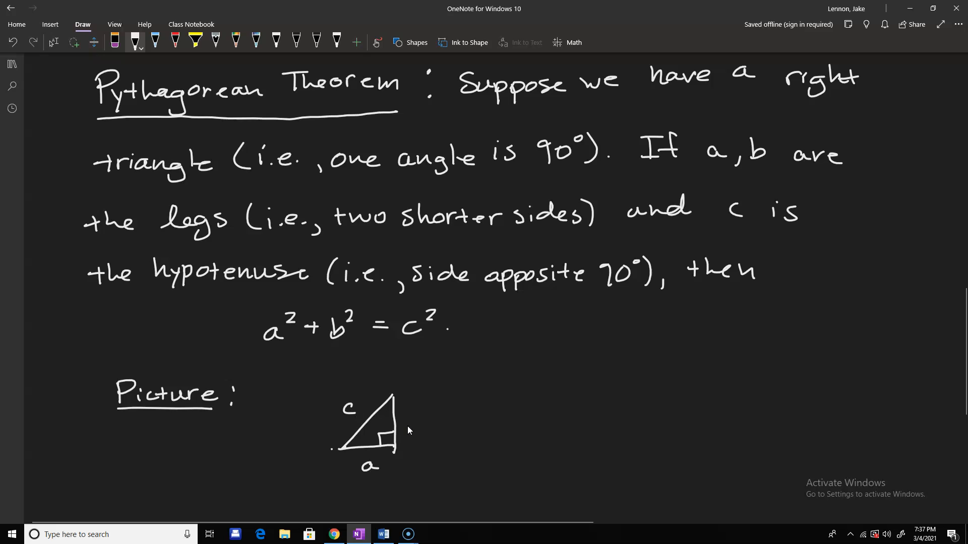
left_click_drag(415, 419, 423, 432)
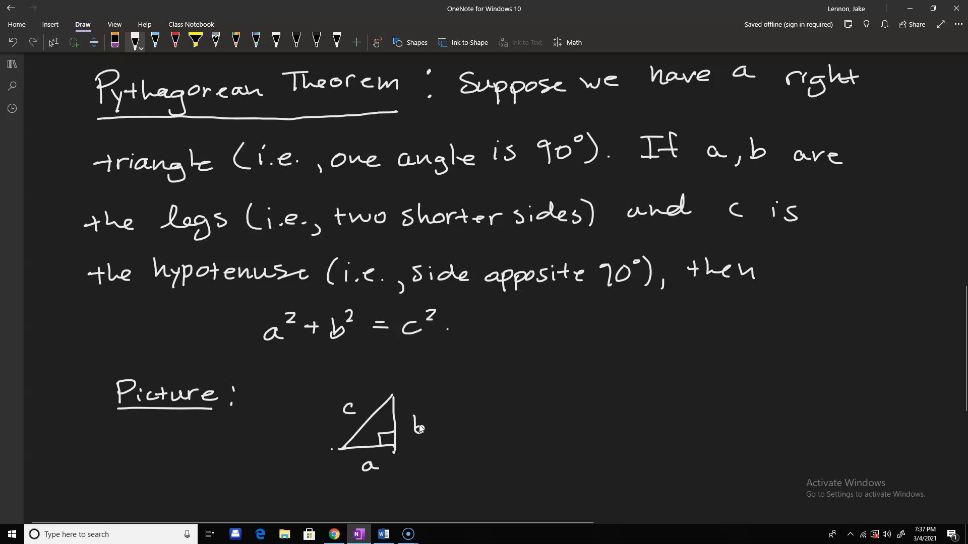
left_click(54, 42)
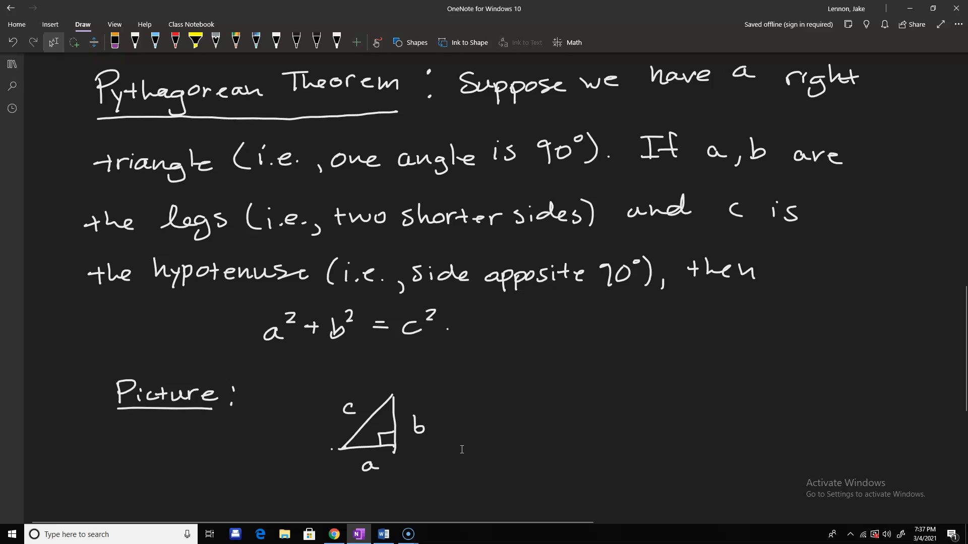
scroll("down", 3)
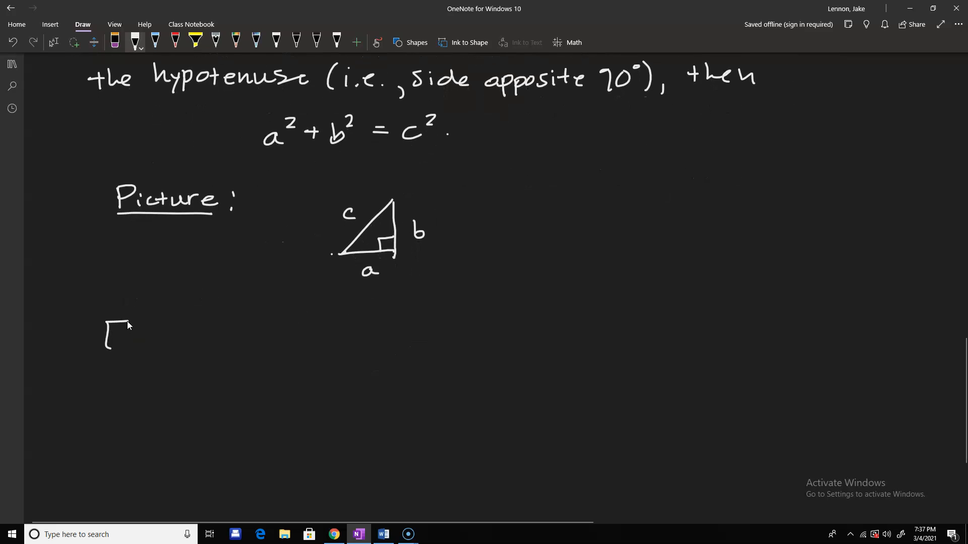
Ink 'Example: Solve for the missing side!' with 'Example' underlined, and label part a)
left_click_drag(108, 314, 179, 346)
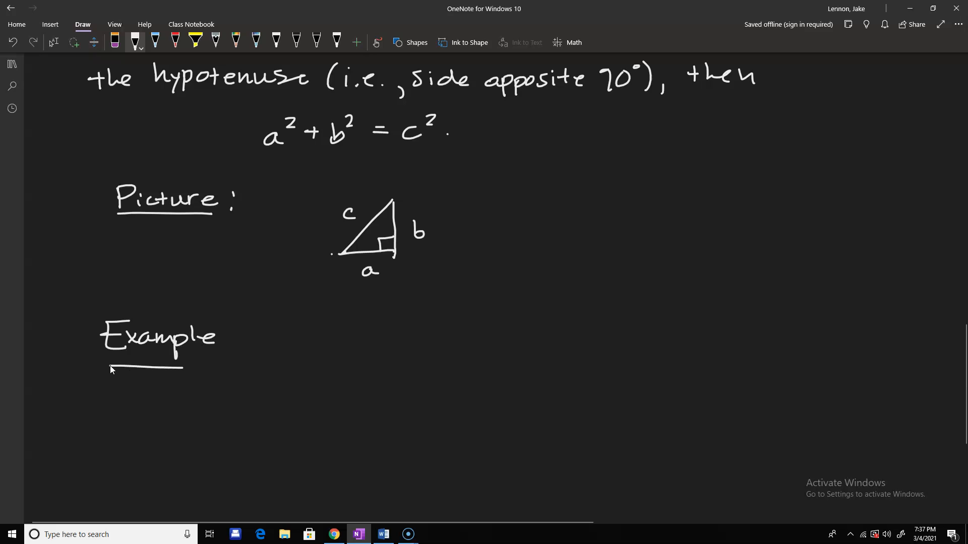
left_click_drag(241, 336, 278, 346)
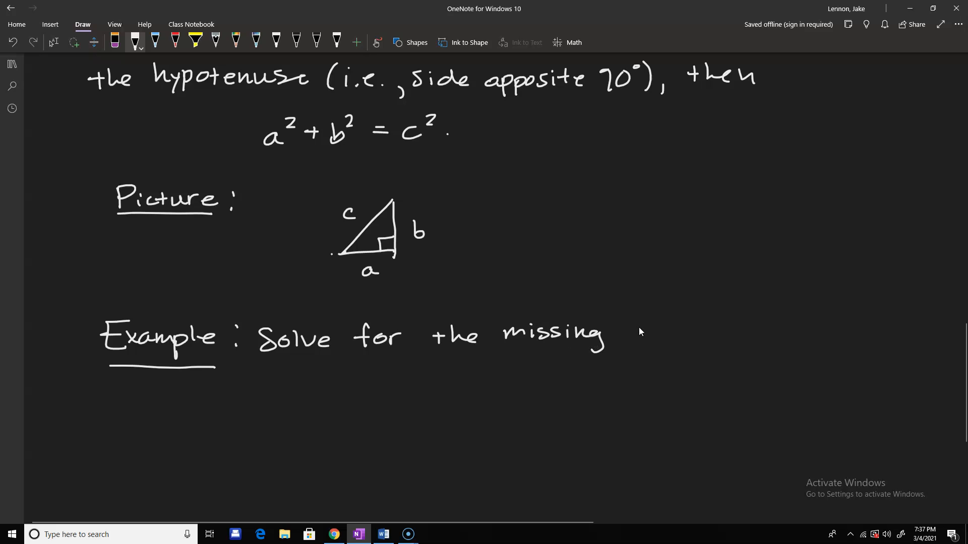
left_click_drag(624, 333, 685, 333)
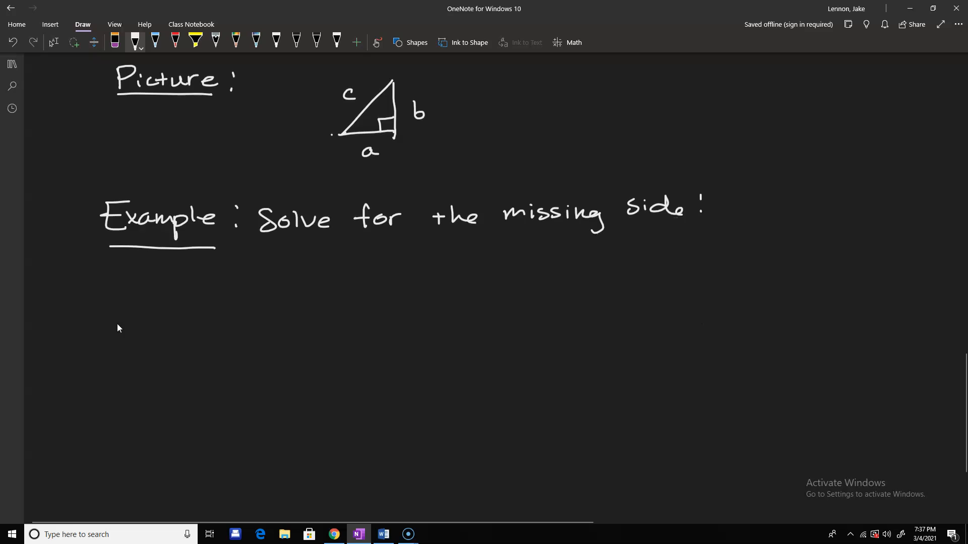
left_click_drag(229, 333, 253, 308)
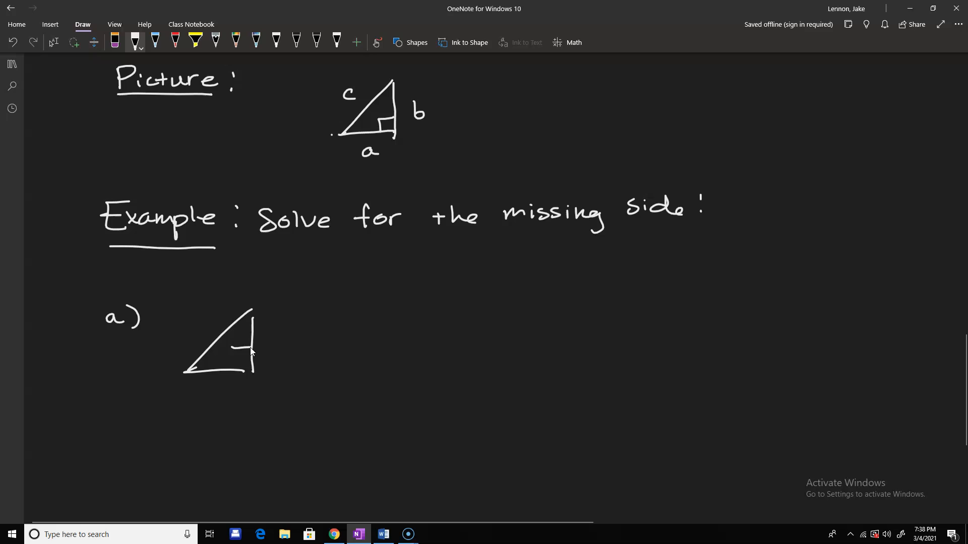
Ink the a) right triangle, write 5² + 12² = c², and box the answer 13 = c
left_click_drag(241, 351, 229, 370)
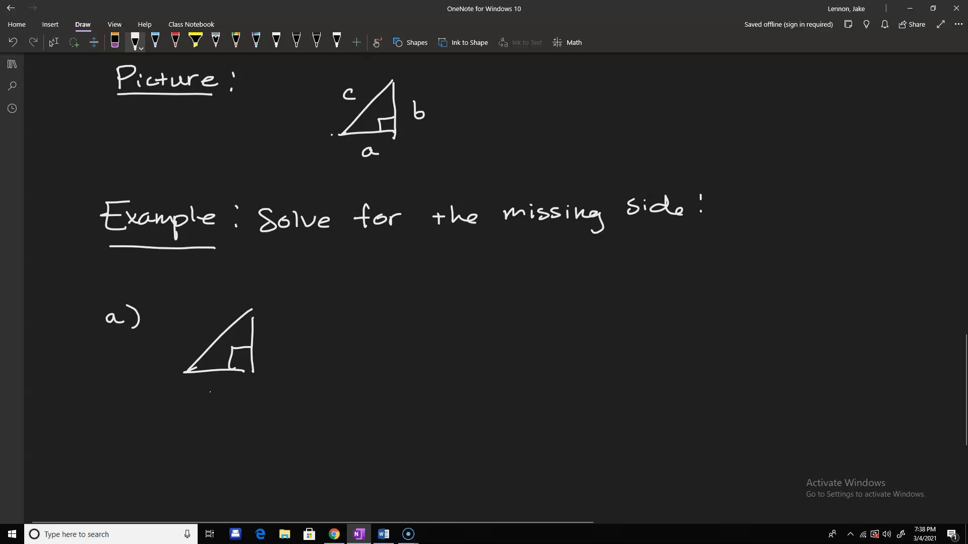
left_click_drag(198, 386, 217, 414)
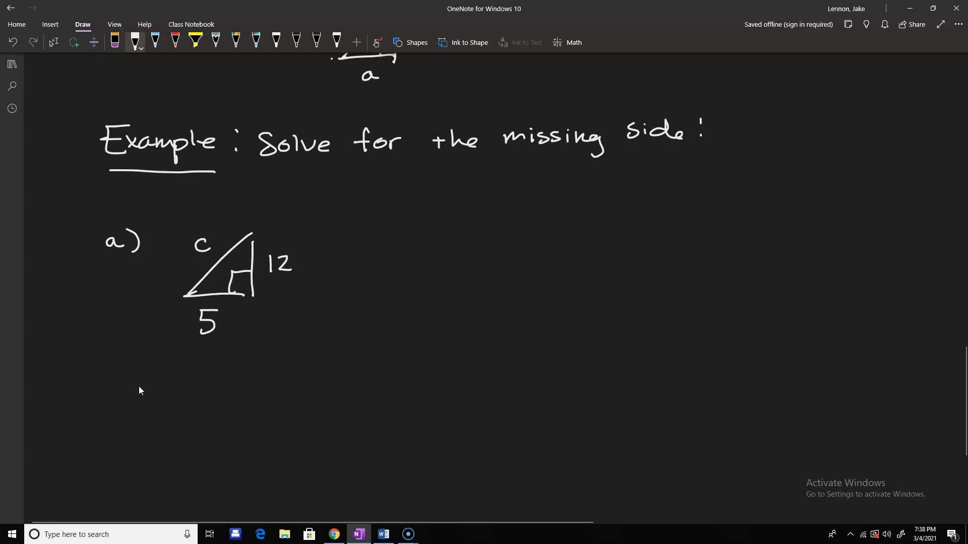
left_click_drag(121, 401, 149, 377)
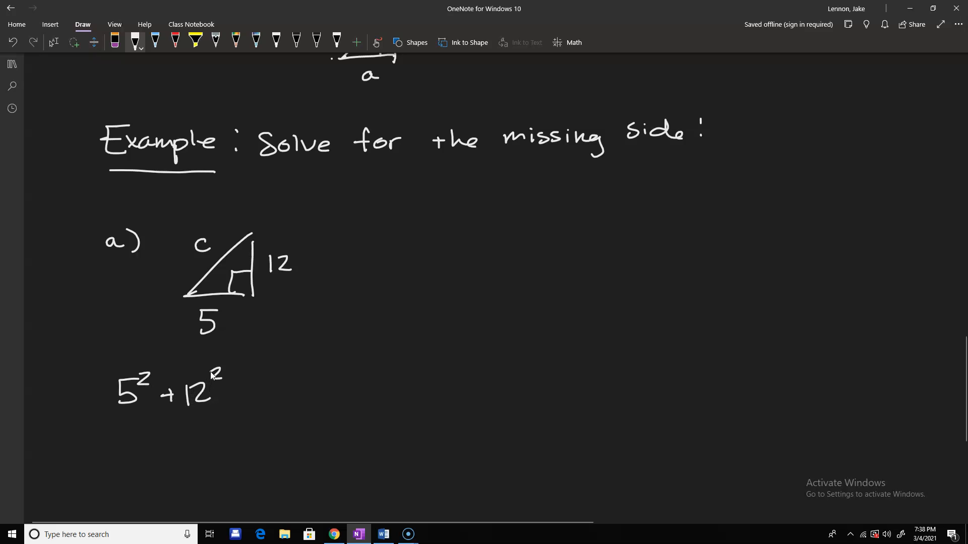
left_click_drag(238, 389, 290, 377)
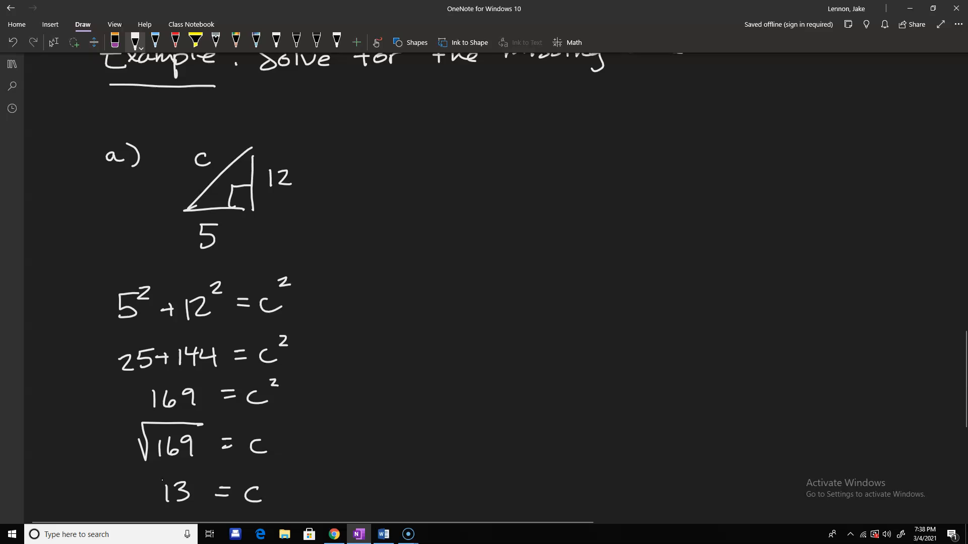
left_click_drag(146, 474, 287, 470)
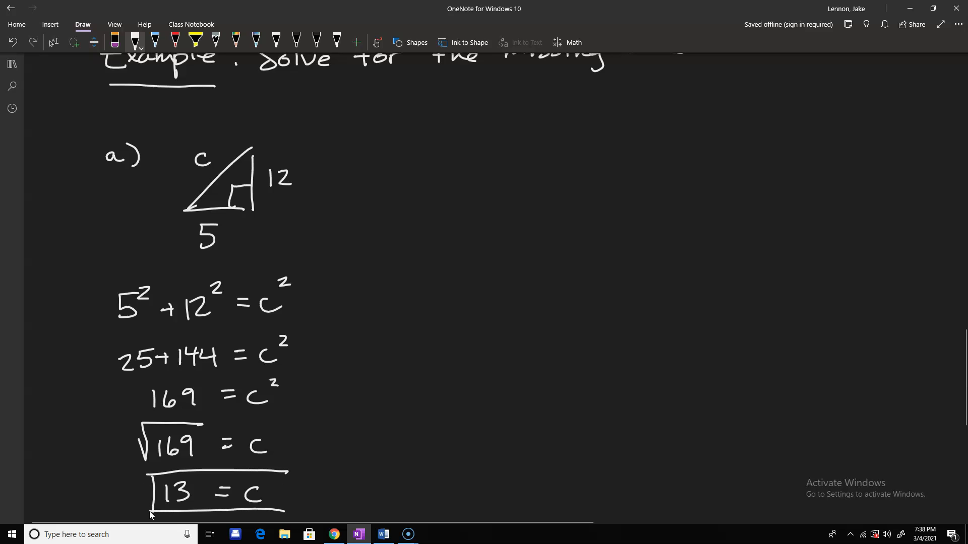
left_click_drag(148, 469, 287, 515)
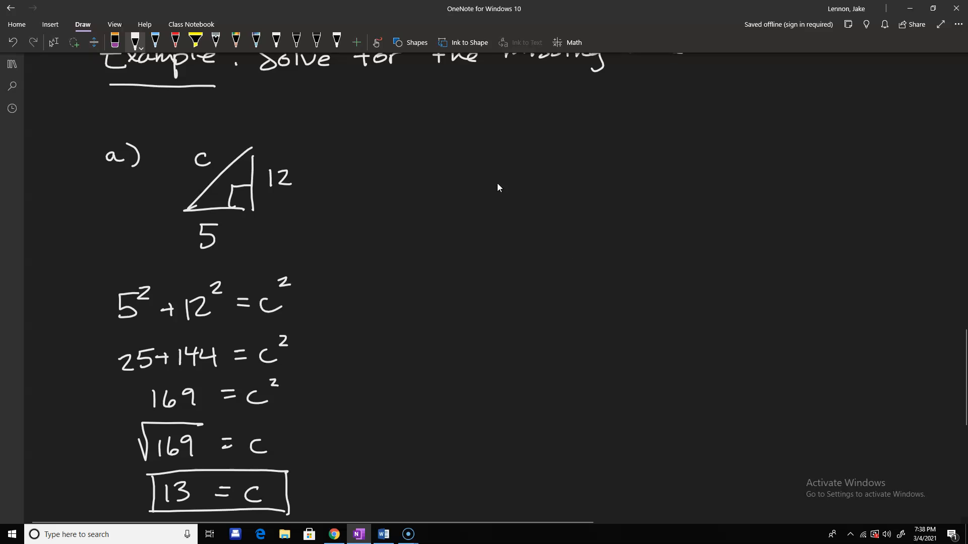
Label example b) and draw its triangle with sides labelled 7, 25 and b
left_click_drag(478, 145, 512, 176)
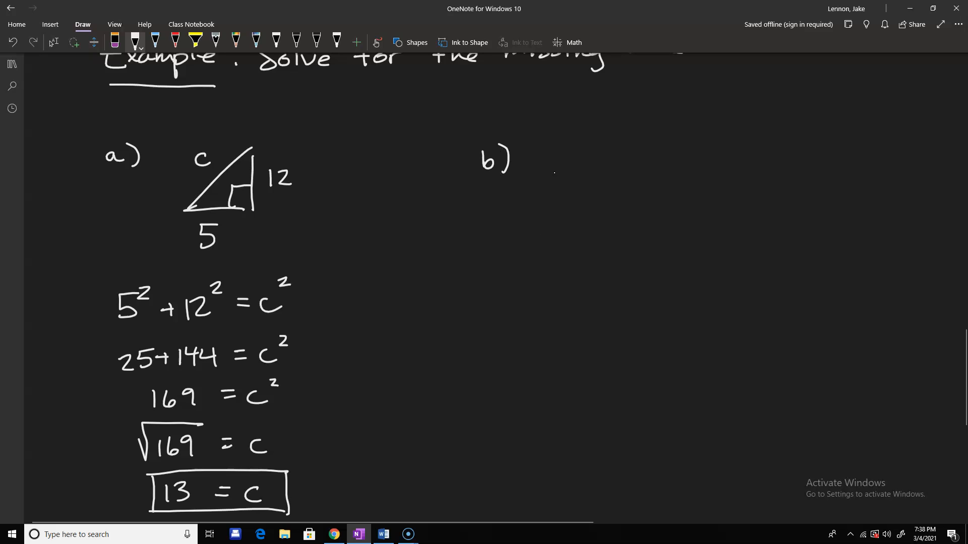
left_click_drag(613, 208, 693, 161)
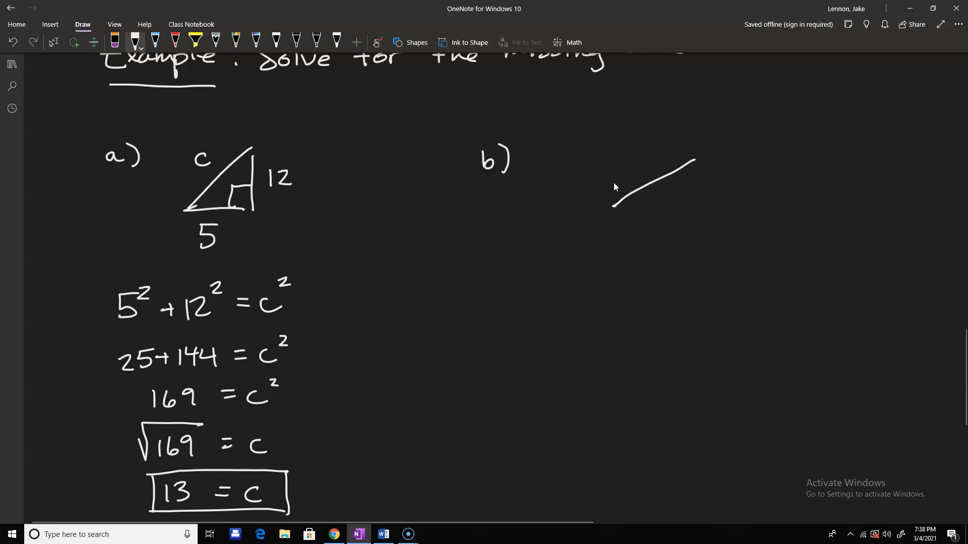
left_click_drag(611, 160, 611, 203)
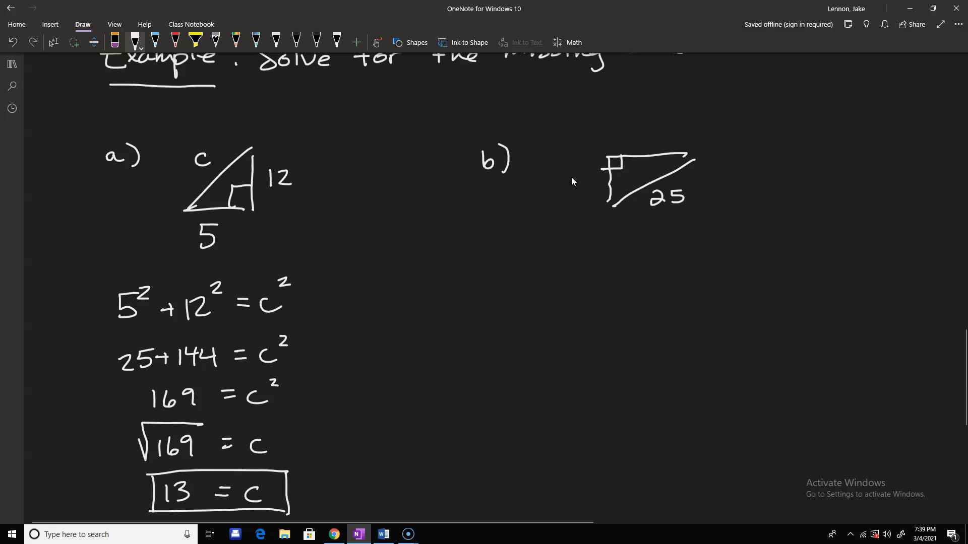
left_click_drag(574, 192, 586, 179)
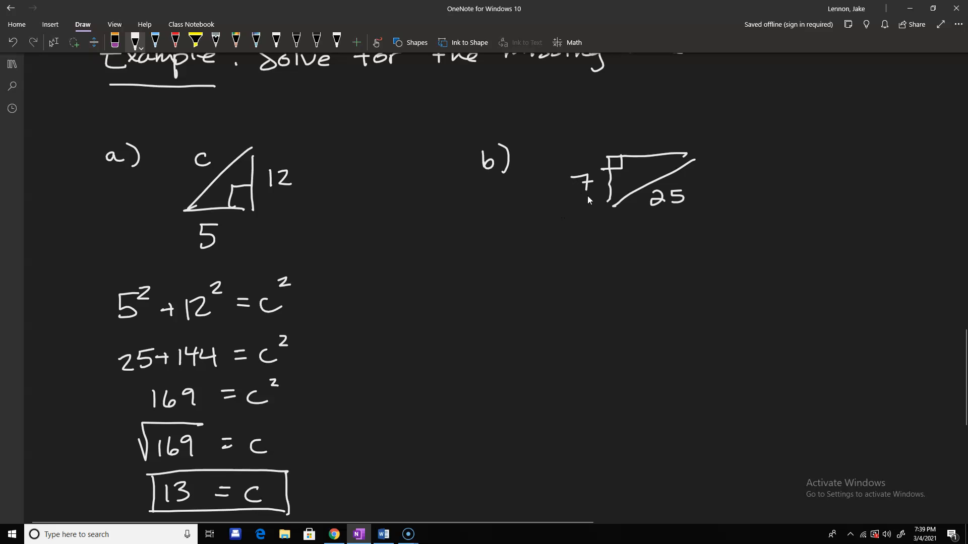
left_click_drag(642, 145, 651, 133)
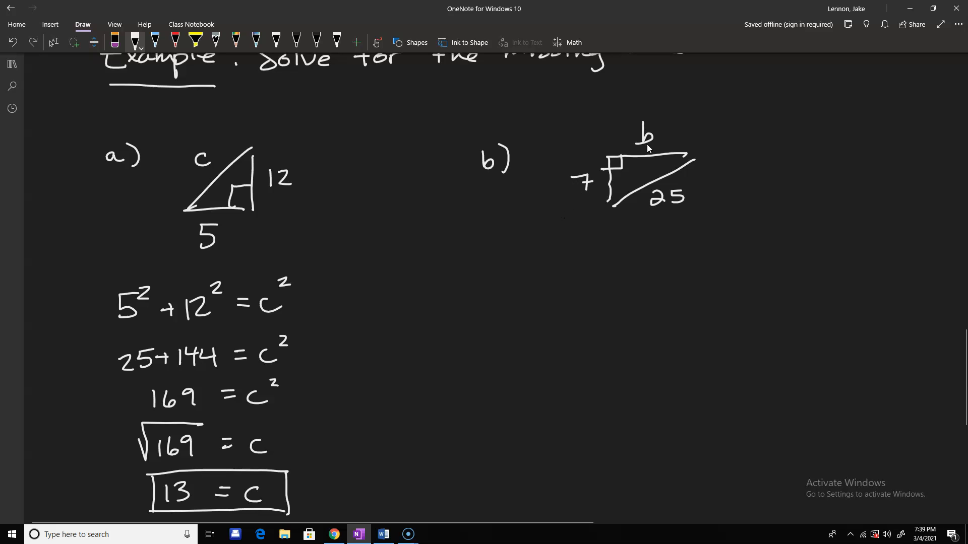
mouse_move(578, 297)
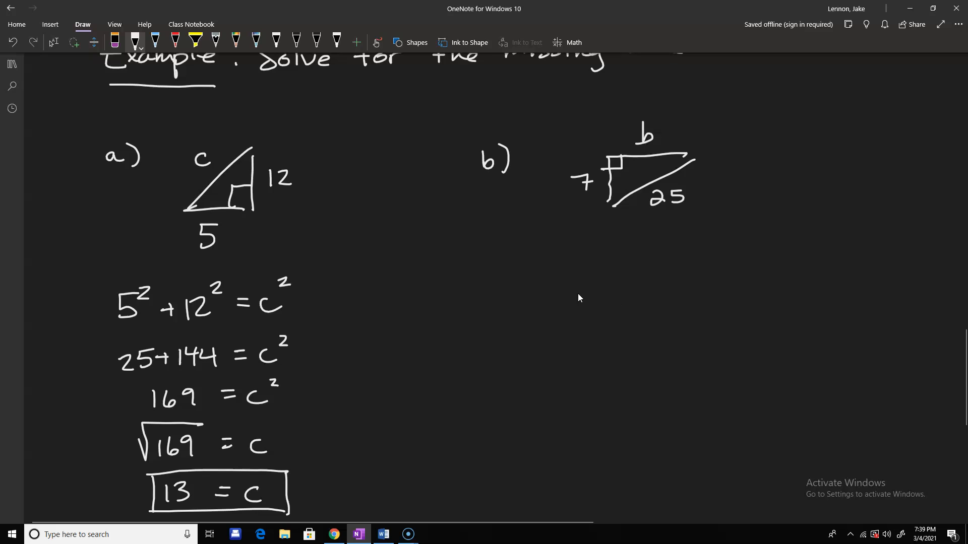
Write 7² + b² = 25², then 49 + b² = 625, and subtract 49 from both sides
left_click_drag(710, 297, 728, 284)
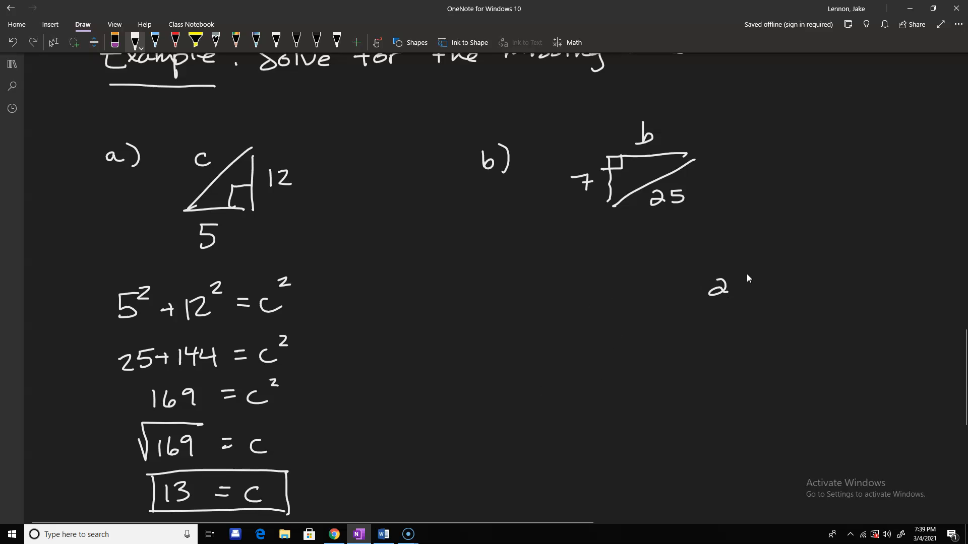
left_click_drag(707, 290, 768, 272)
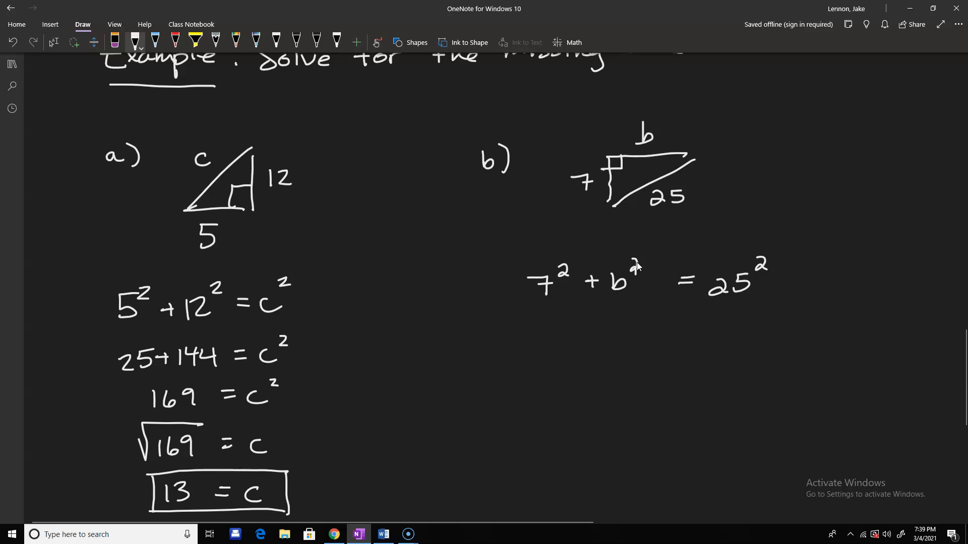
mouse_move(548, 339)
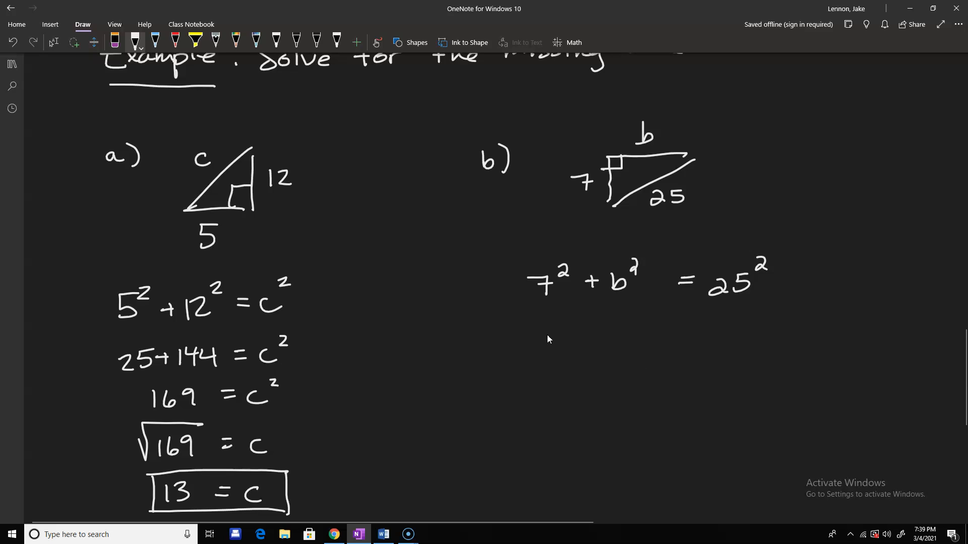
left_click_drag(530, 346, 549, 321)
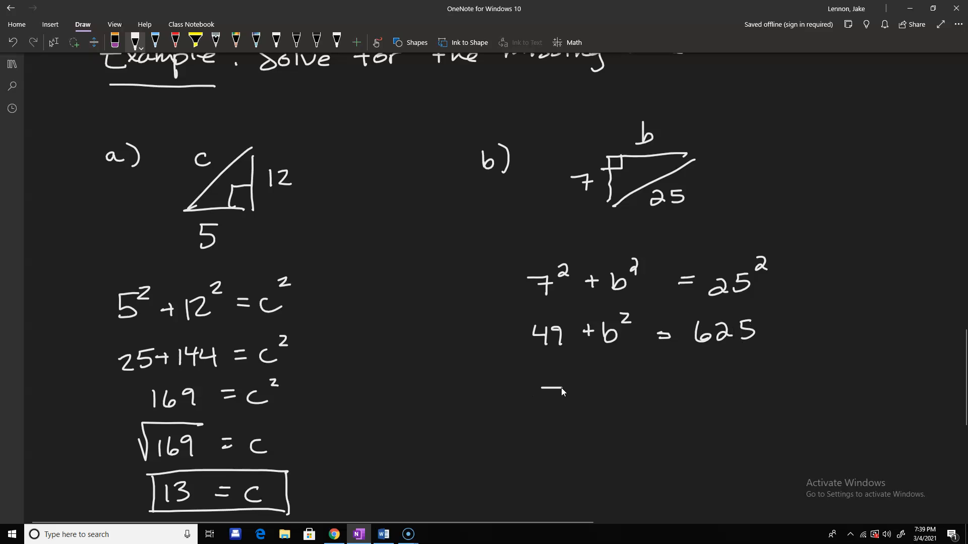
left_click_drag(521, 376, 568, 380)
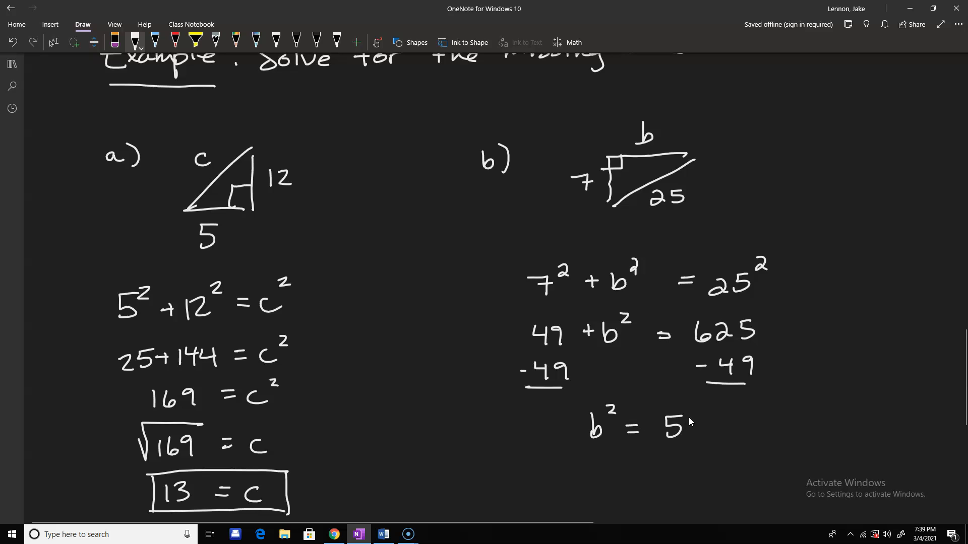
Write b² = 576, b = √576, b = 24, and box the answer
left_click_drag(697, 426, 728, 432)
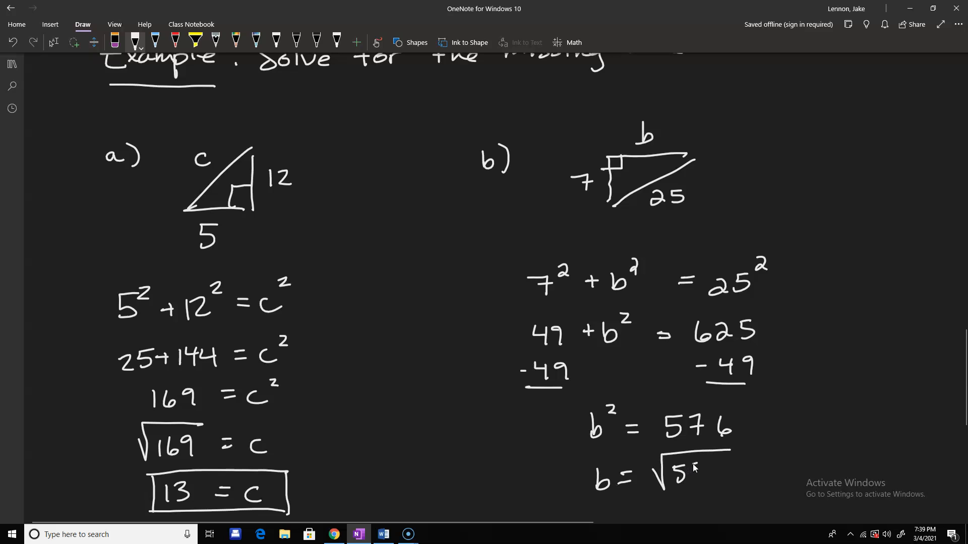
left_click_drag(679, 469, 728, 479)
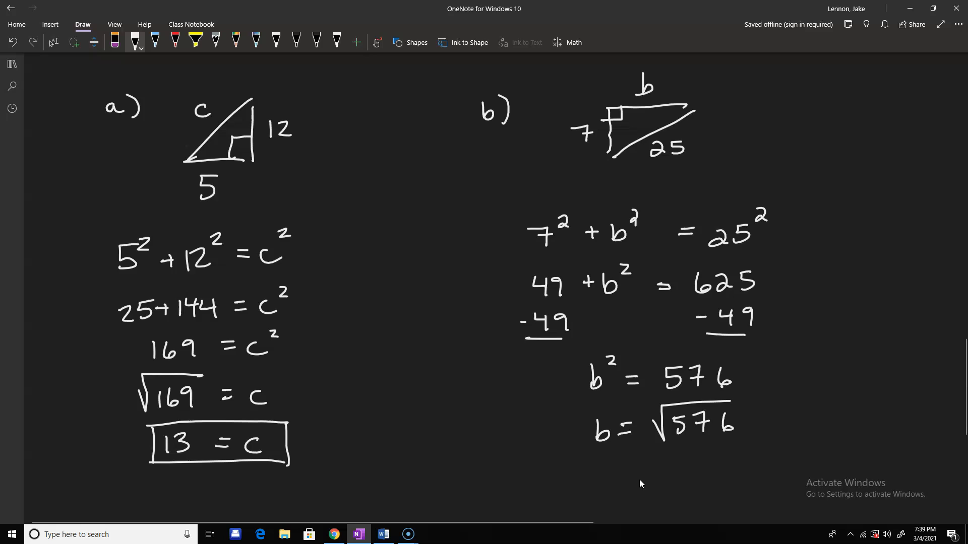
left_click_drag(601, 485, 636, 482)
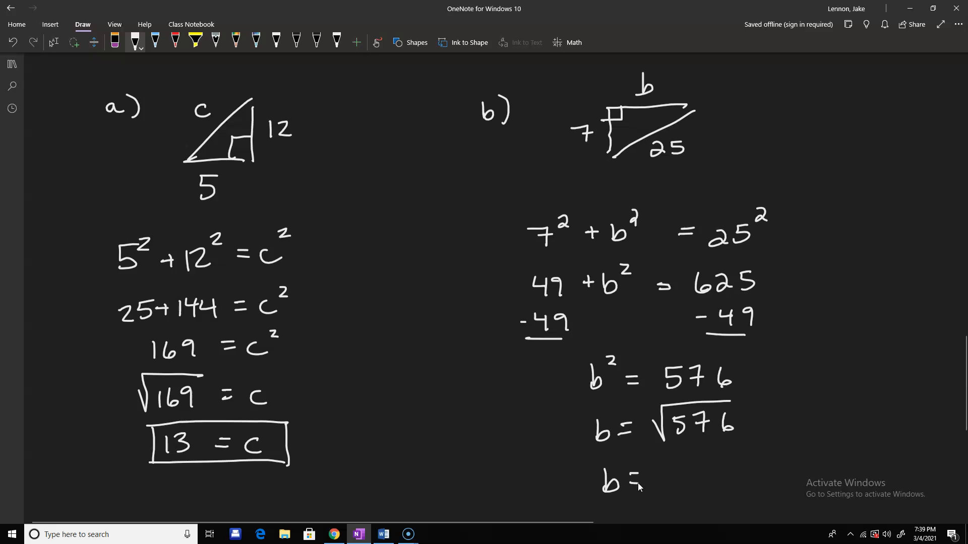
type("24")
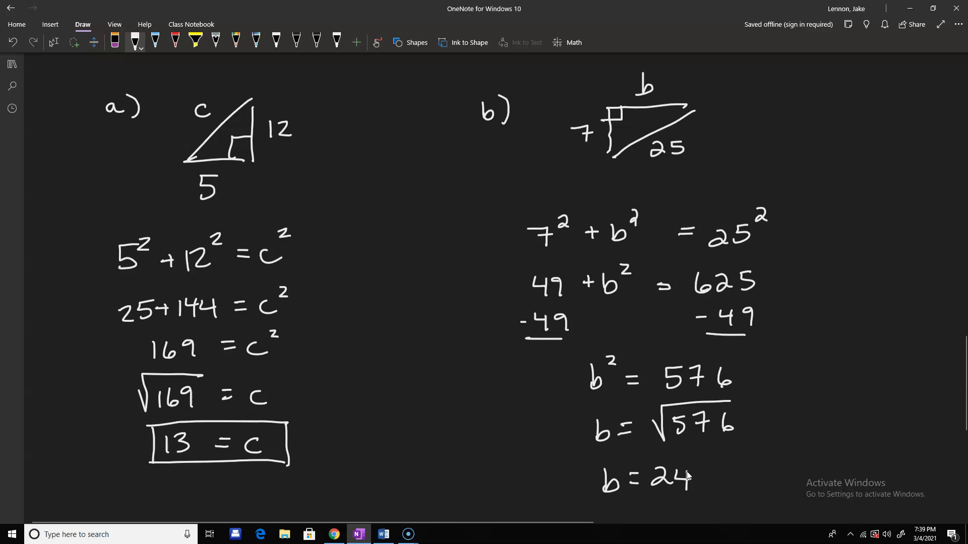
left_click_drag(589, 456, 589, 509)
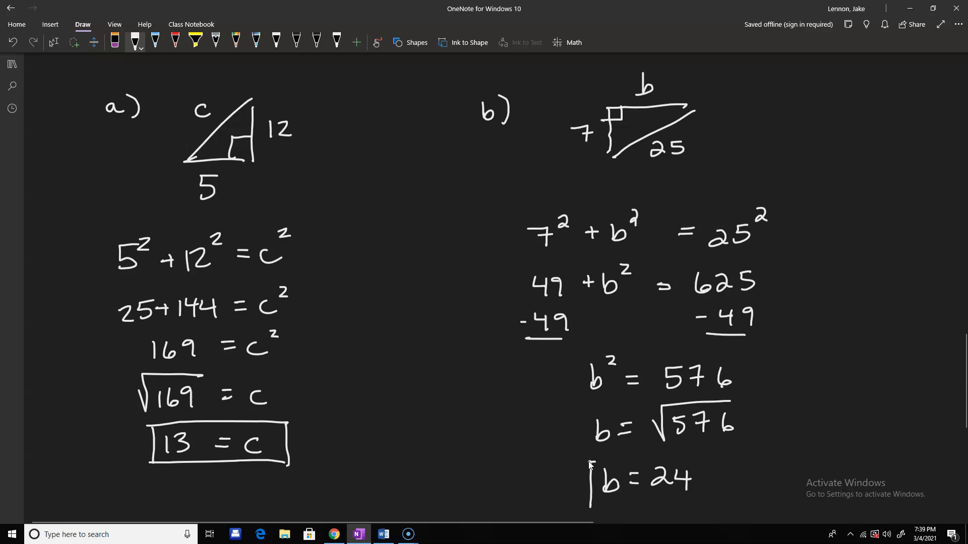
left_click_drag(589, 464, 710, 464)
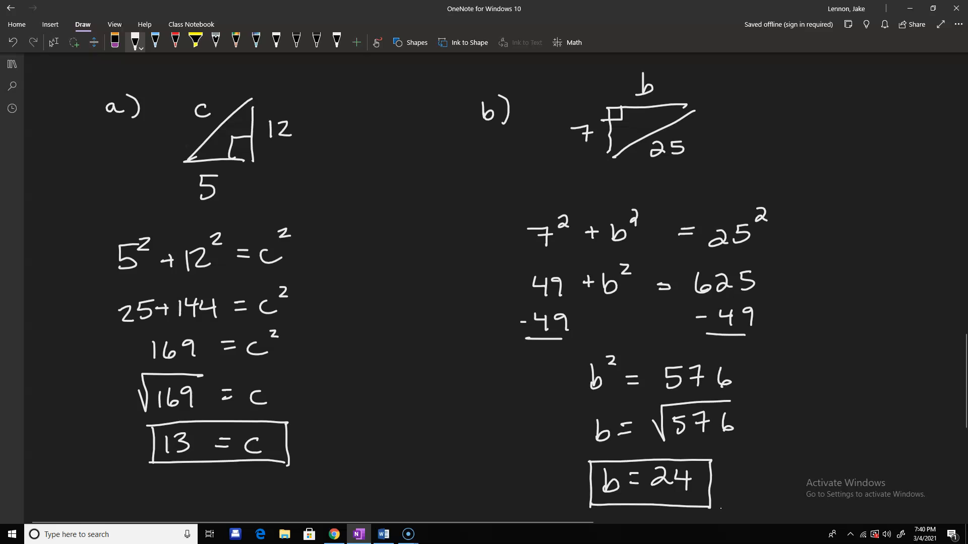
Start the handwritten c) label beneath the boxed a) and b) answers
left_click(54, 42)
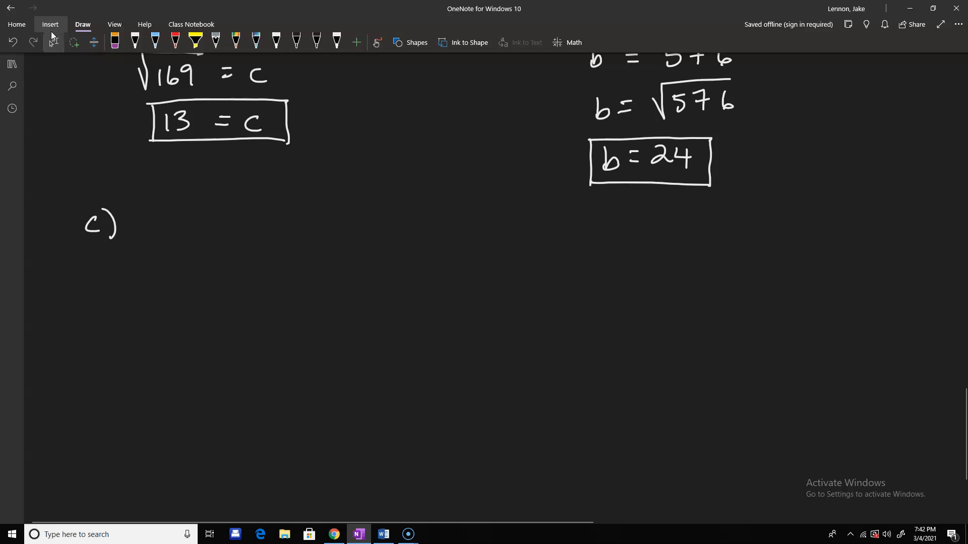
Insert the pythag_41 airplane picture from the Math 0034 folder under c)
left_click(49, 24)
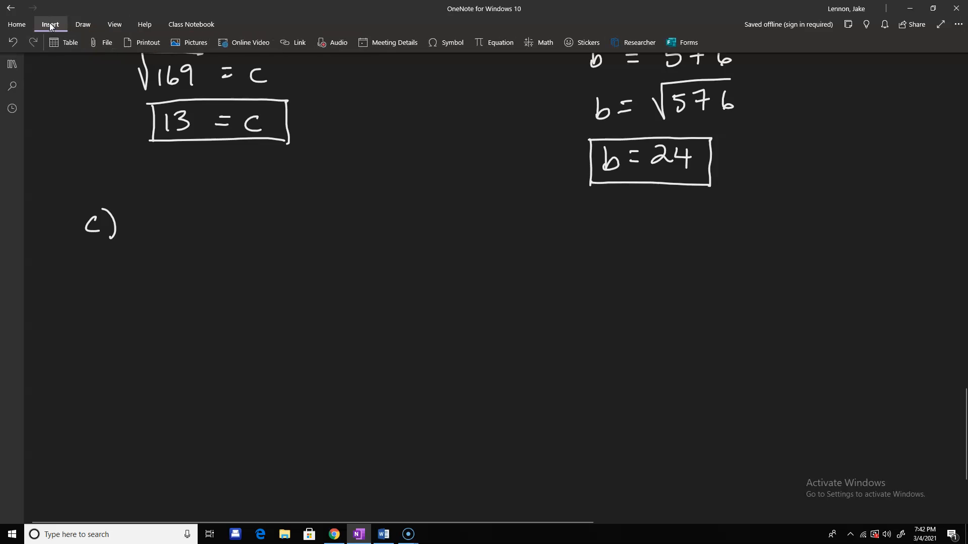
left_click(195, 42)
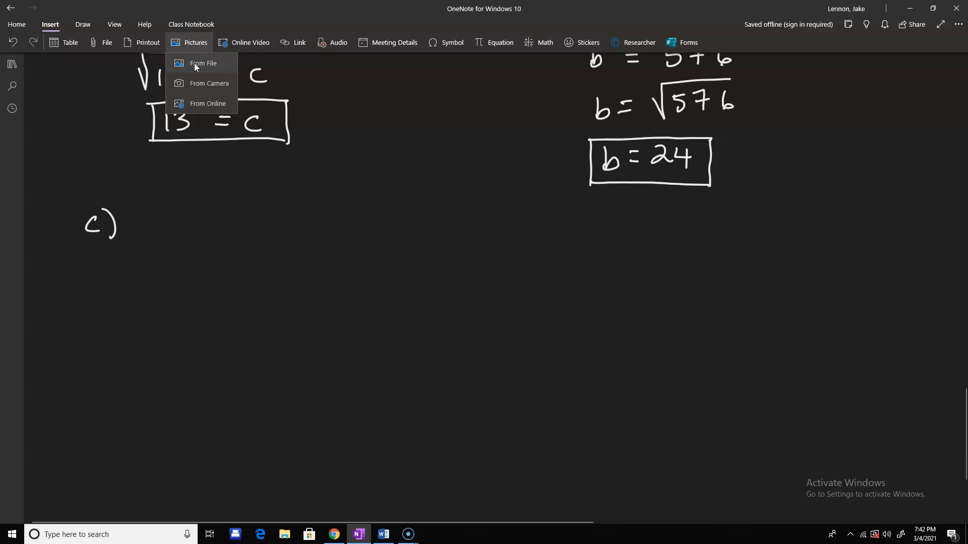
left_click(203, 63)
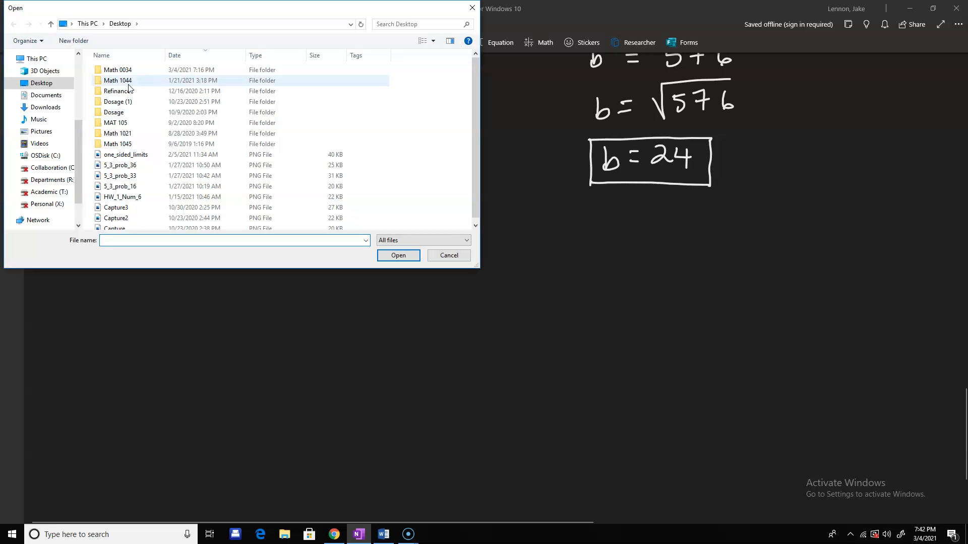
double_click(116, 69)
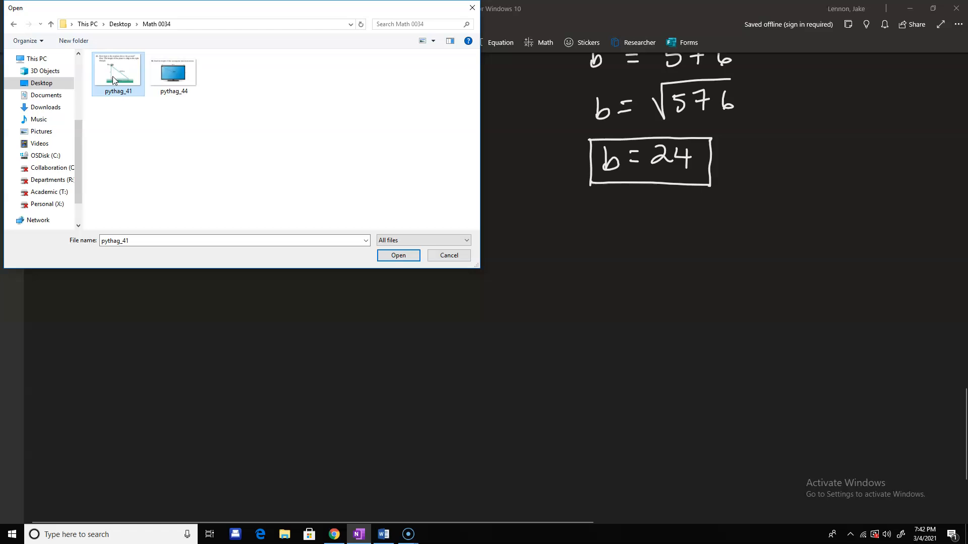
left_click(398, 255)
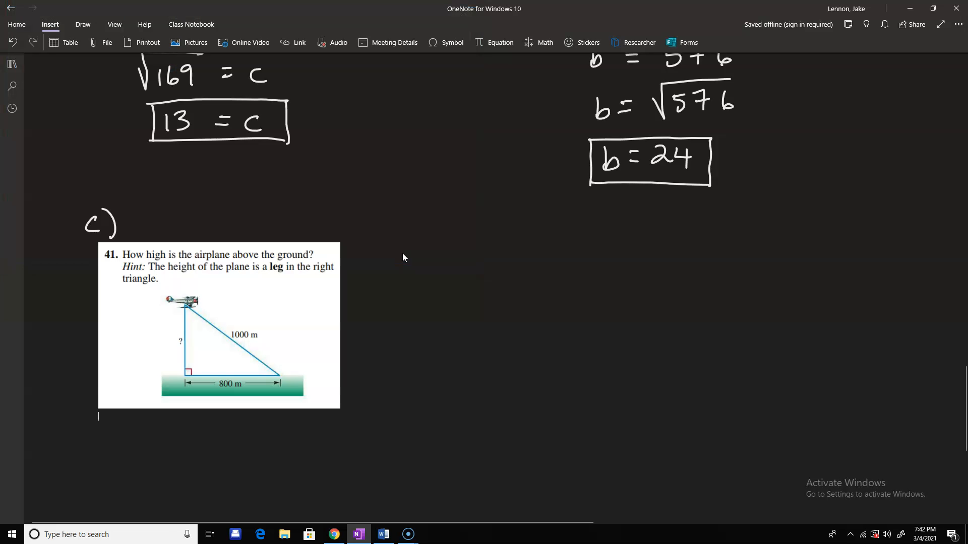
right_click(250, 283)
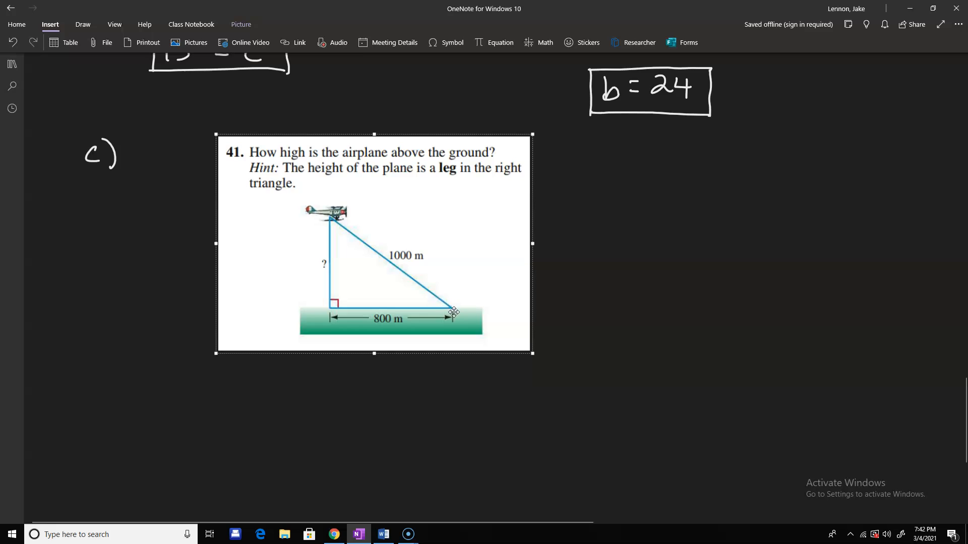
mouse_move(470, 302)
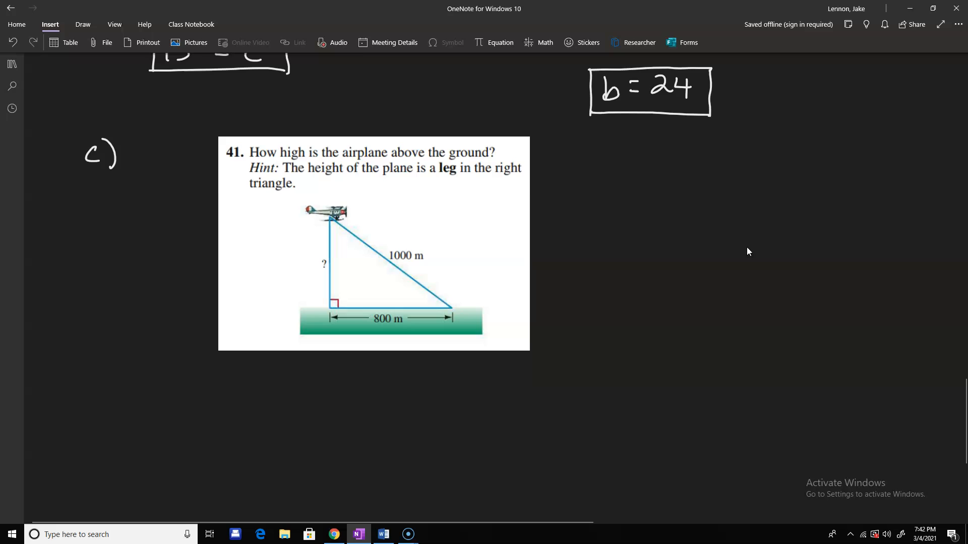
mouse_move(795, 189)
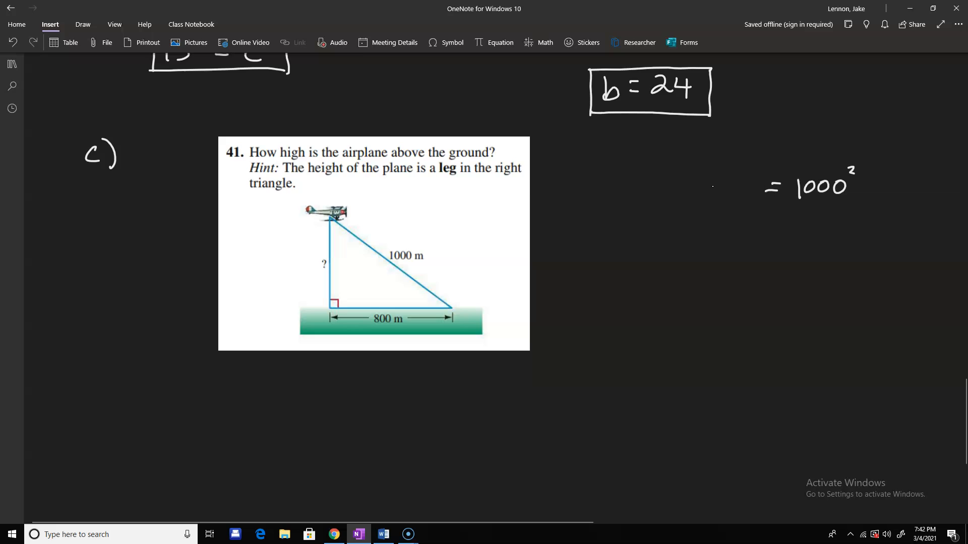
mouse_move(577, 189)
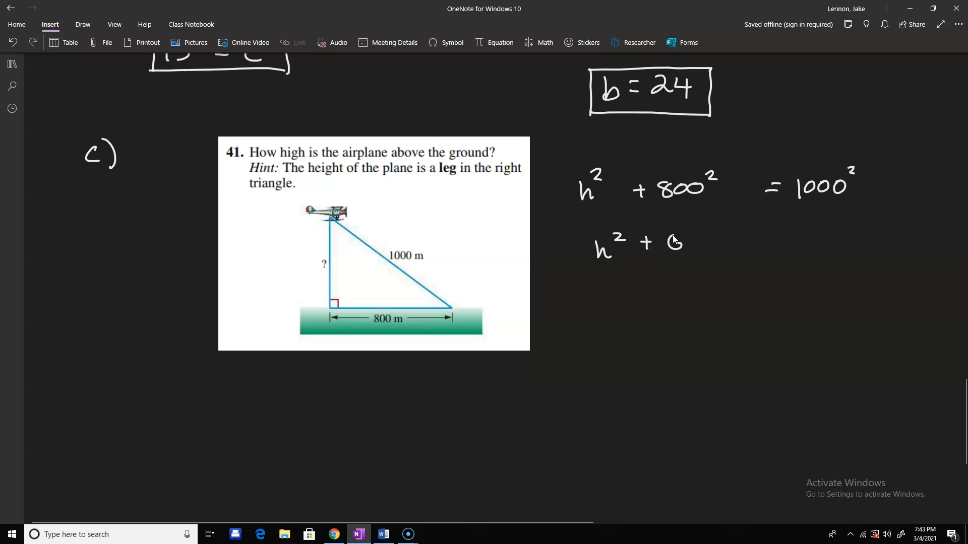
Write the 640000 term and subtract 640000 from both sides
type("640000 = 1")
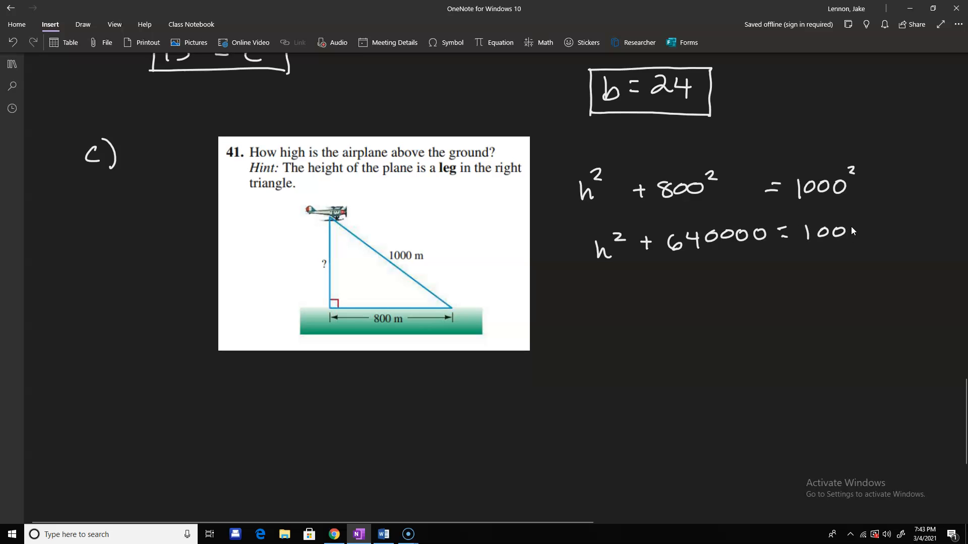
type("0000")
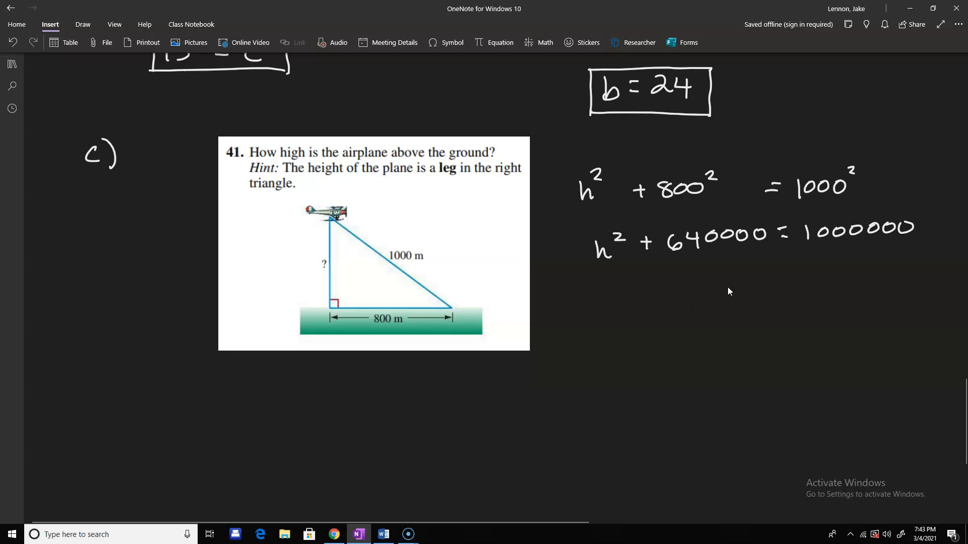
left_click_drag(670, 287, 759, 287)
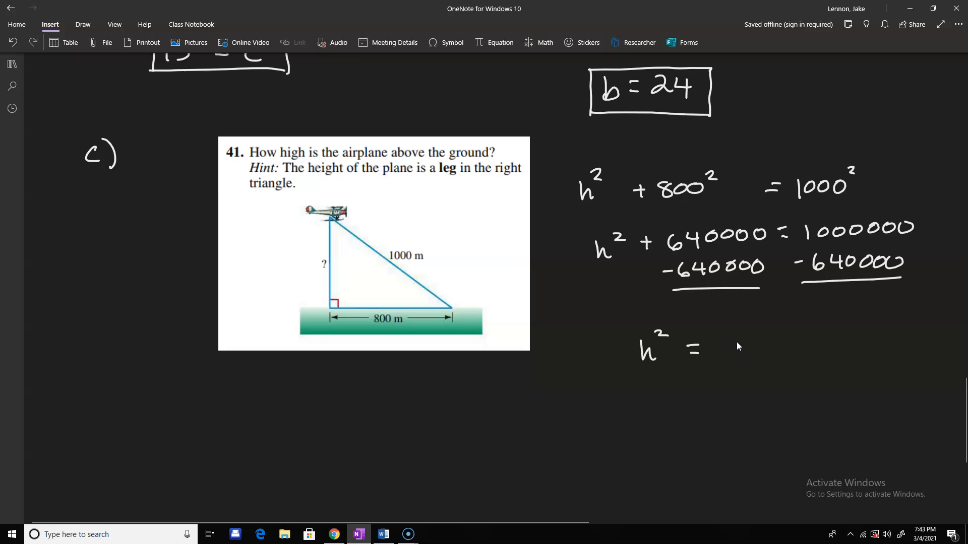
Write h² = 260000, h = √260000, and h ≈ 509.9 m
left_click_drag(735, 342, 784, 349)
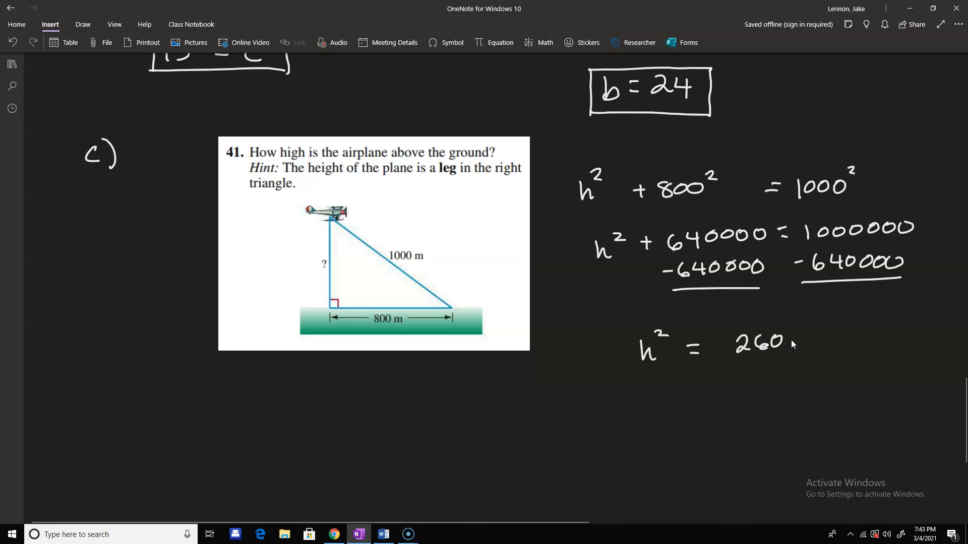
type("000")
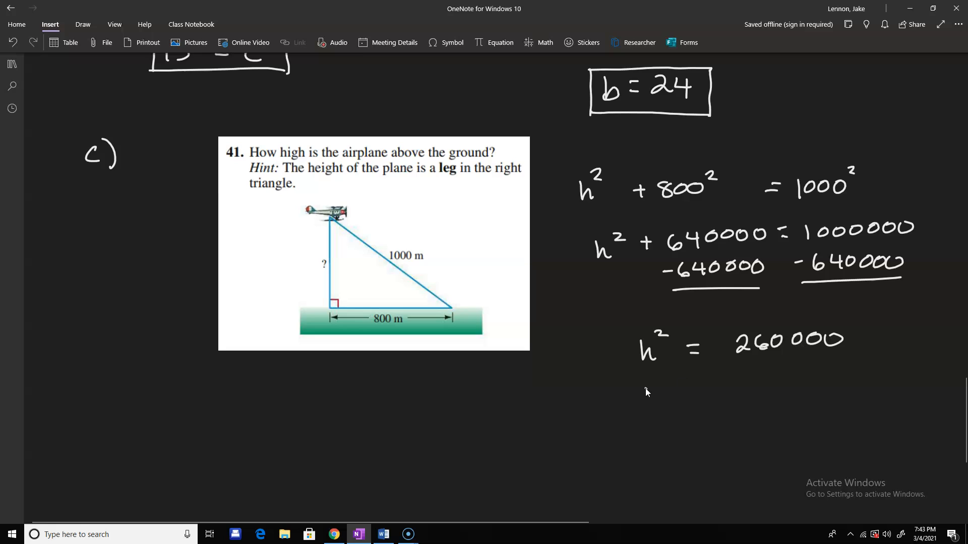
left_click_drag(642, 401, 725, 395)
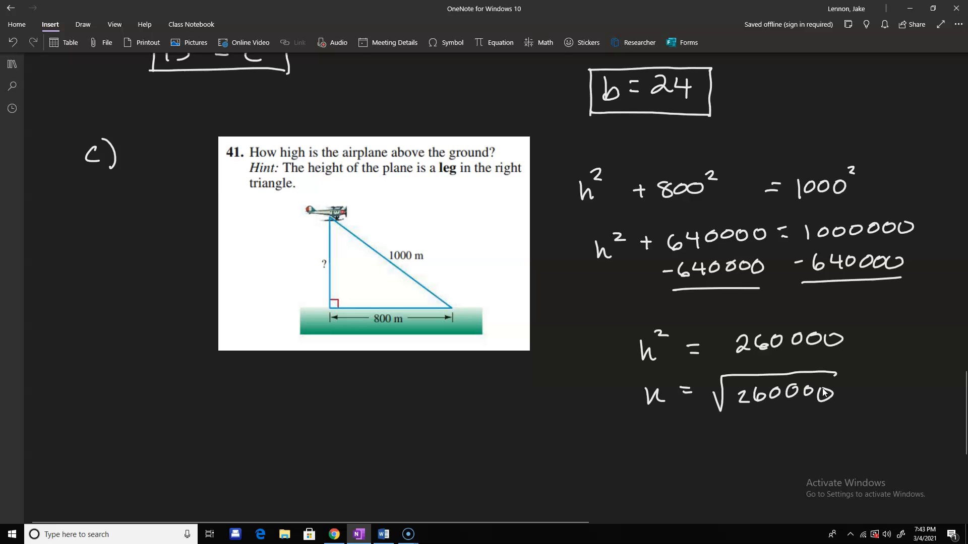
mouse_move(822, 394)
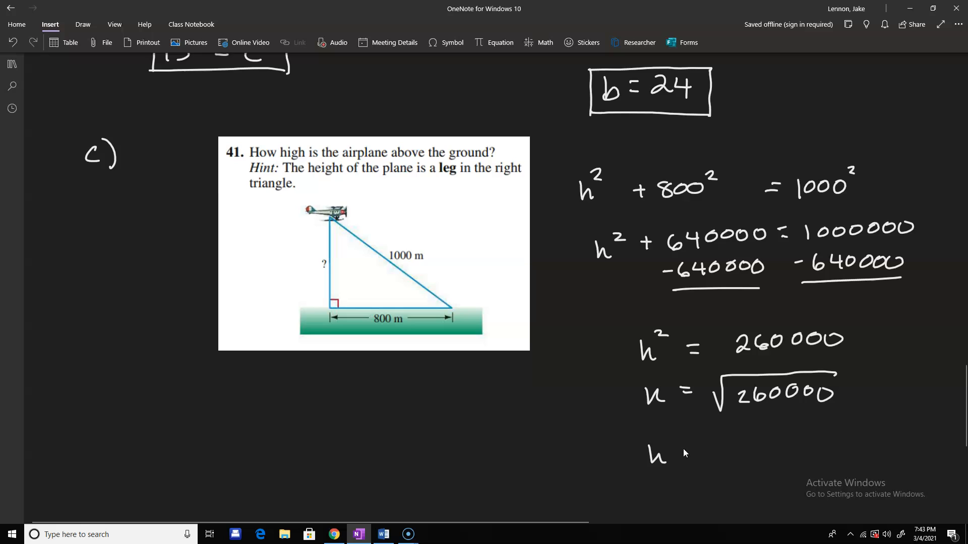
left_click_drag(682, 451, 700, 460)
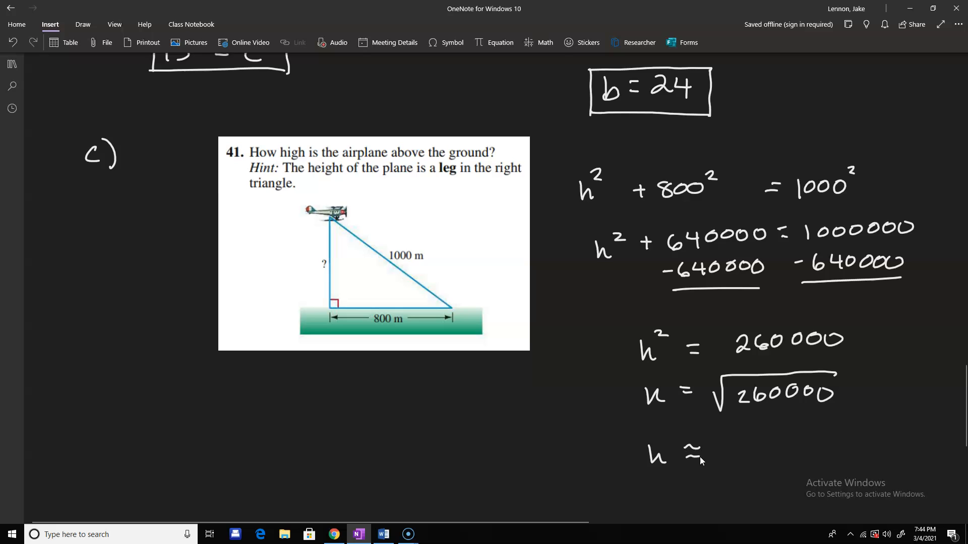
type("509.9 m")
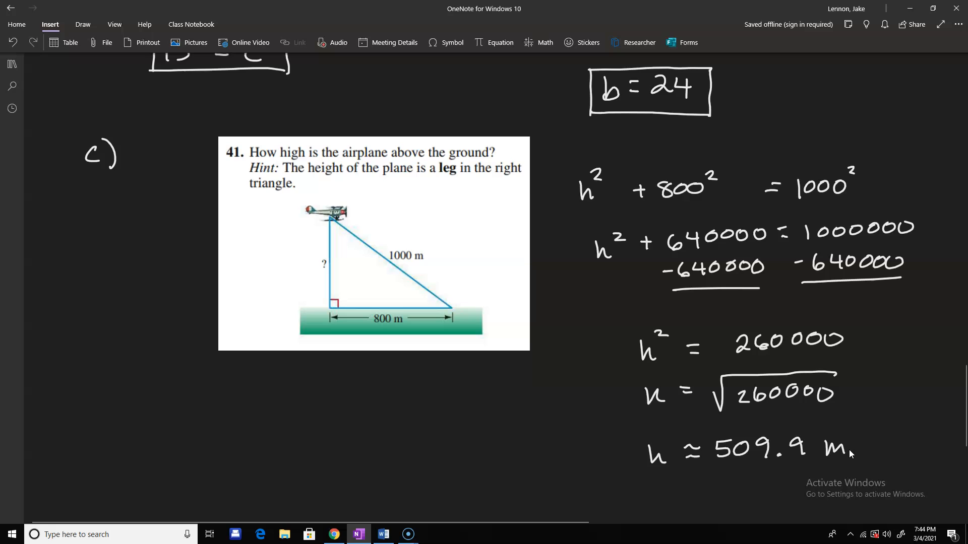
scroll("down", 3)
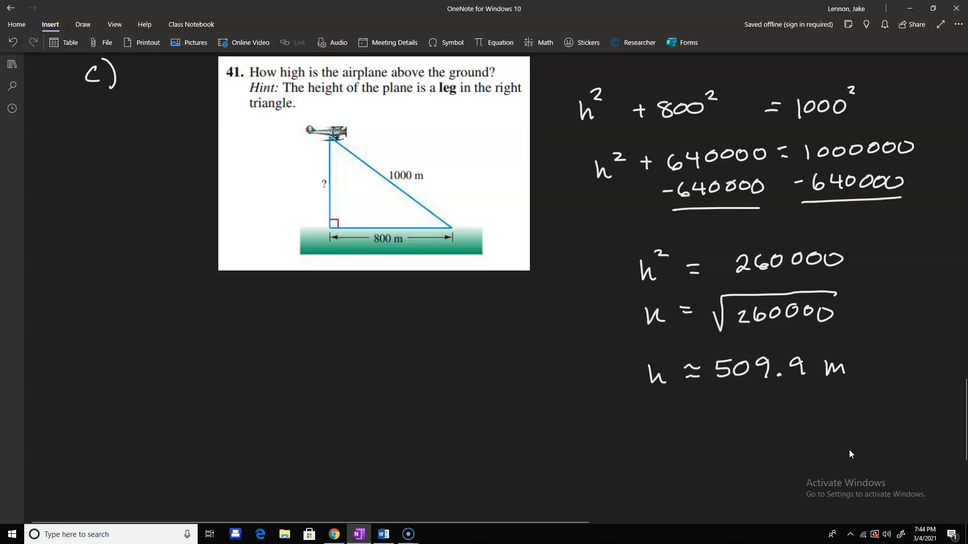
Handwrite d) and insert the pythag_44 TV picture (44 in. wide, 50 in. diagonal)
scroll("down", 3)
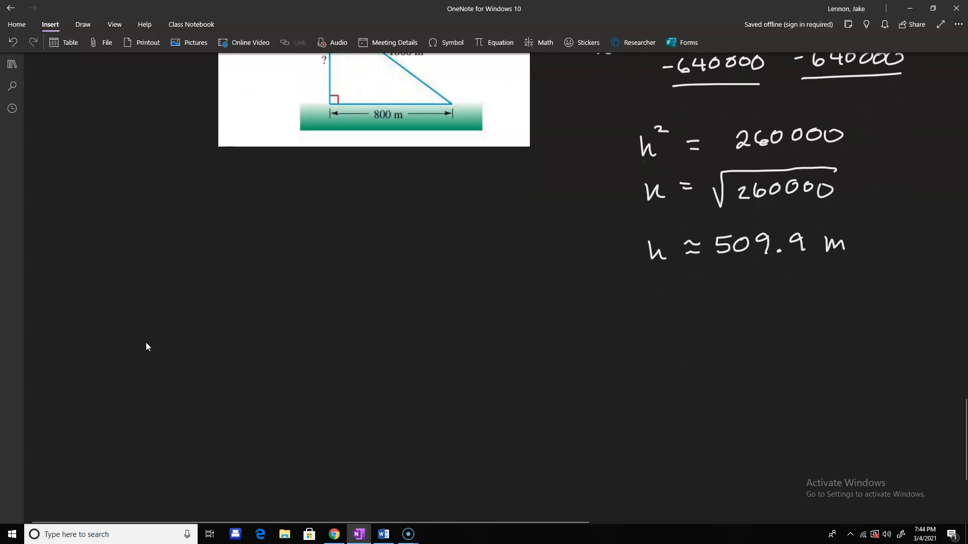
left_click_drag(74, 324, 108, 309)
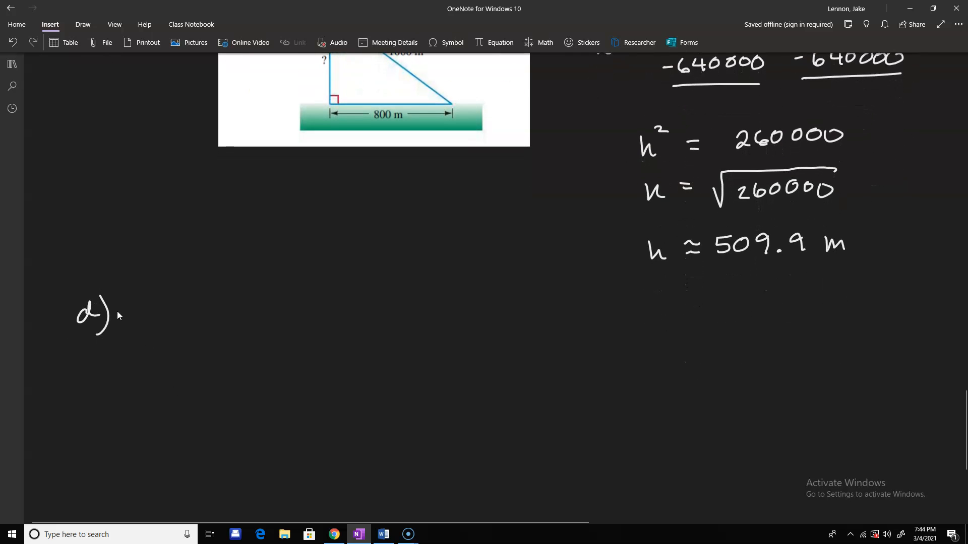
mouse_move(187, 101)
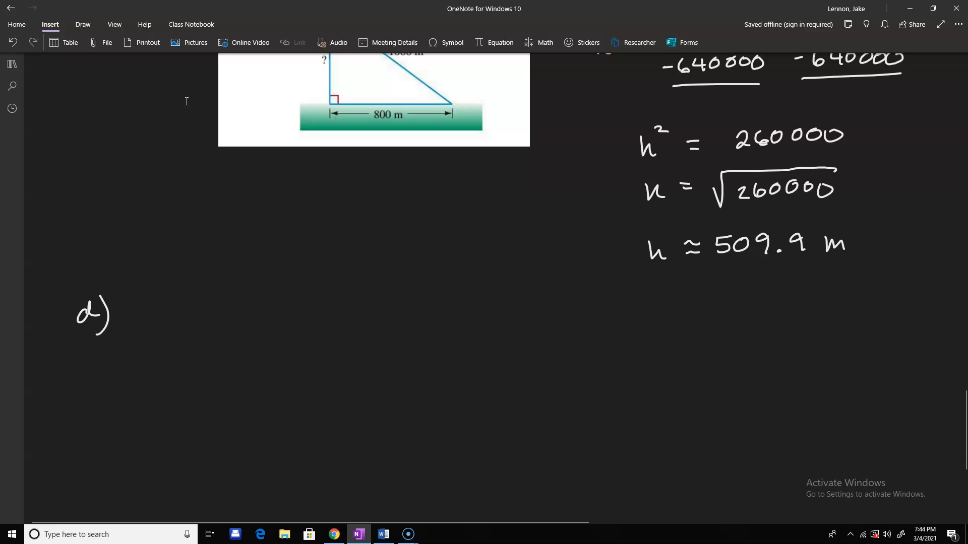
mouse_move(90, 17)
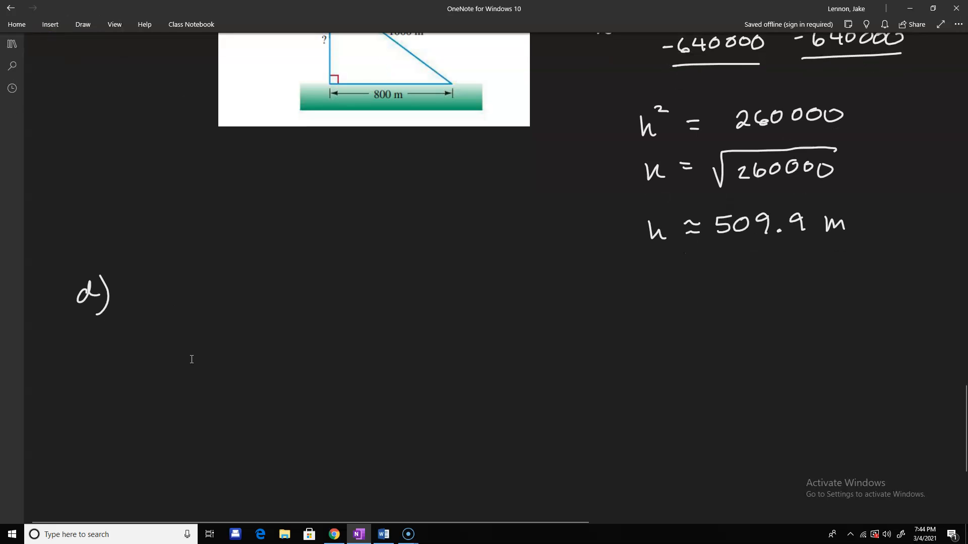
left_click(50, 24)
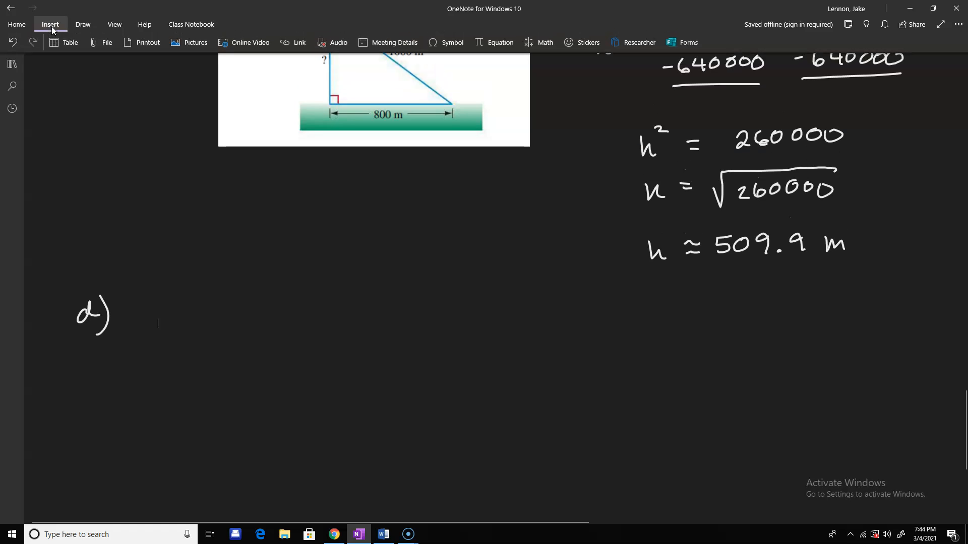
left_click(195, 42)
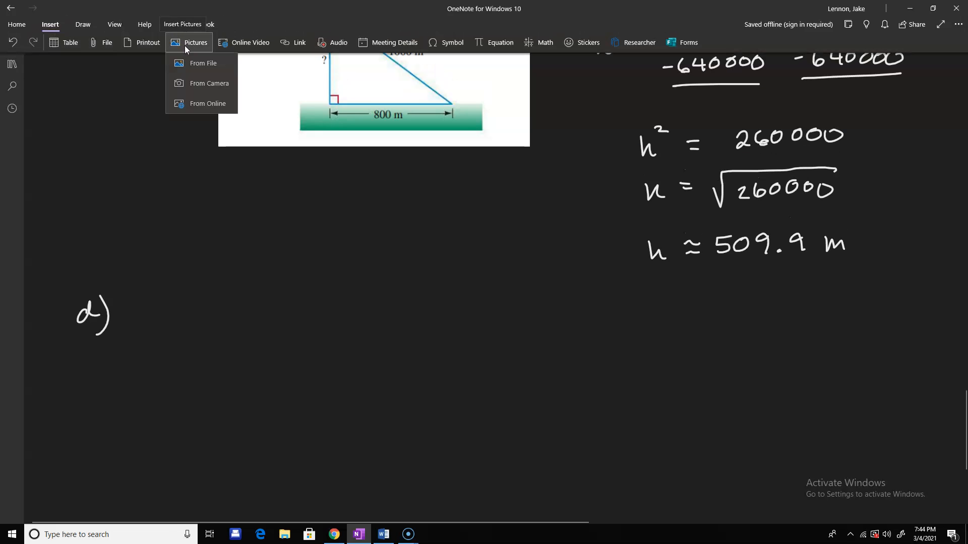
left_click(157, 324)
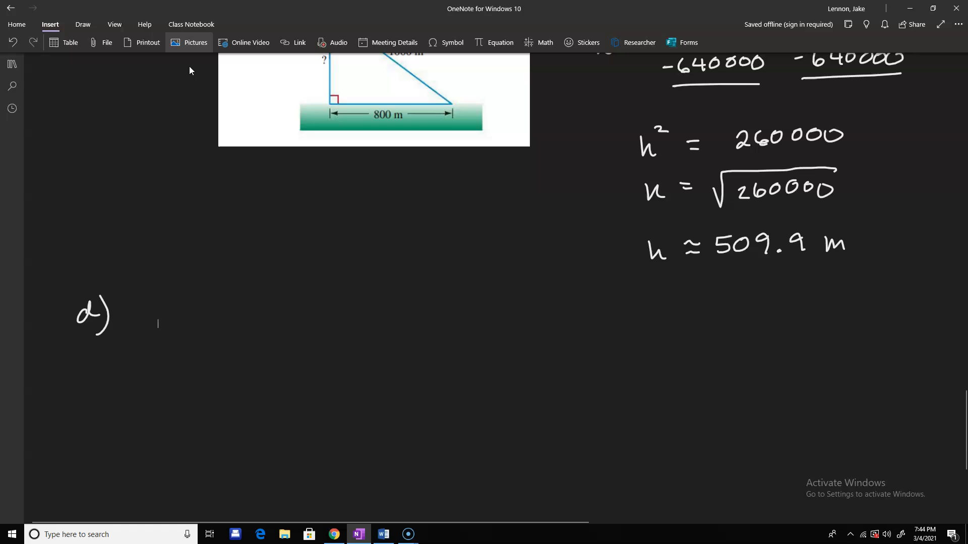
left_click(195, 42)
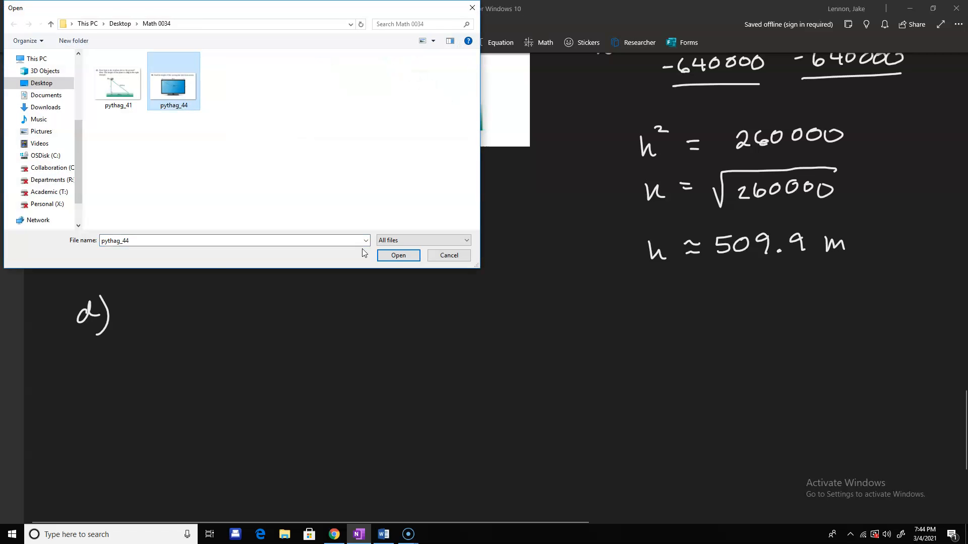
left_click(398, 256)
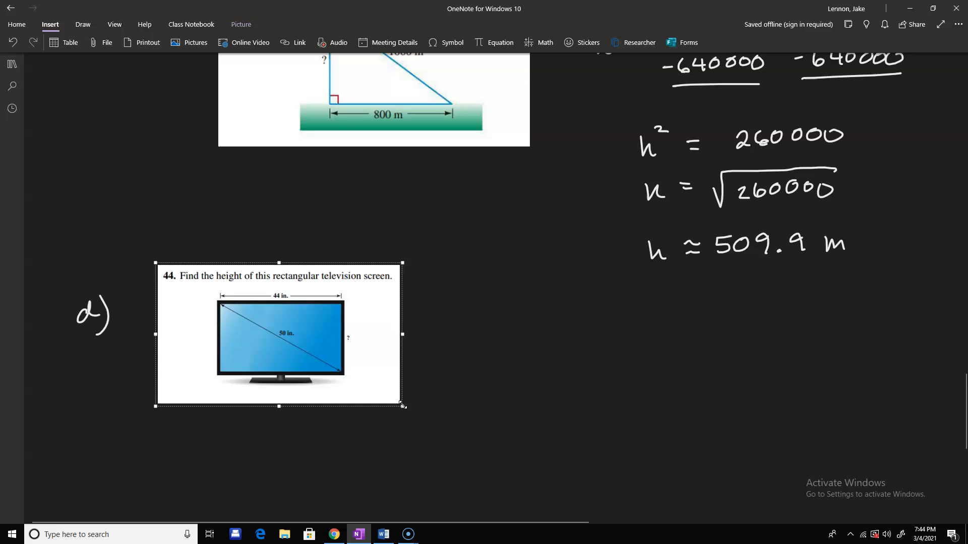
Enlarge the TV image and write h² = 50² and 1936 + h² = 2500
left_click_drag(402, 406, 498, 461)
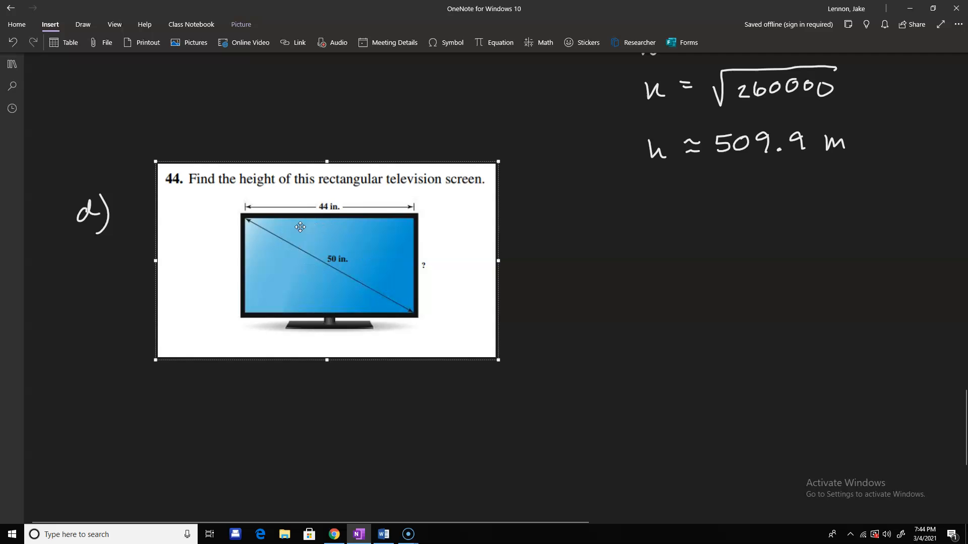
mouse_move(435, 323)
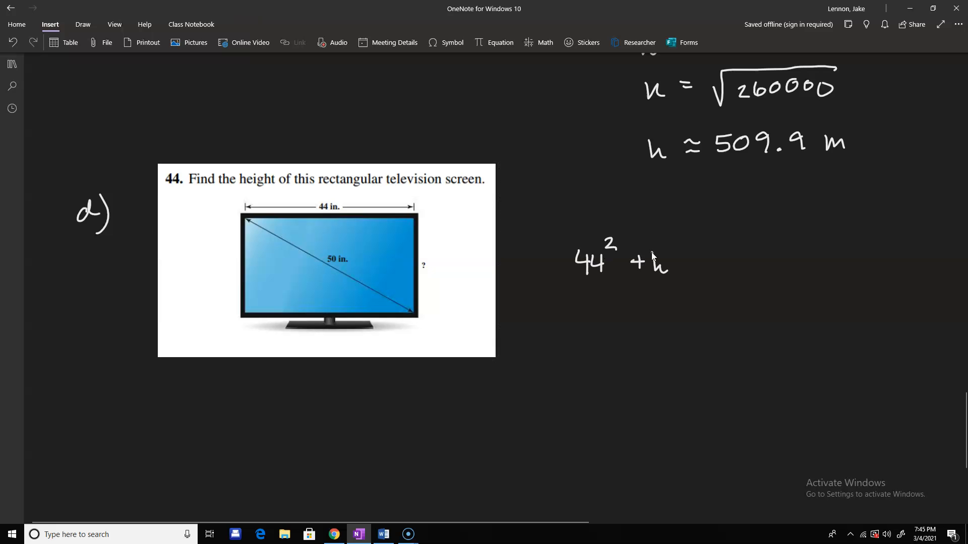
type("² =")
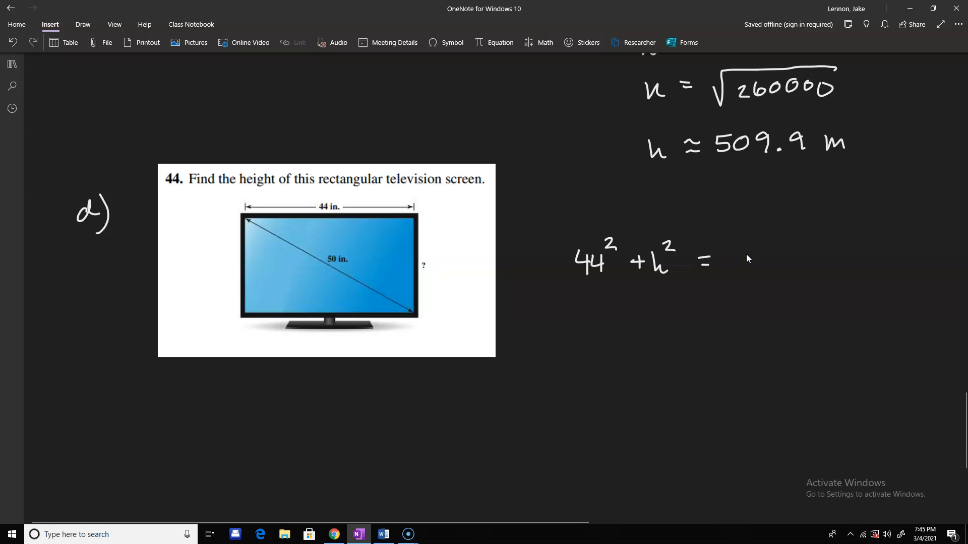
type("50²")
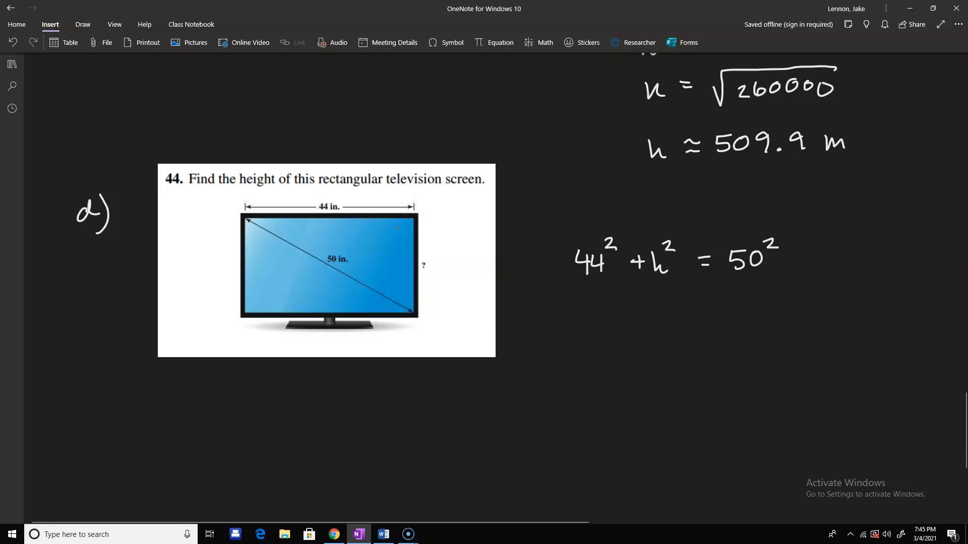
mouse_move(382, 344)
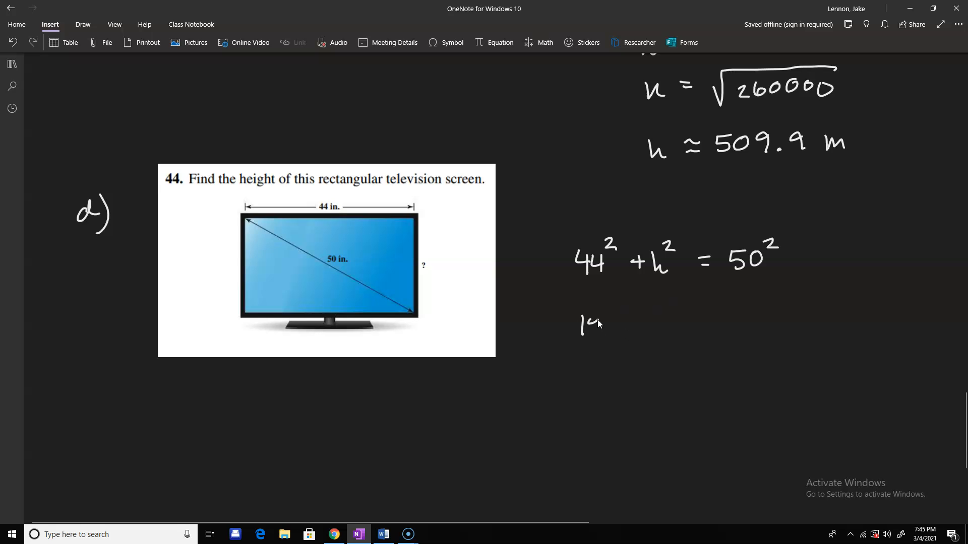
type("1936+h^2 =")
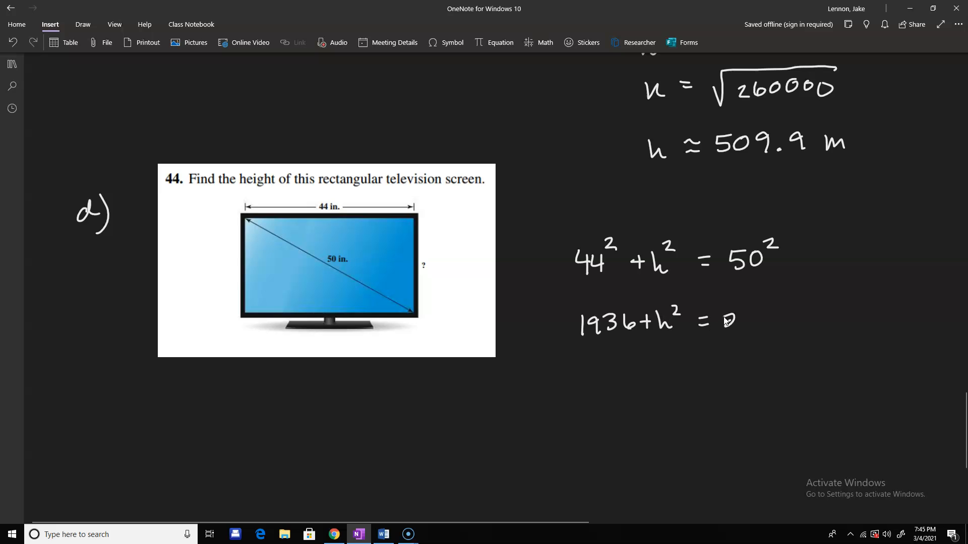
type("250")
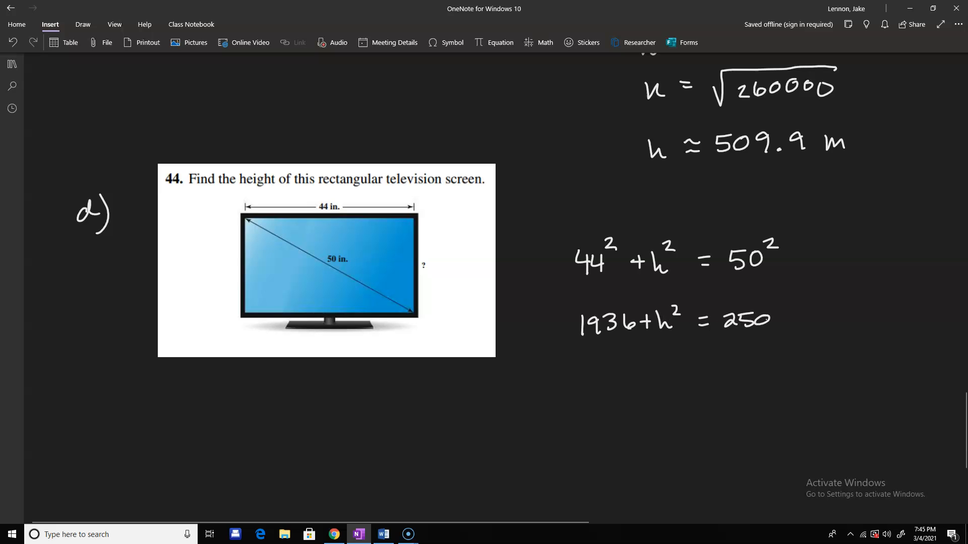
Subtract 1936, write h² = 564, and box h ≈ 23.7 in
left_click_drag(574, 368, 627, 368)
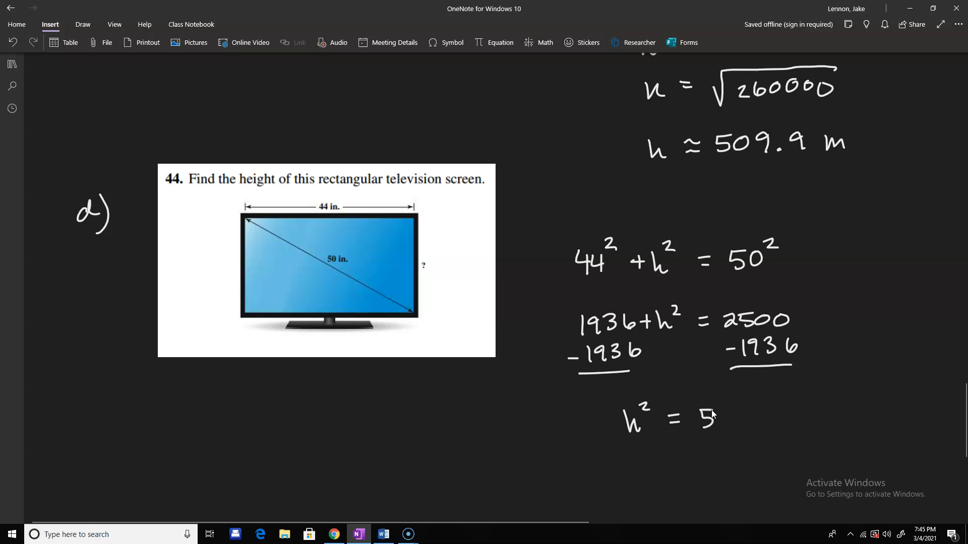
type("64")
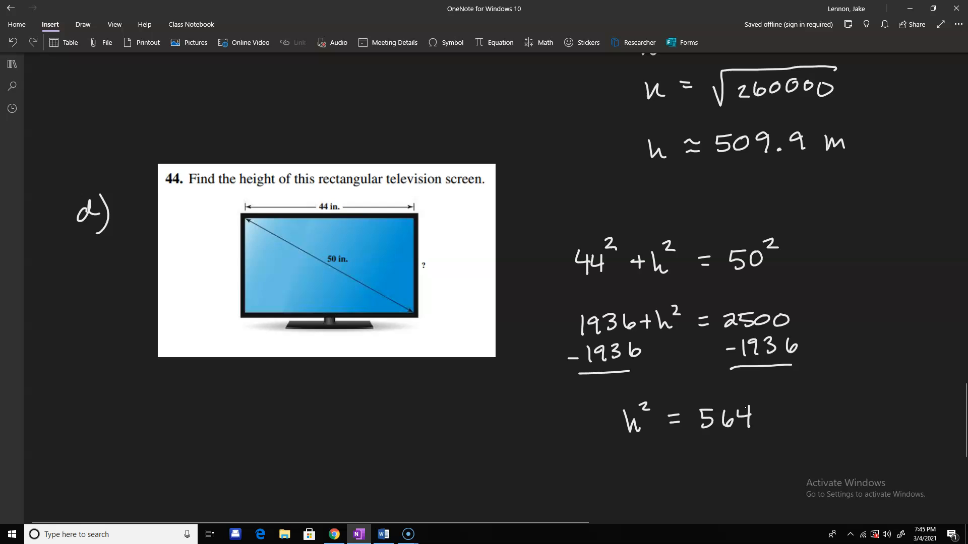
mouse_move(641, 420)
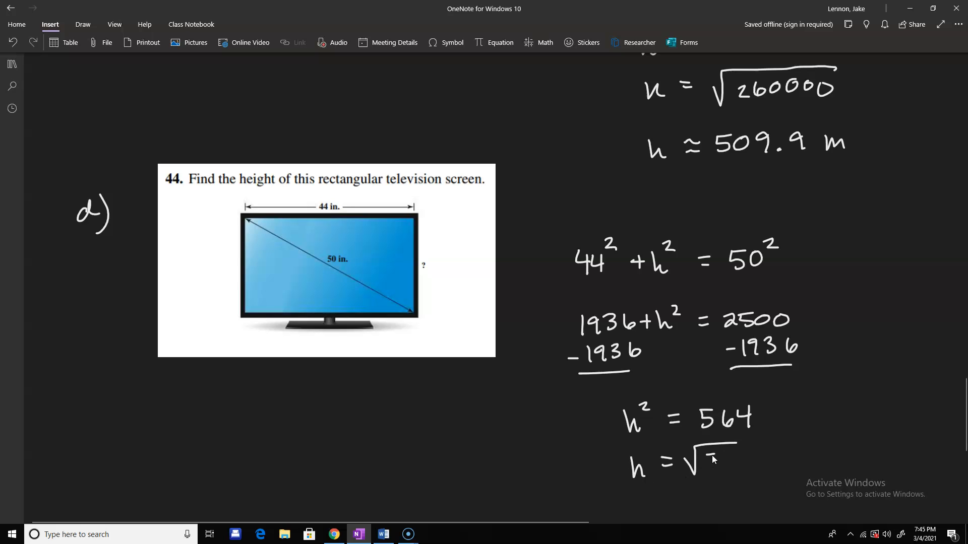
type("564")
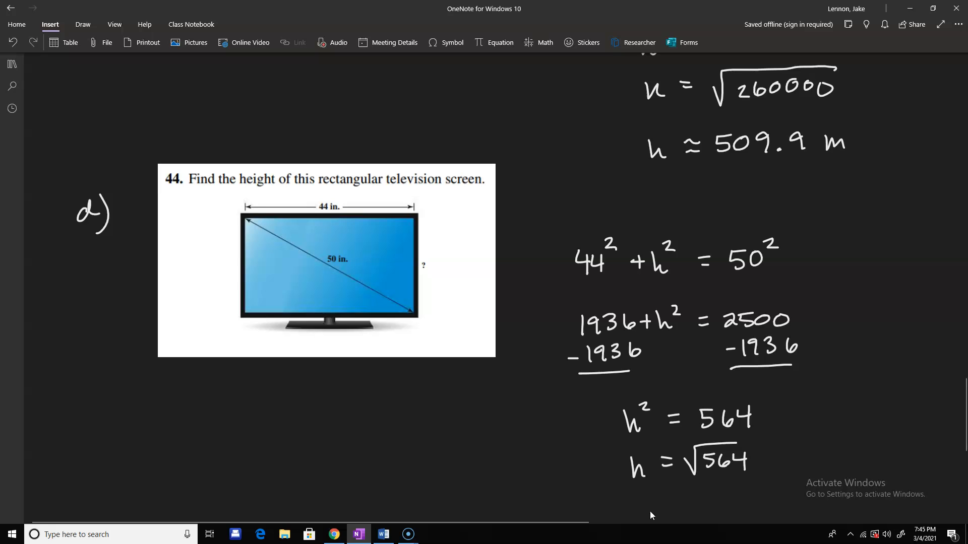
scroll("down", 3)
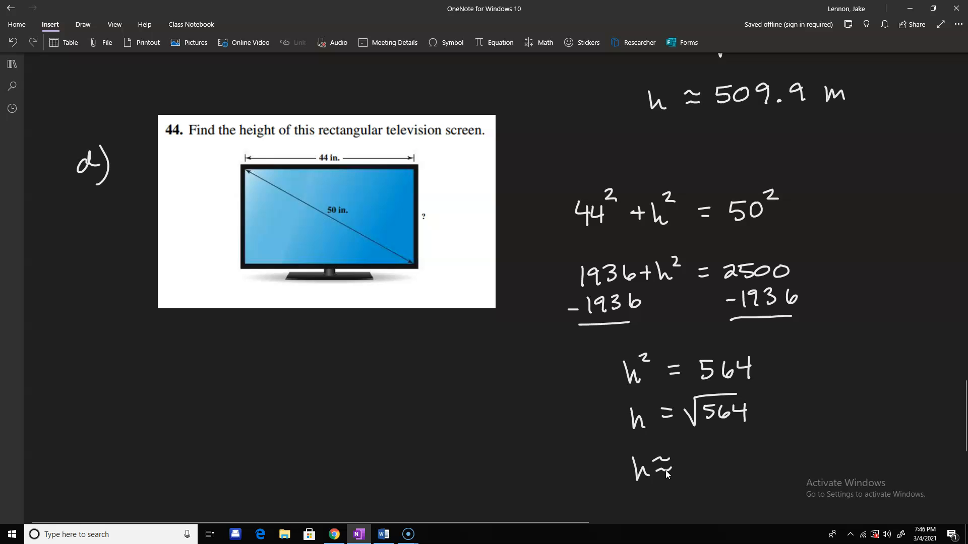
mouse_move(666, 474)
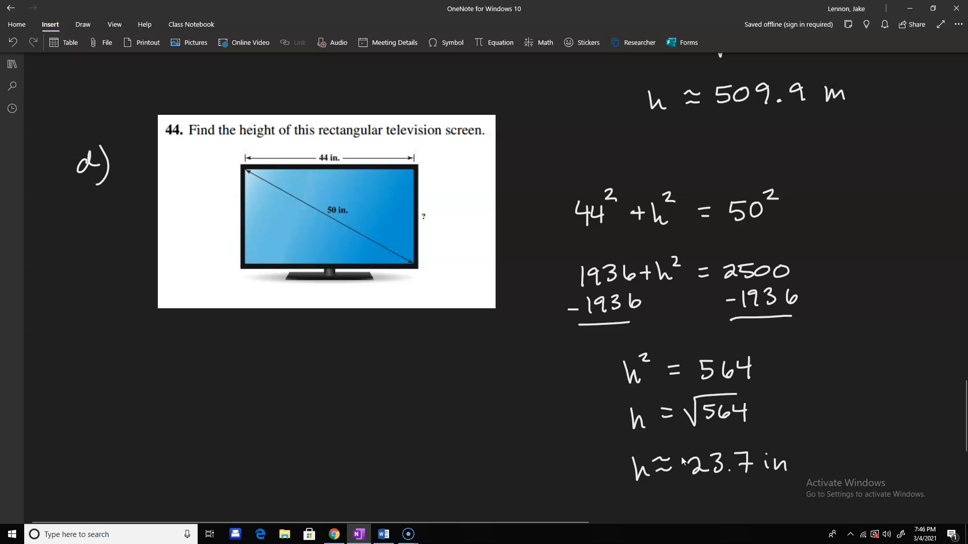
left_click_drag(616, 446, 796, 438)
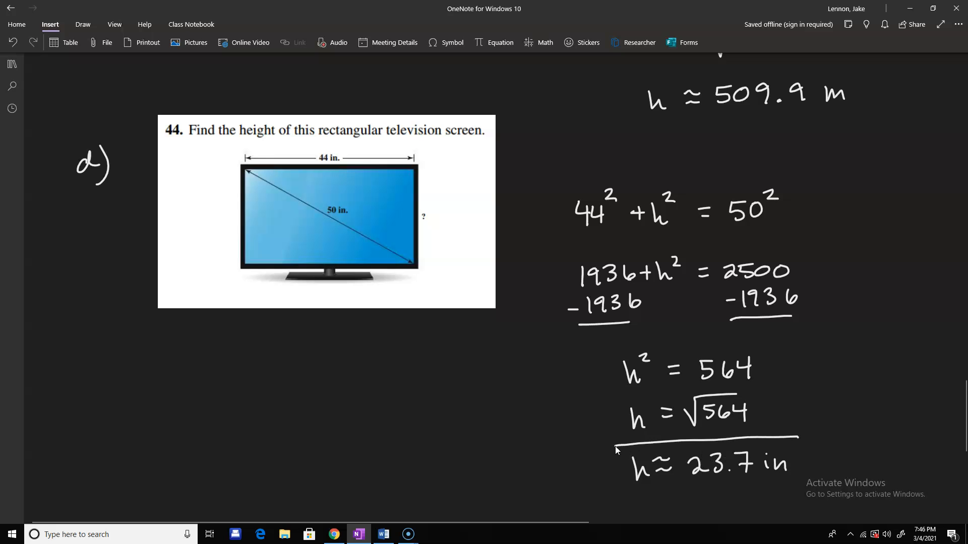
left_click_drag(616, 451, 796, 487)
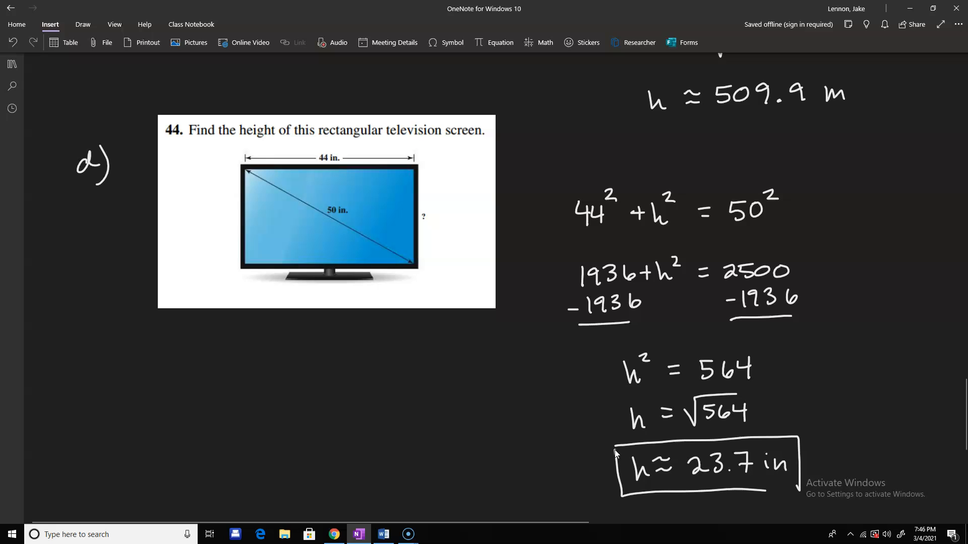